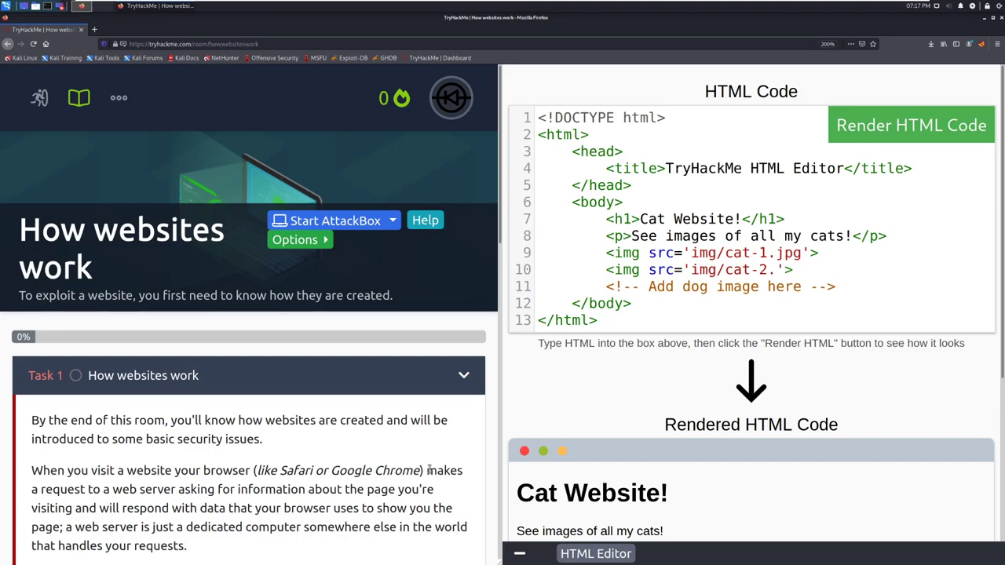
mouse_move(424, 459)
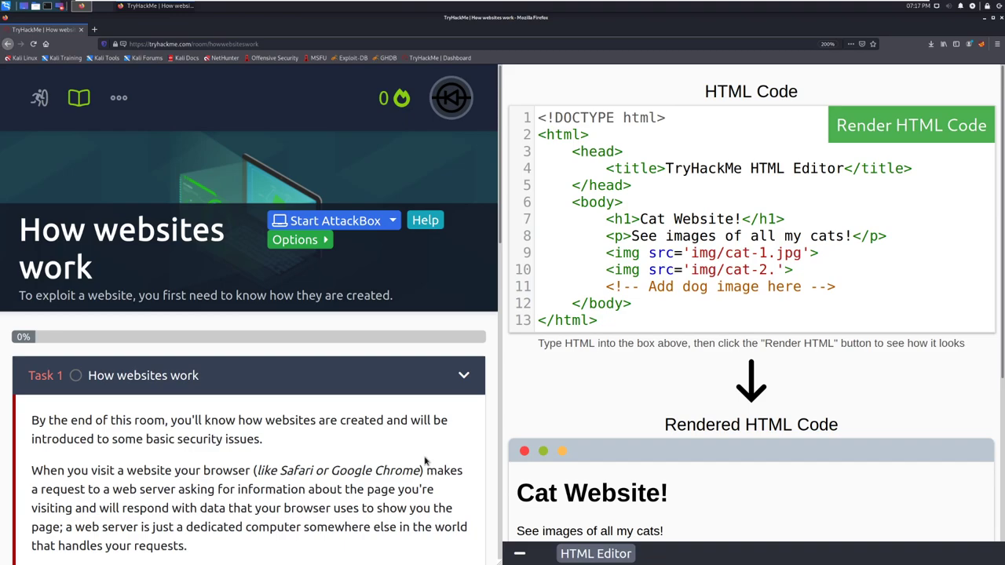
- Read through the Task 1 material, highlighting the Front End definition along the way
scroll("down", 3)
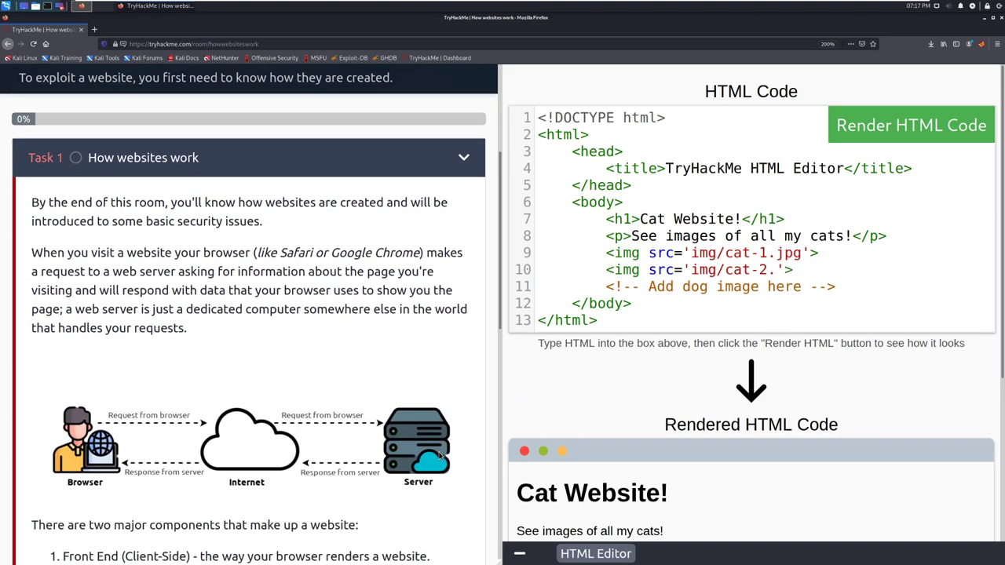
scroll("down", 3)
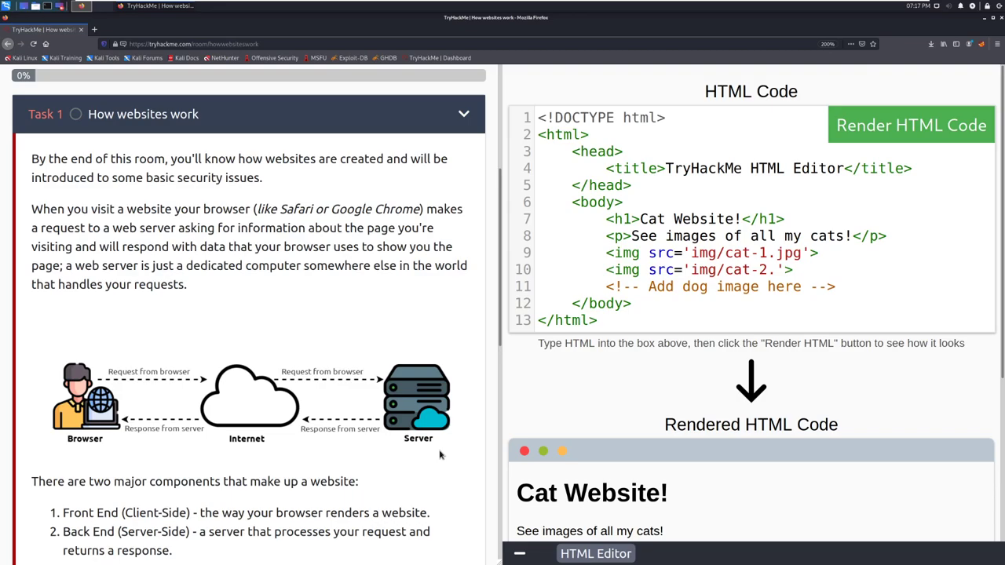
mouse_move(442, 456)
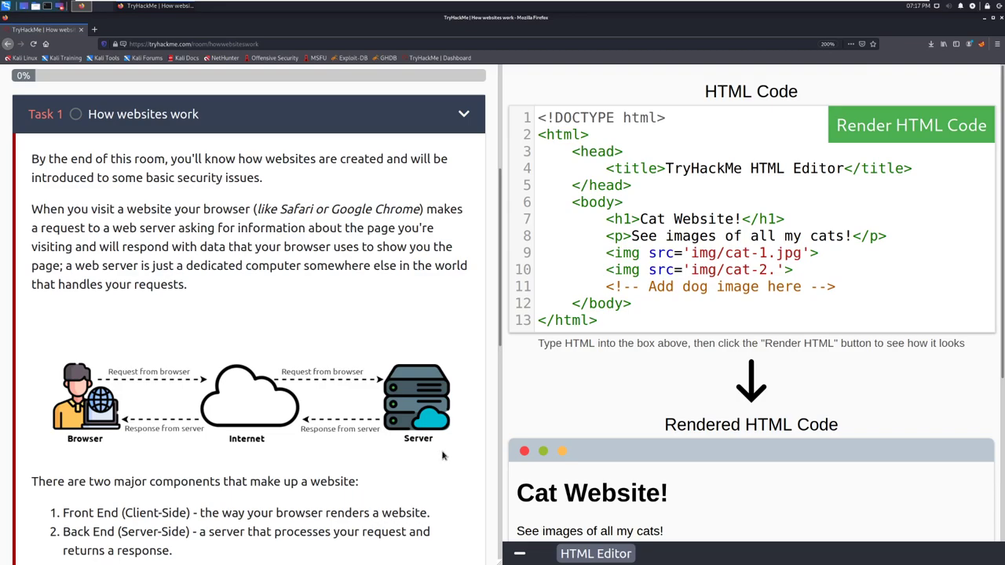
mouse_move(443, 456)
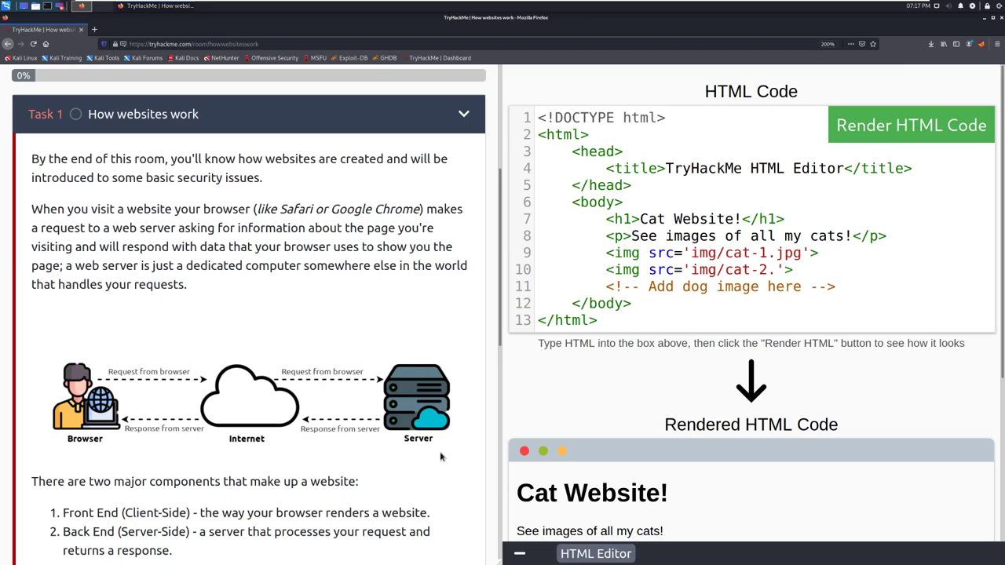
mouse_move(443, 457)
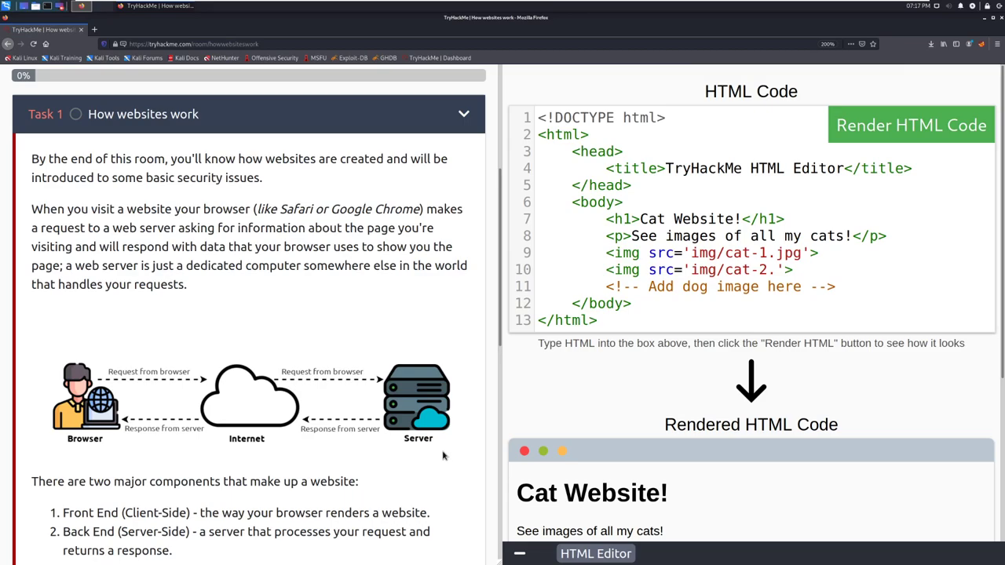
scroll("down", 3)
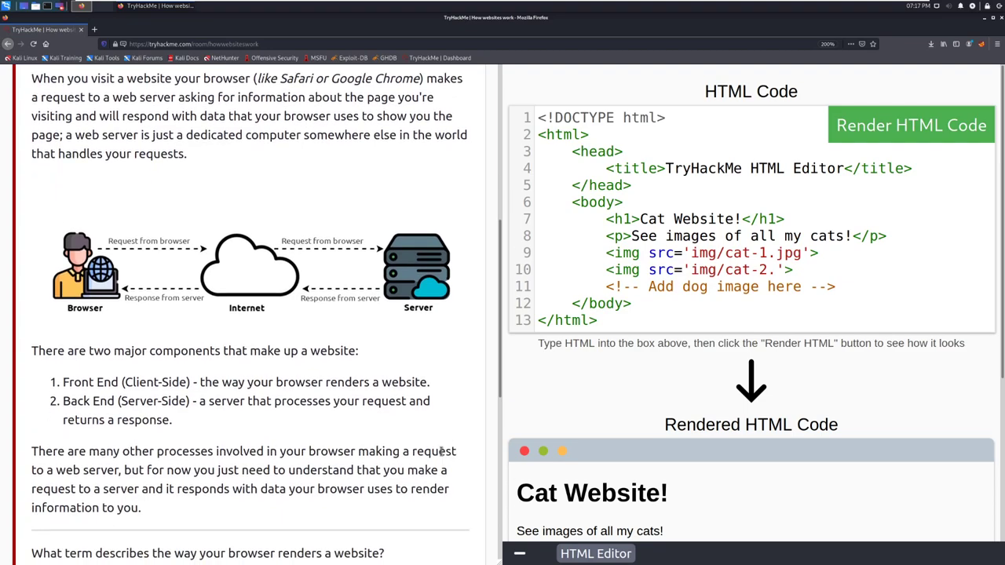
mouse_move(274, 308)
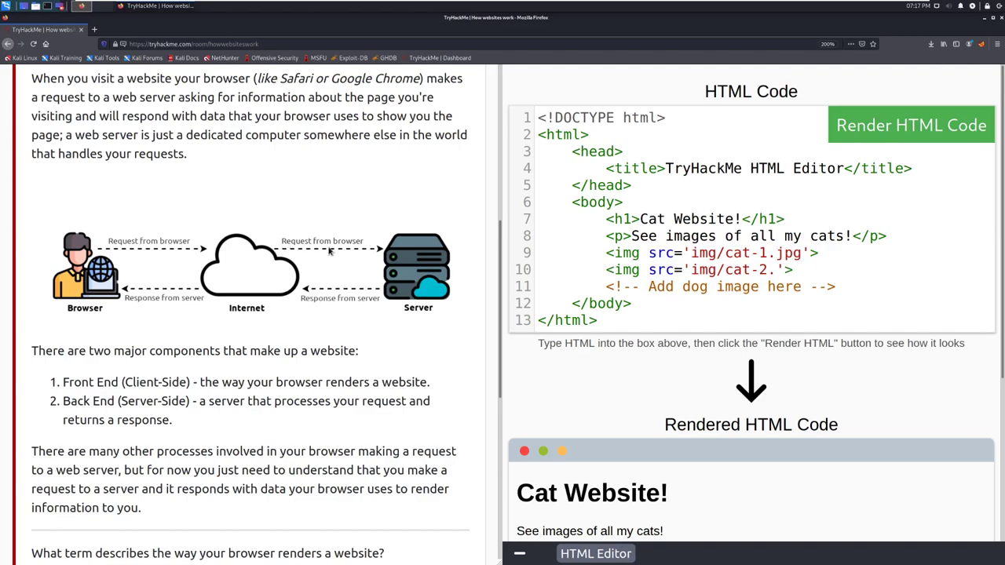
mouse_move(417, 273)
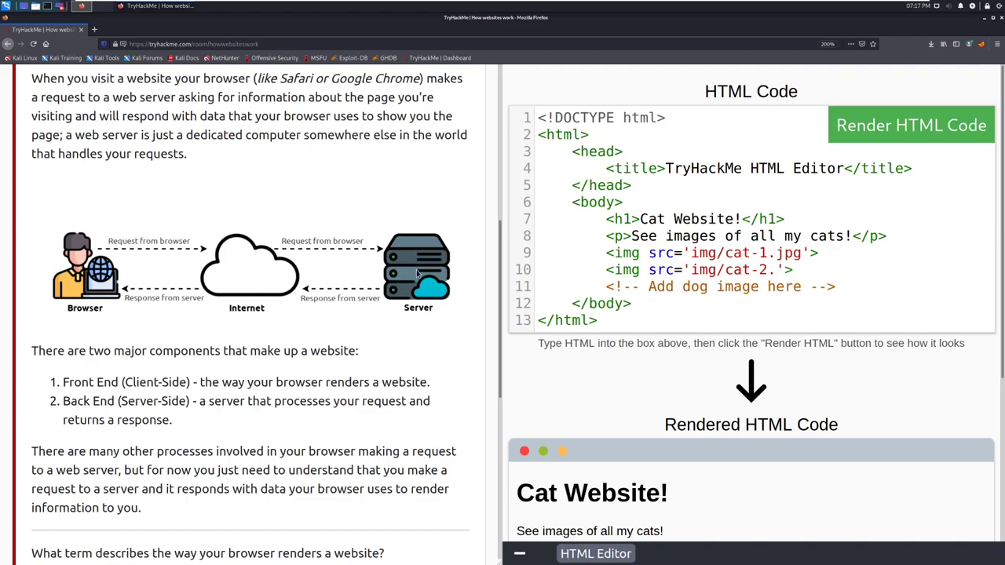
mouse_move(306, 261)
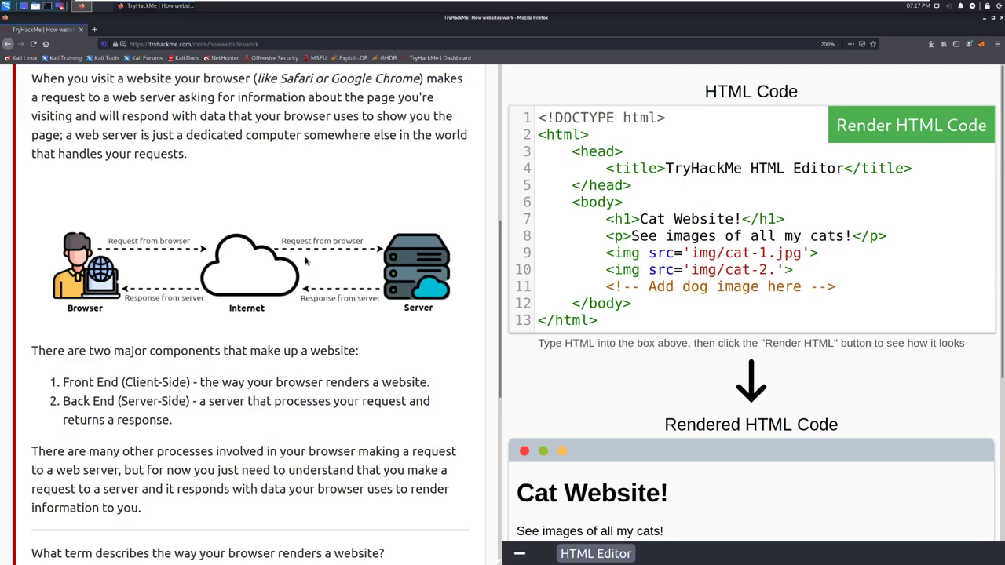
mouse_move(423, 295)
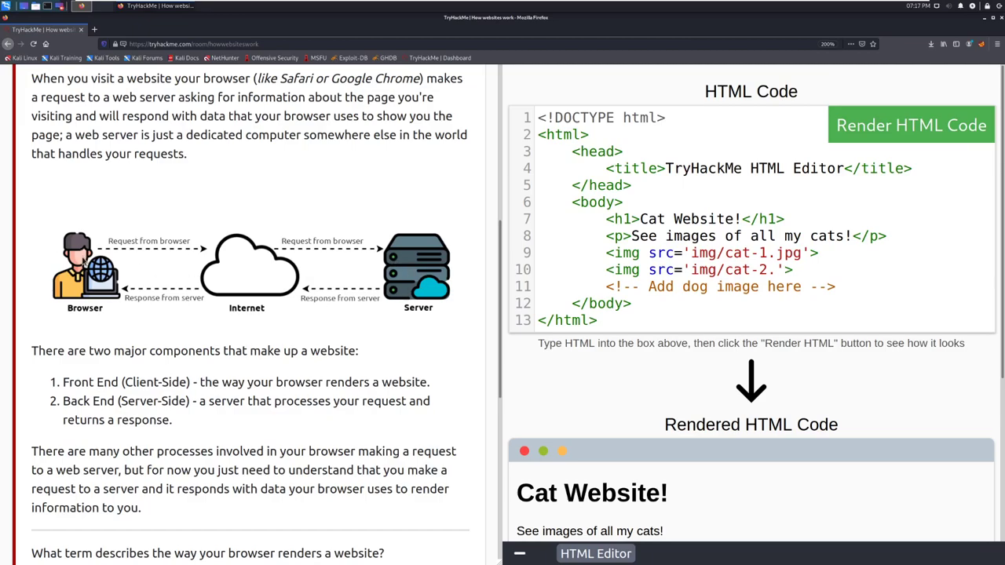
mouse_move(410, 260)
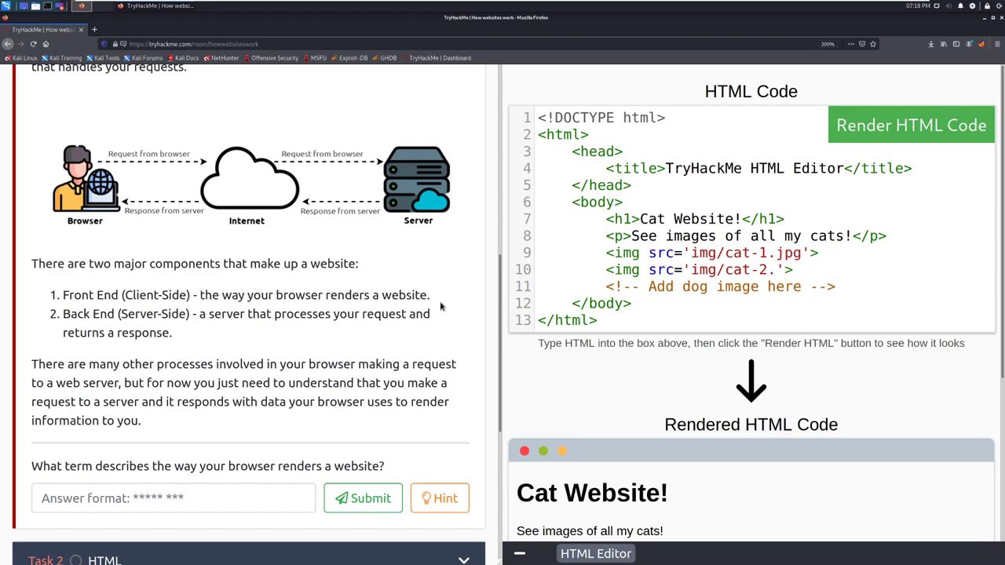
mouse_move(446, 303)
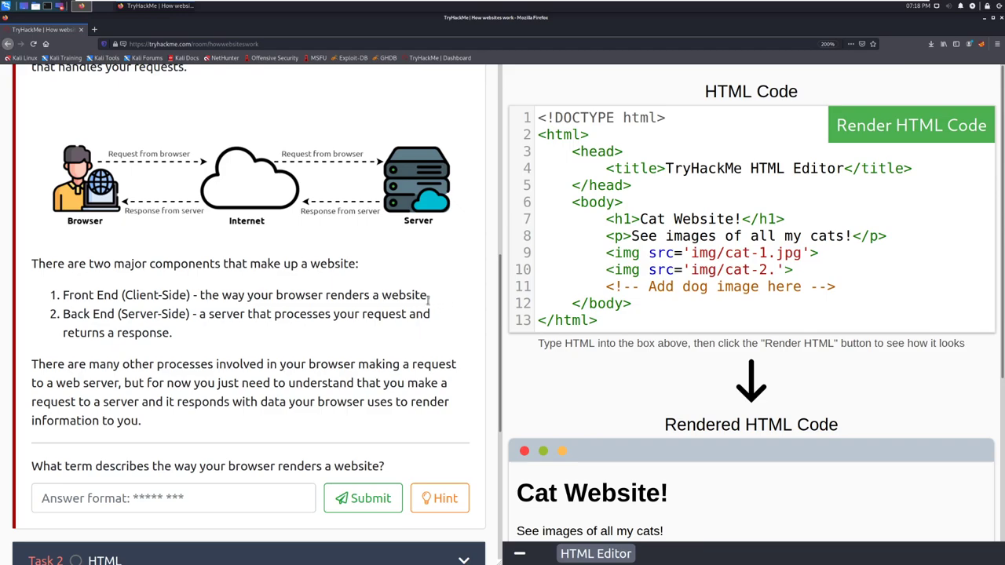
mouse_move(414, 289)
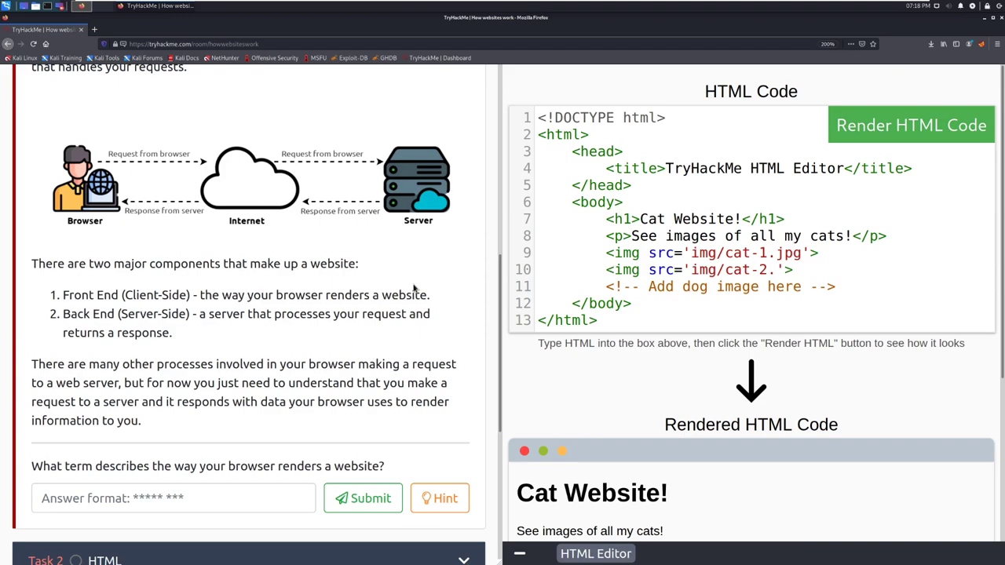
mouse_move(409, 295)
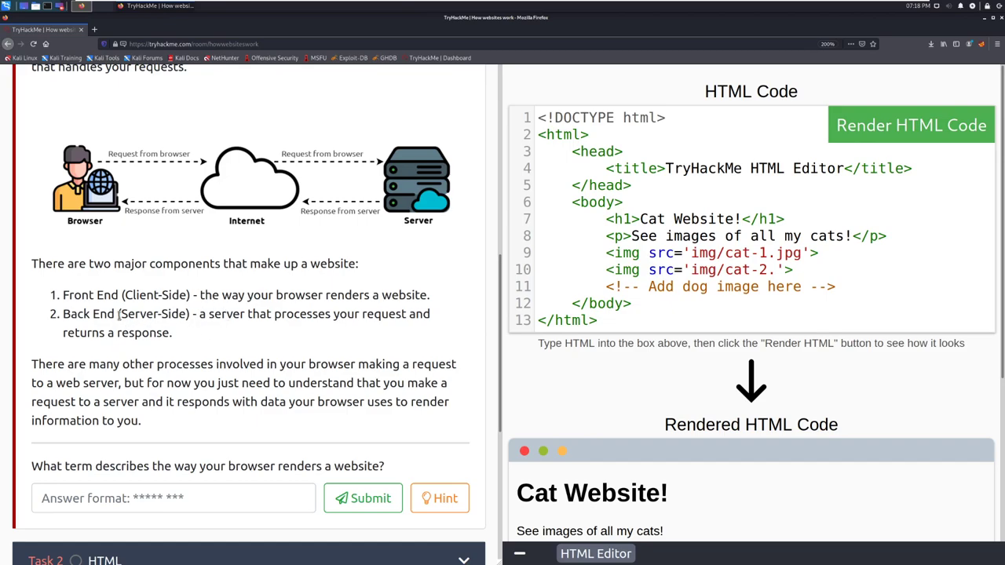
left_click_drag(110, 295, 276, 295)
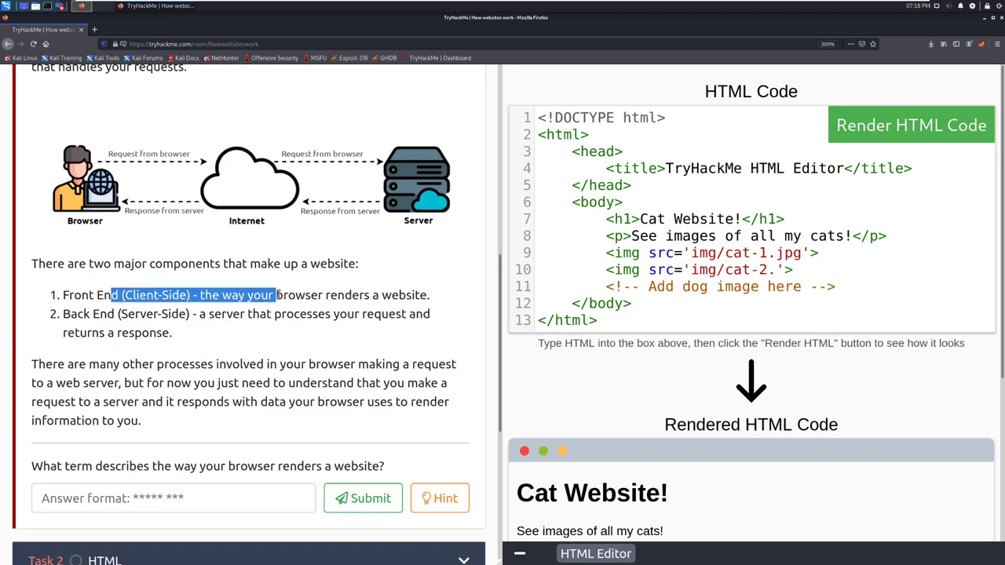
left_click(260, 295)
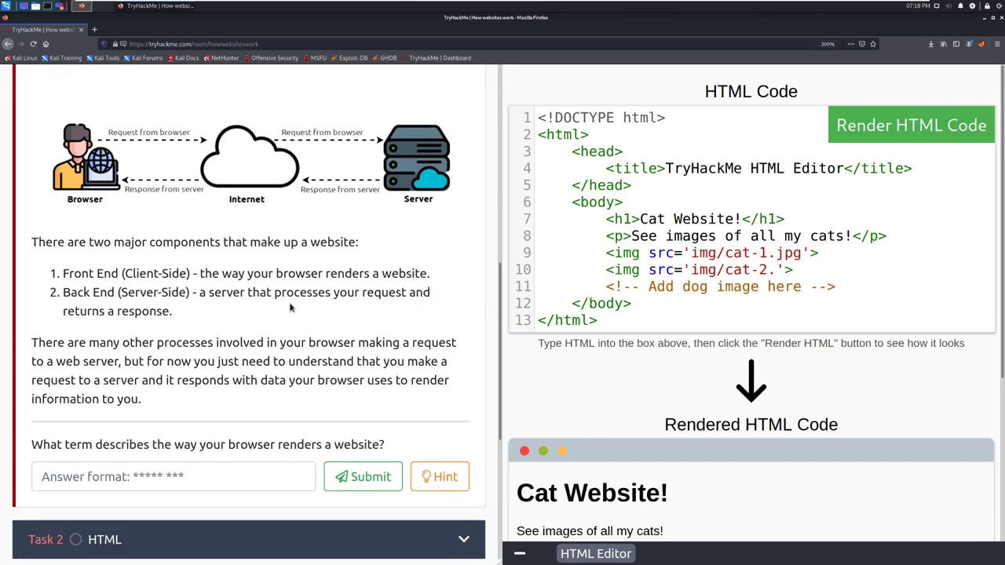
scroll("down", 3)
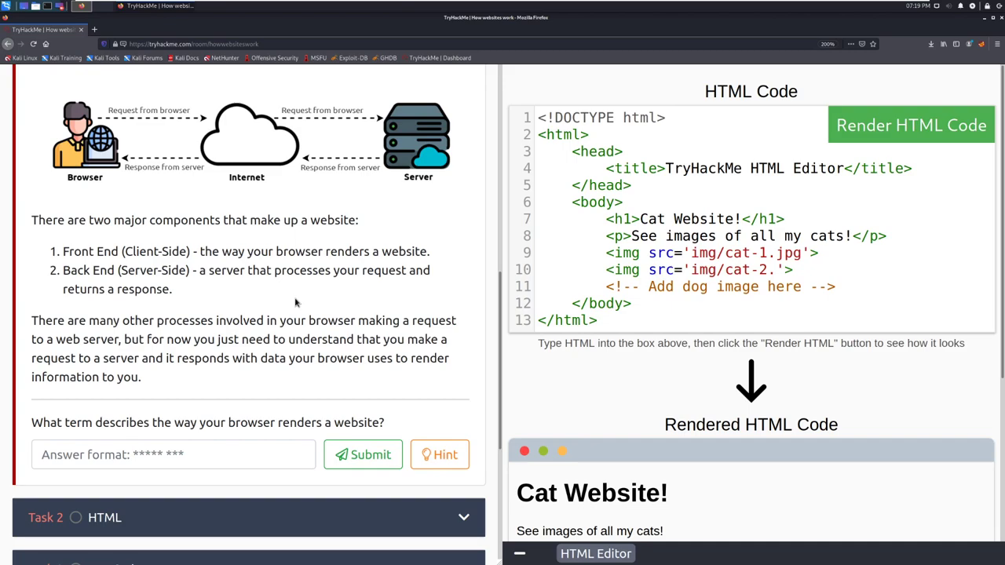
mouse_move(377, 304)
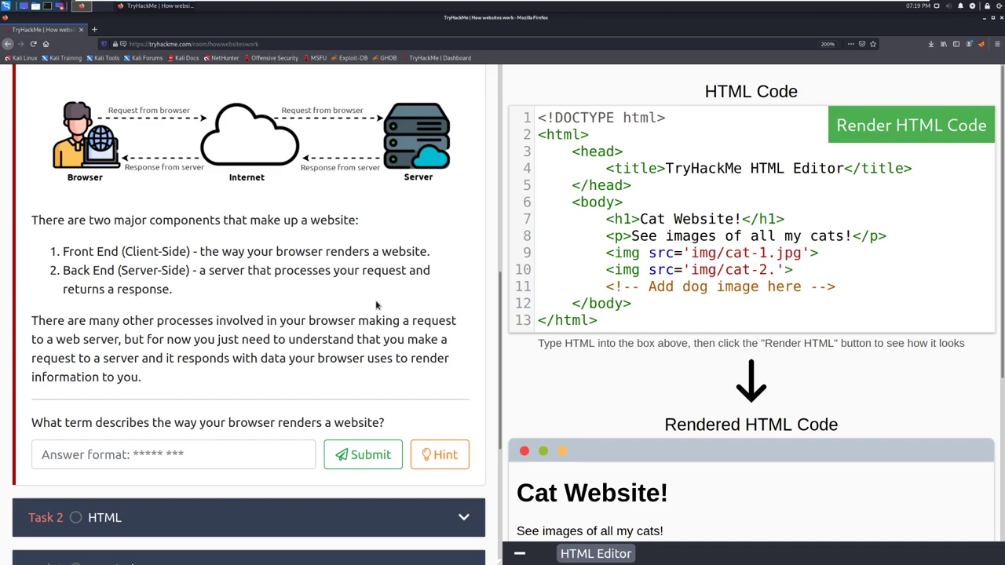
mouse_move(409, 277)
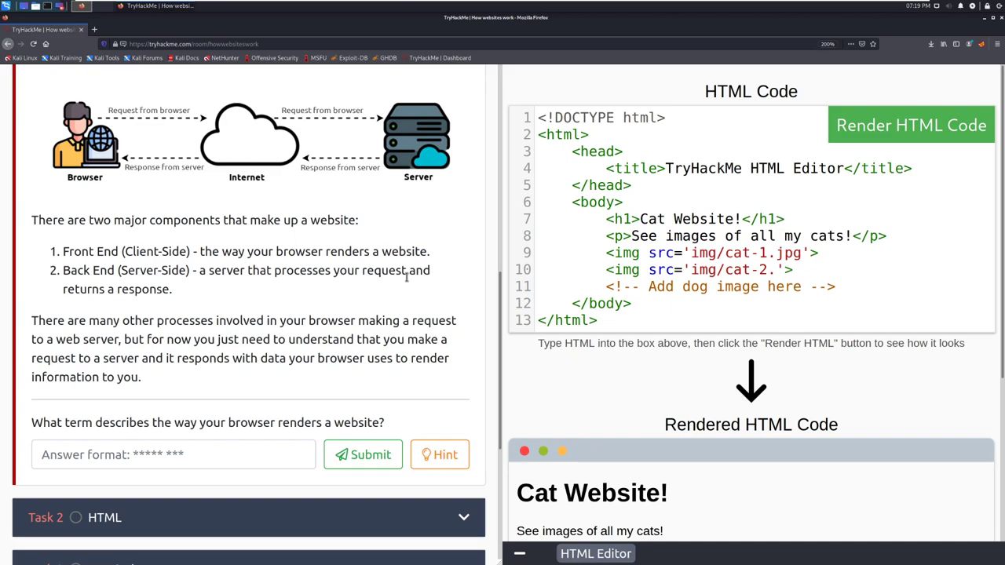
mouse_move(458, 307)
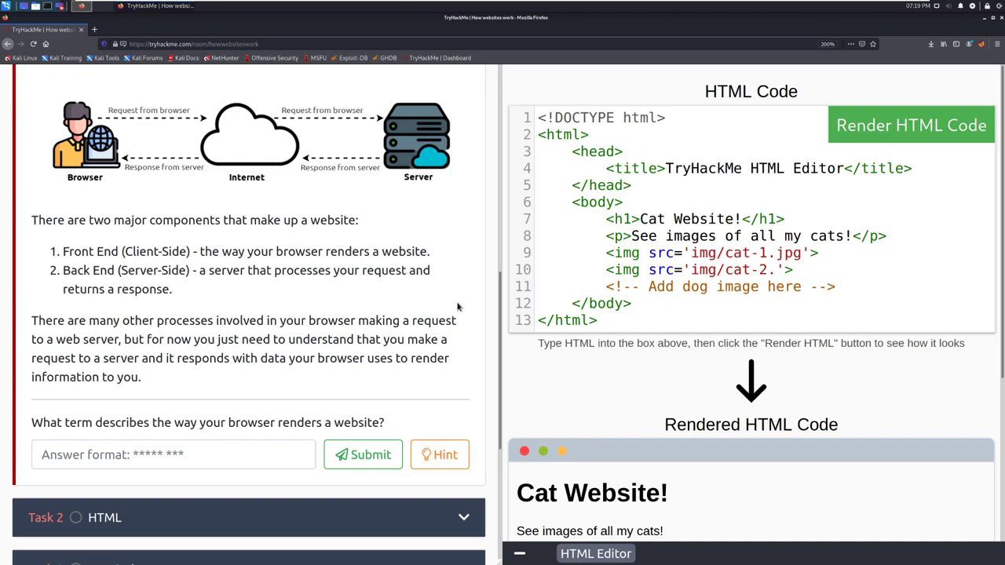
mouse_move(481, 405)
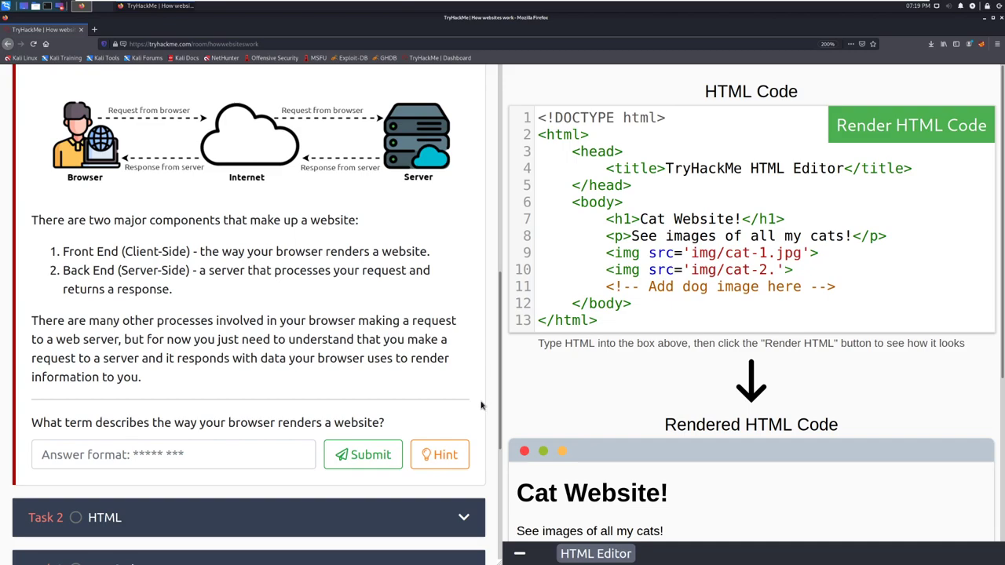
scroll("down", 3)
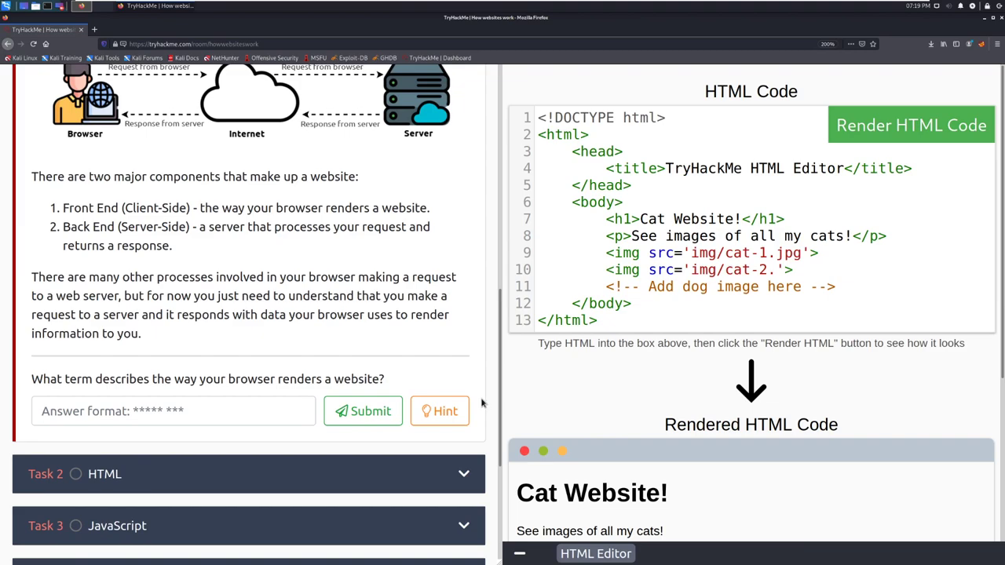
mouse_move(481, 402)
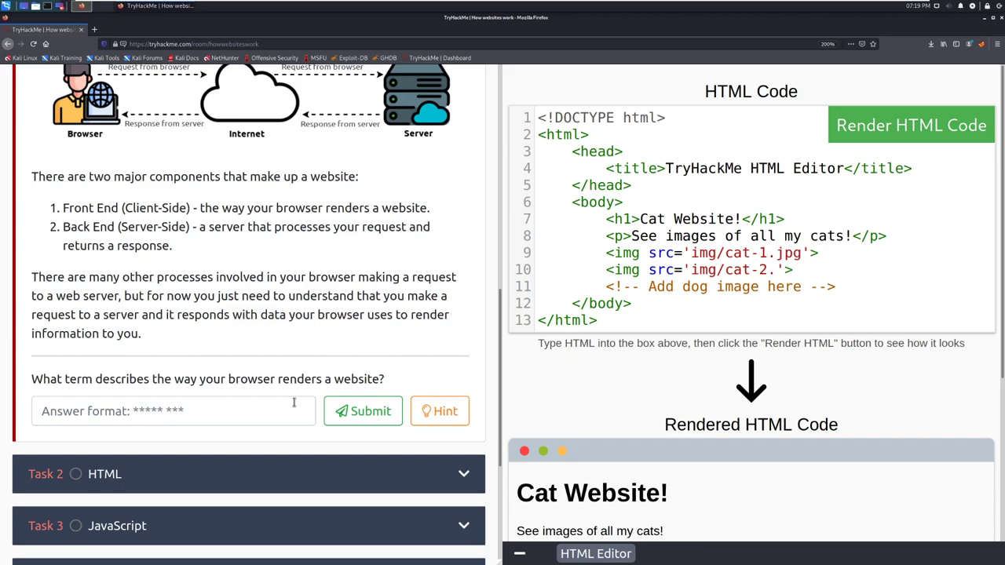
- Submit "front end" as the answer to how the browser renders a website
type("front end")
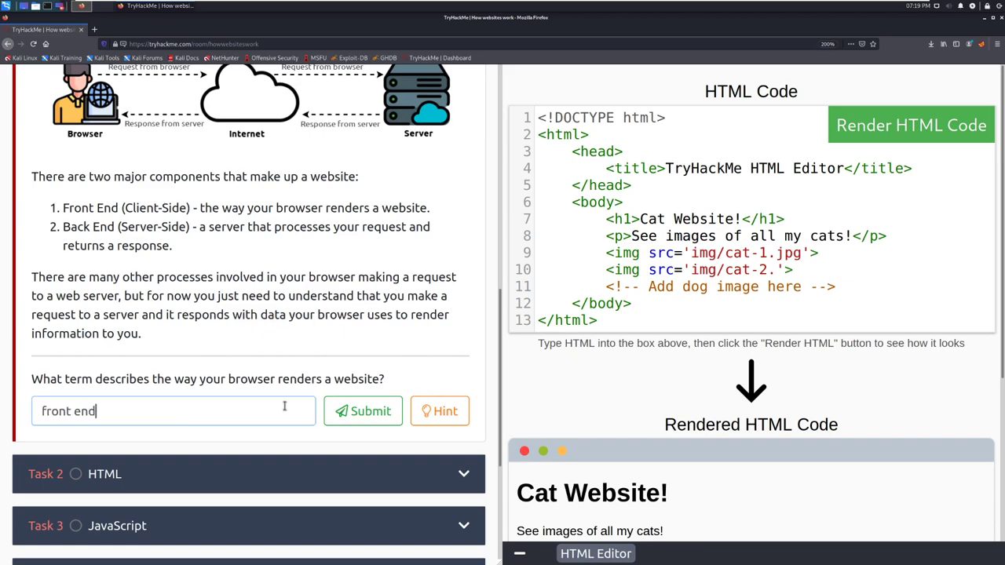
left_click(363, 412)
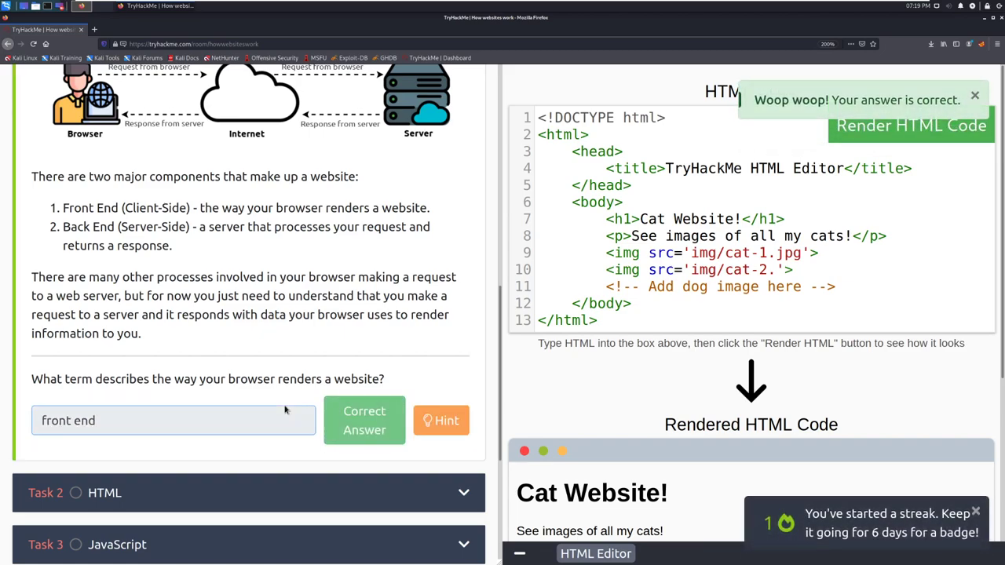
mouse_move(297, 410)
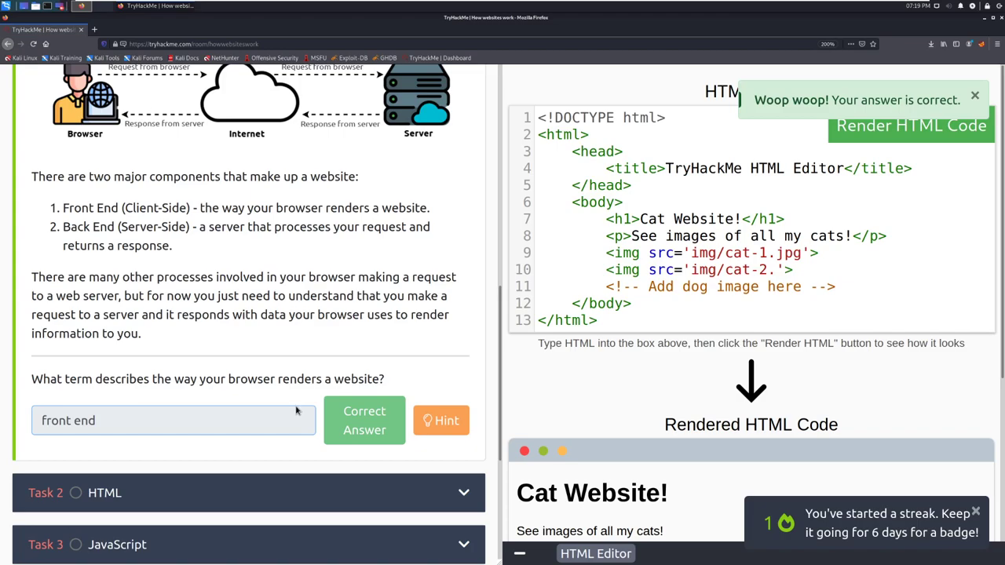
mouse_move(279, 478)
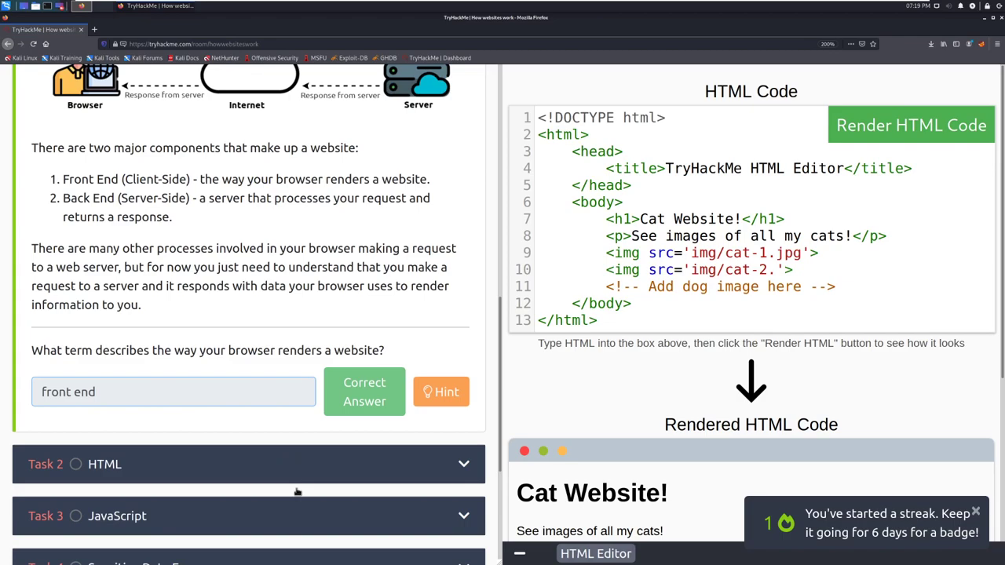
scroll("down", 3)
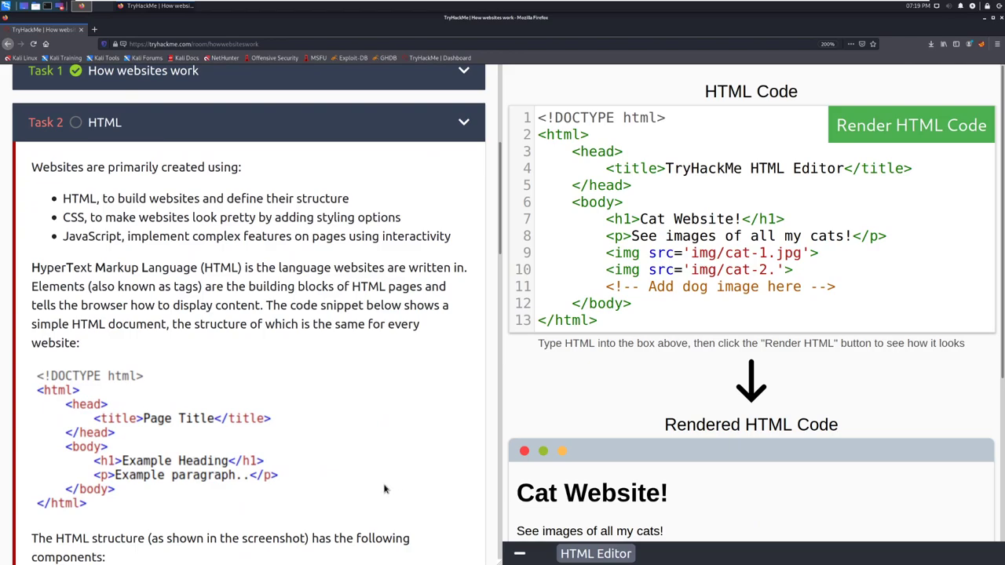
mouse_move(366, 468)
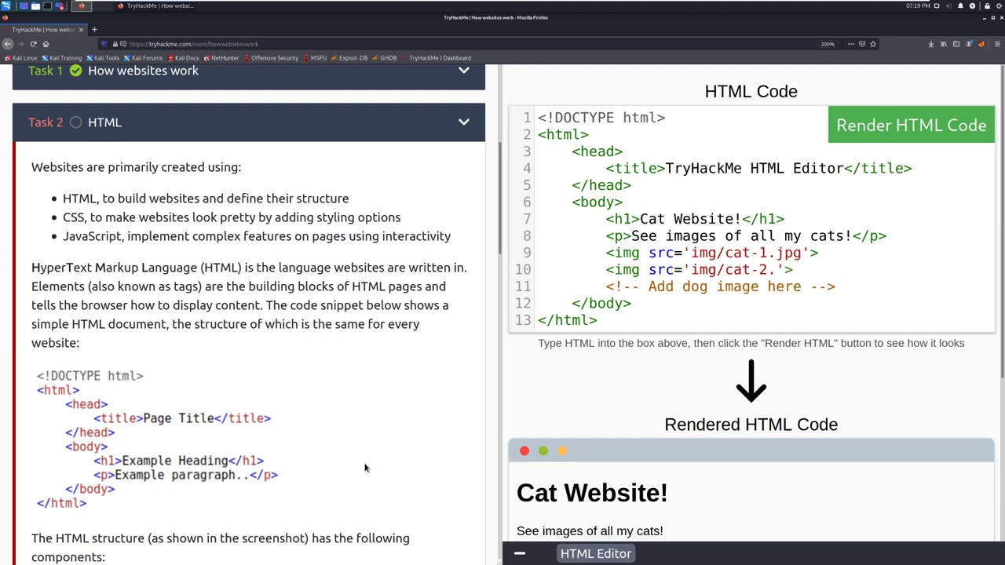
mouse_move(371, 446)
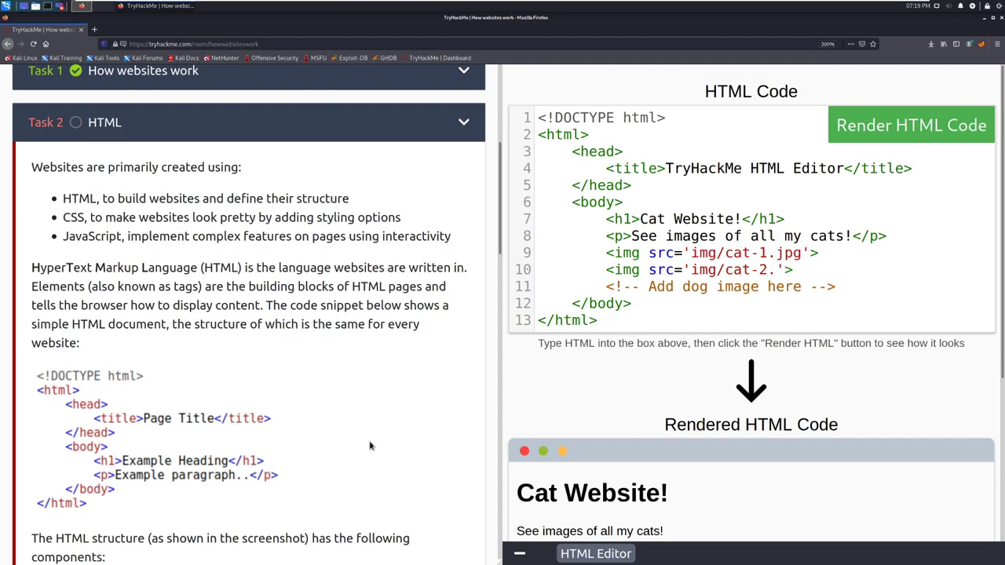
scroll("down", 3)
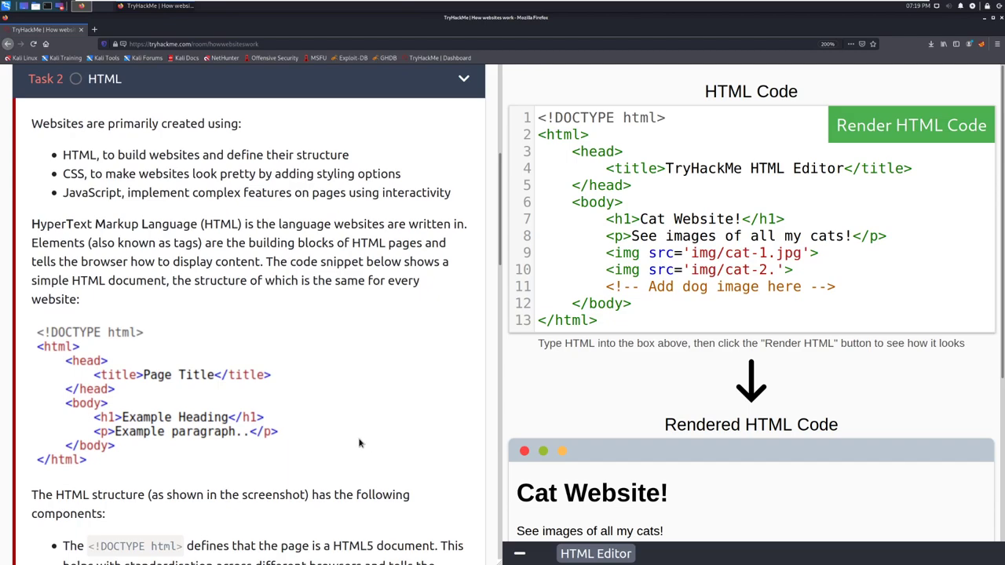
mouse_move(359, 443)
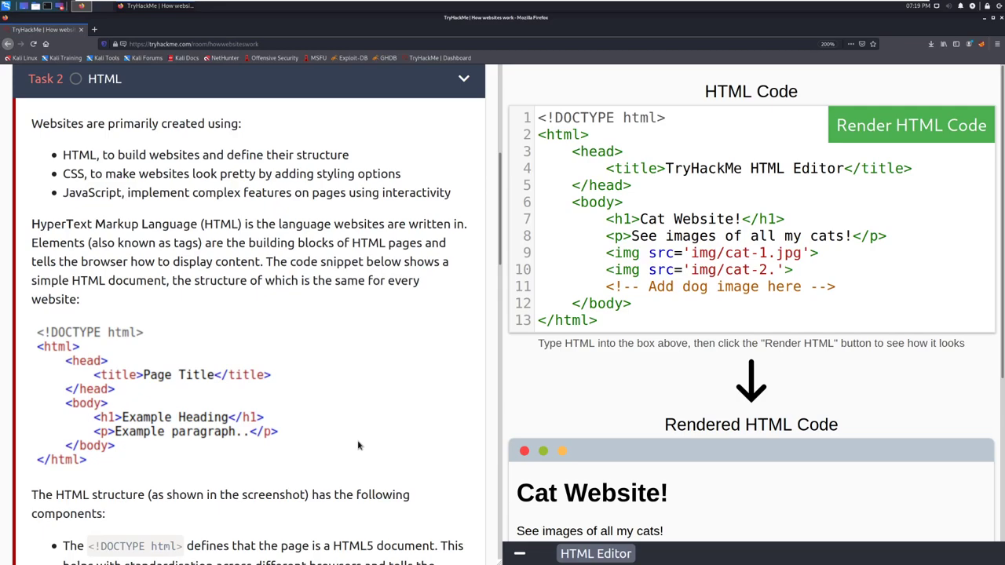
mouse_move(365, 443)
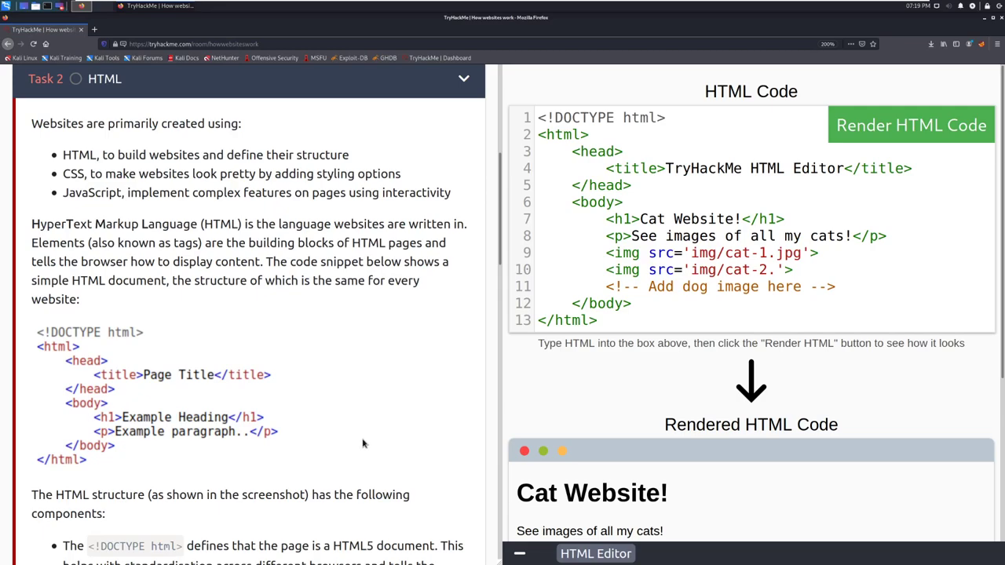
mouse_move(369, 446)
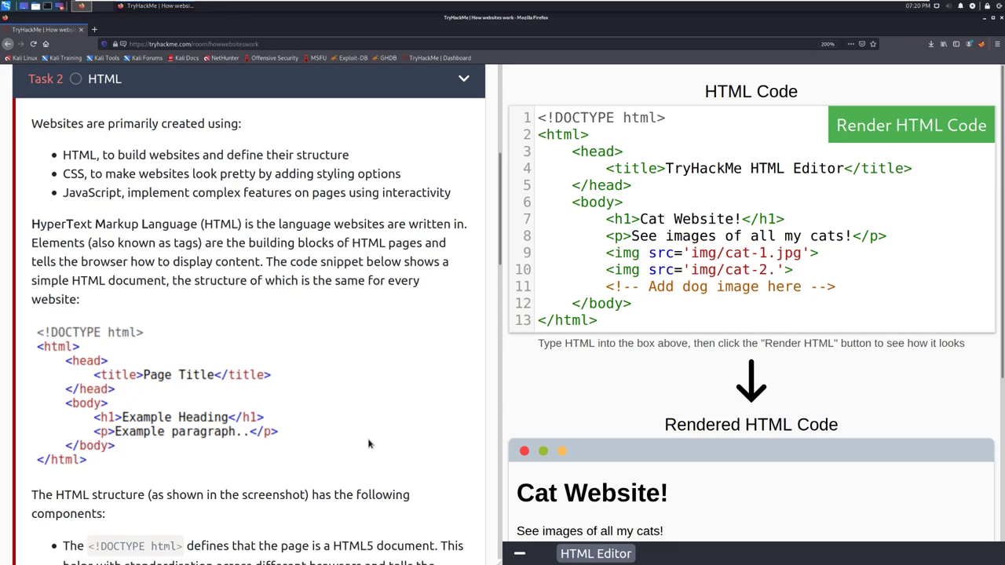
scroll("down", 3)
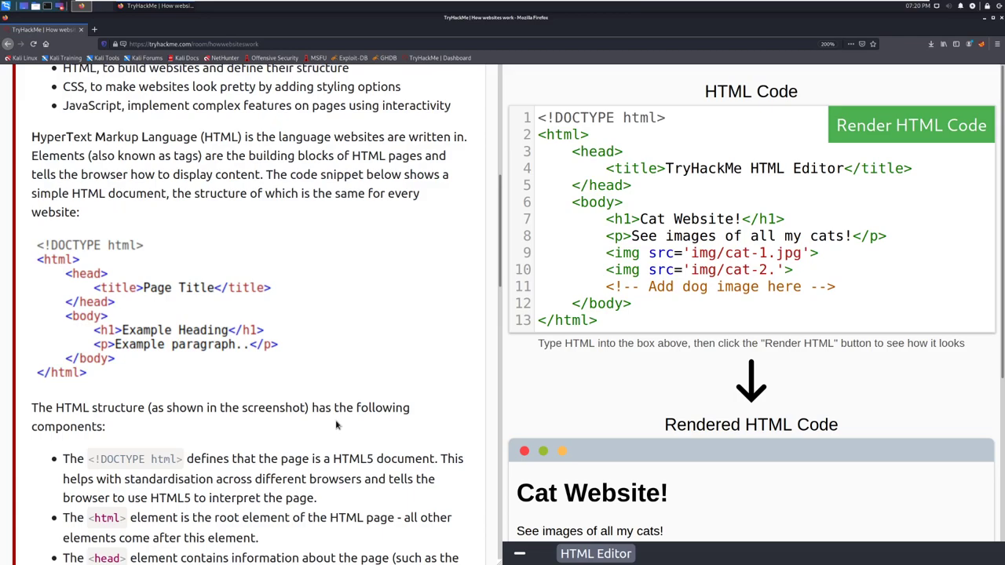
mouse_move(160, 254)
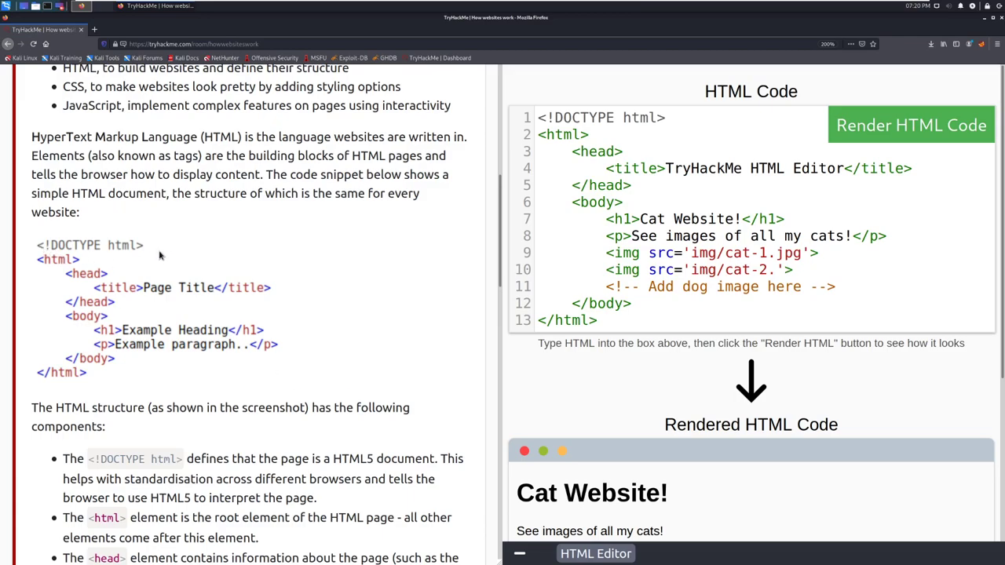
mouse_move(51, 265)
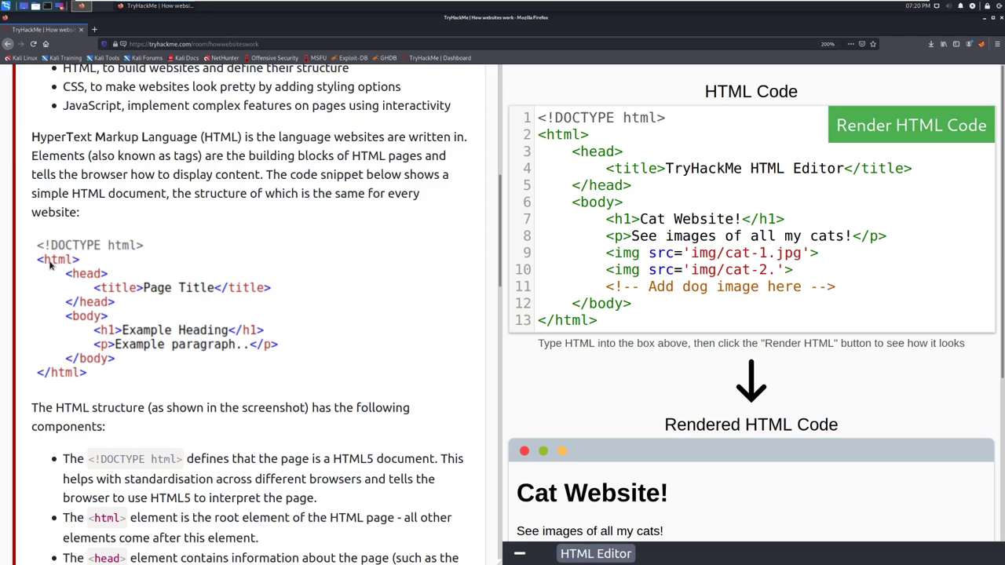
mouse_move(60, 368)
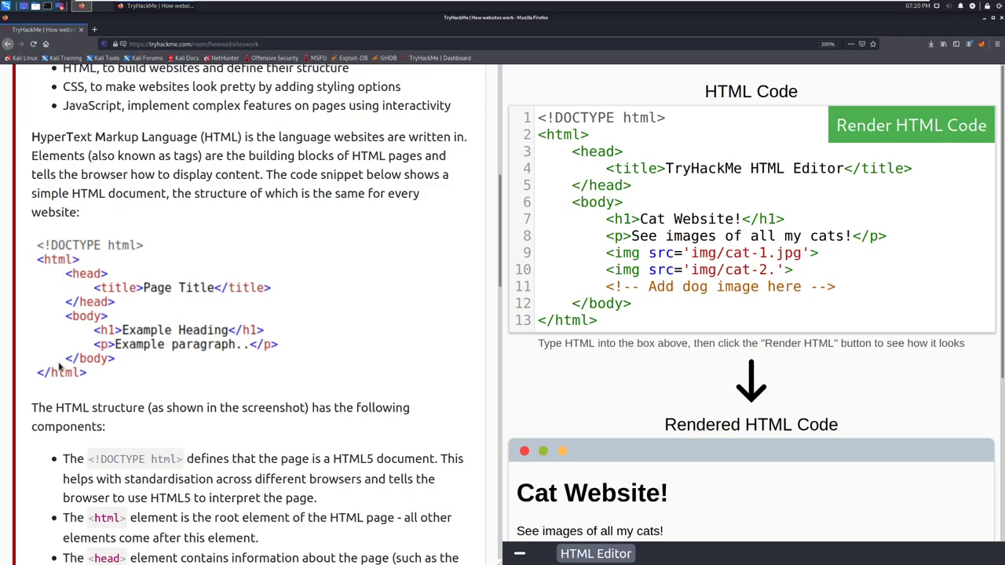
mouse_move(229, 390)
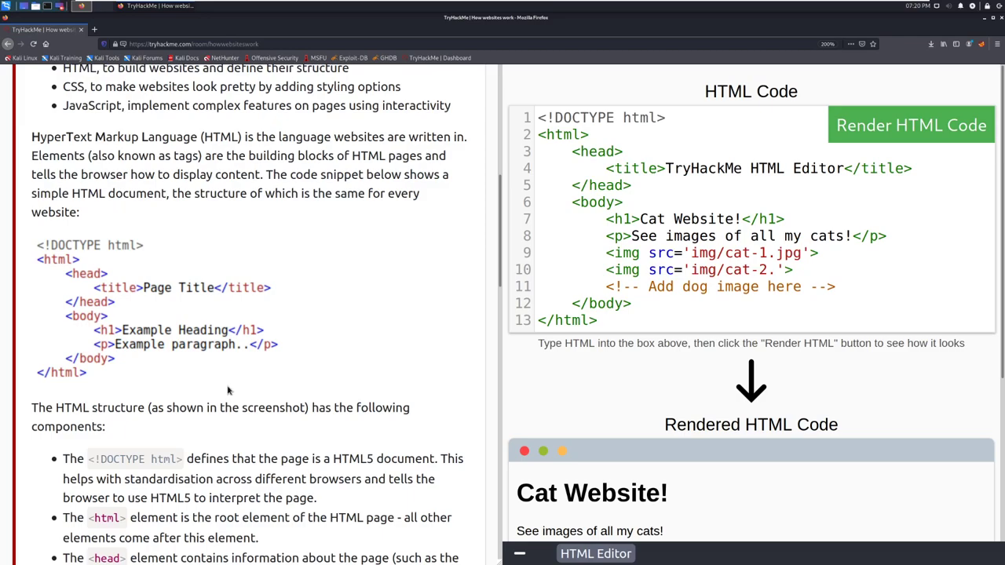
scroll("down", 3)
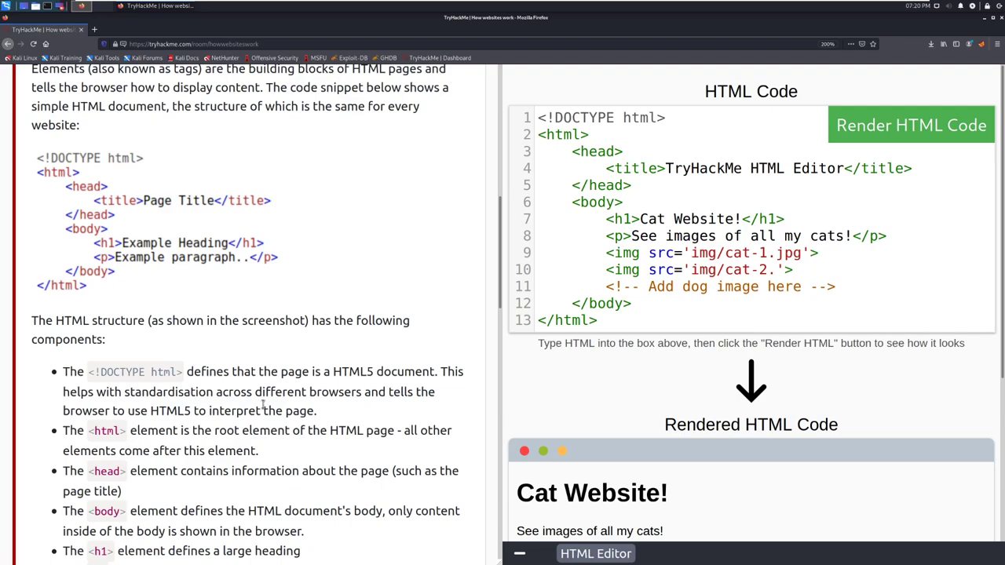
scroll("down", 3)
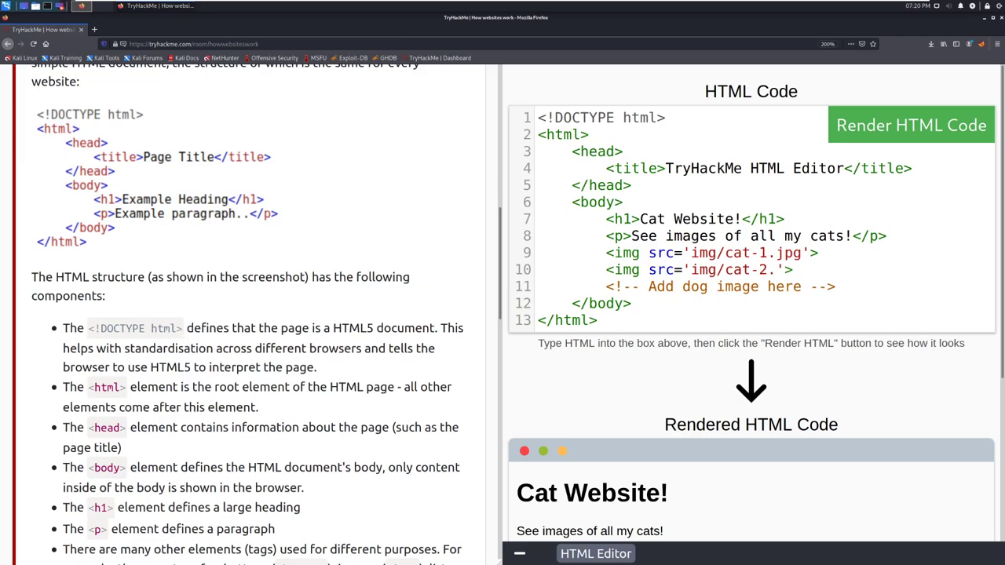
mouse_move(229, 342)
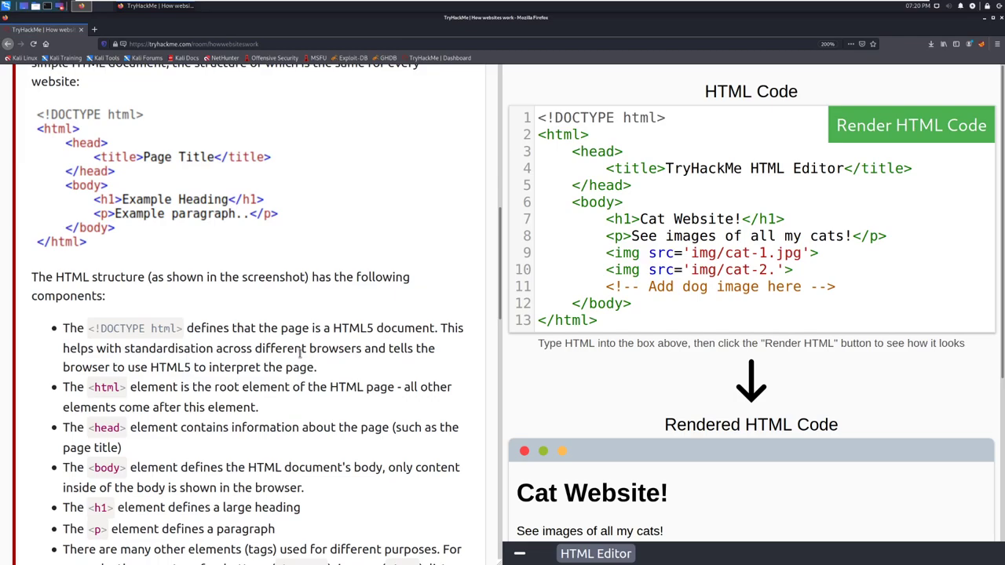
mouse_move(307, 362)
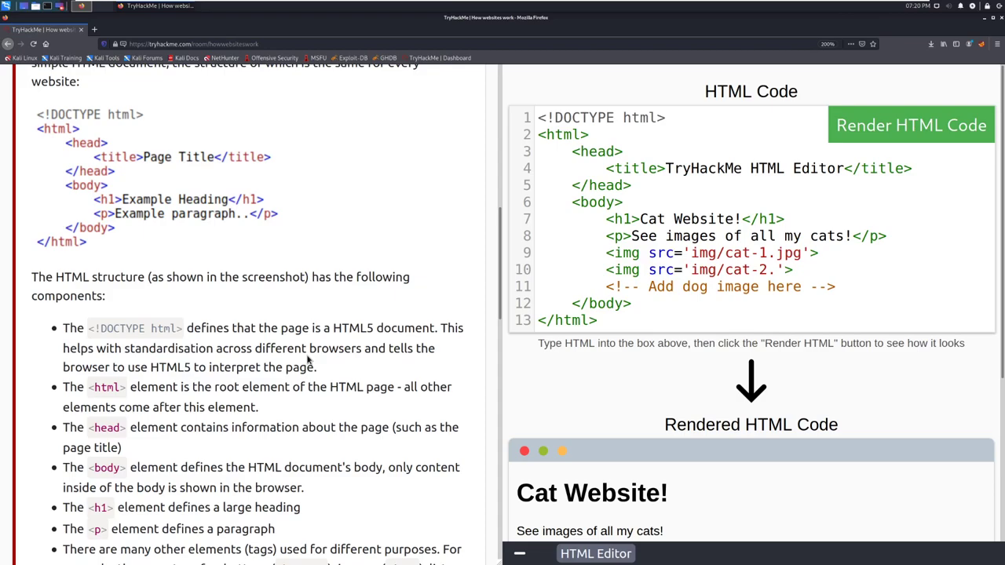
mouse_move(399, 418)
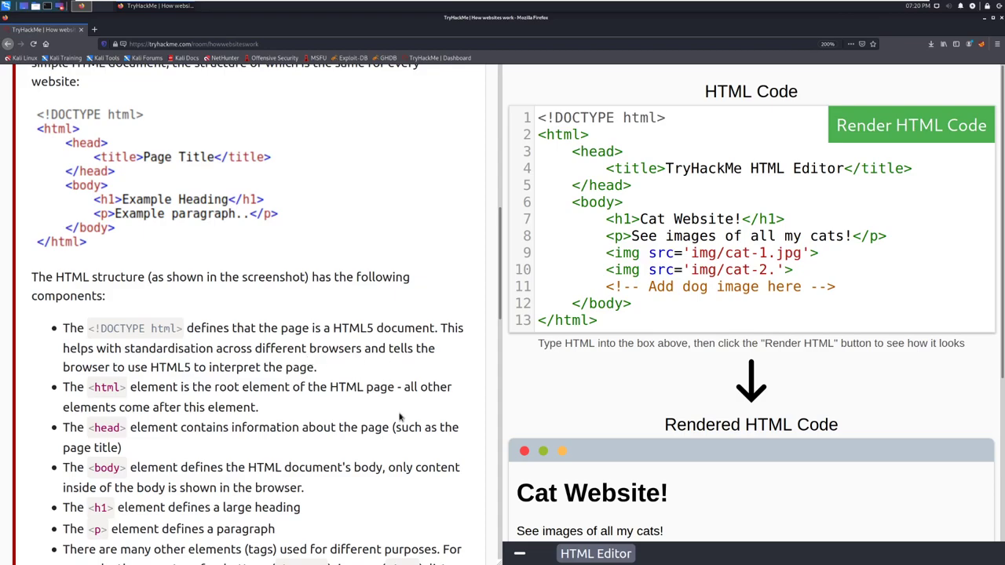
mouse_move(489, 502)
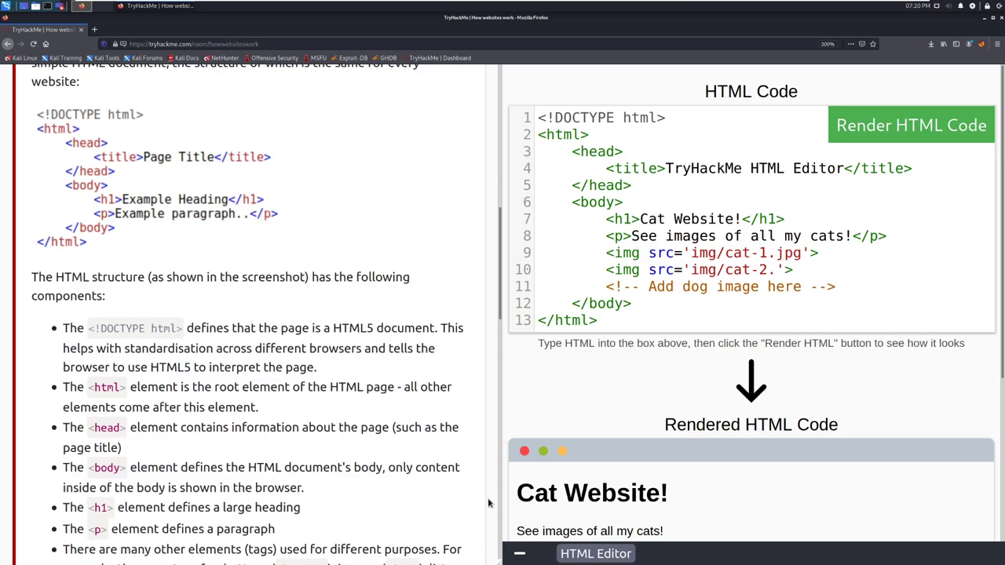
scroll("down", 3)
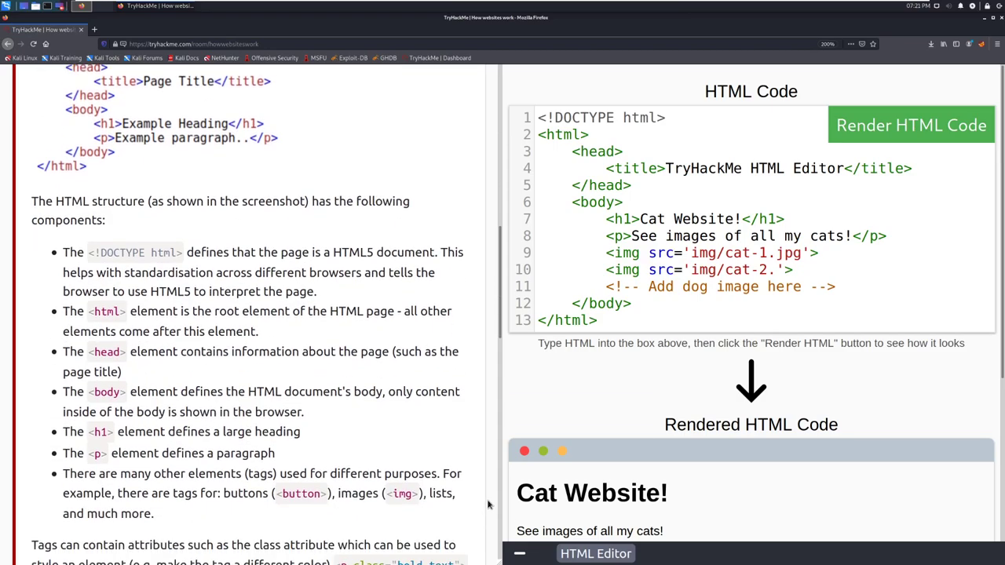
scroll("down", 3)
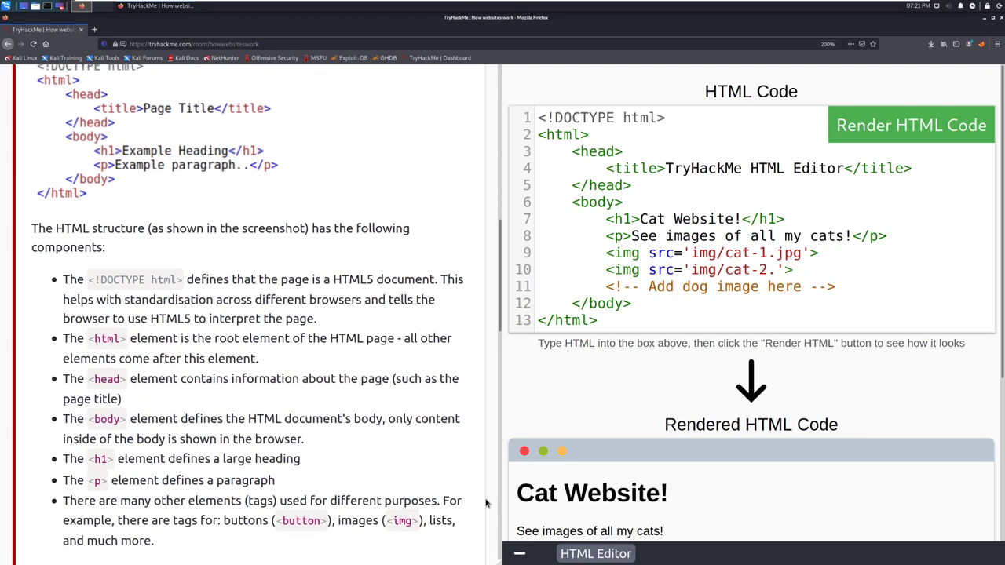
scroll("up", 3)
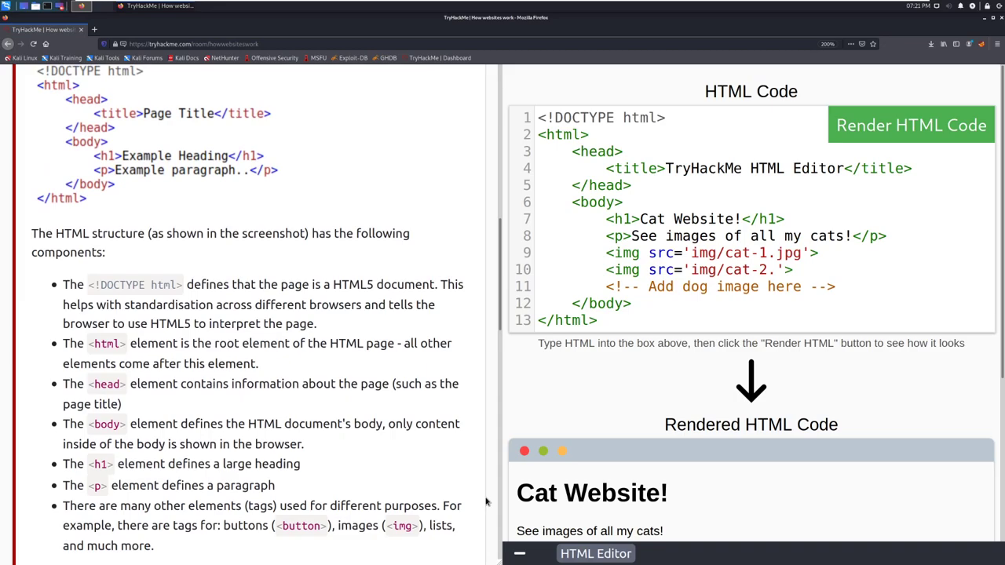
scroll("down", 3)
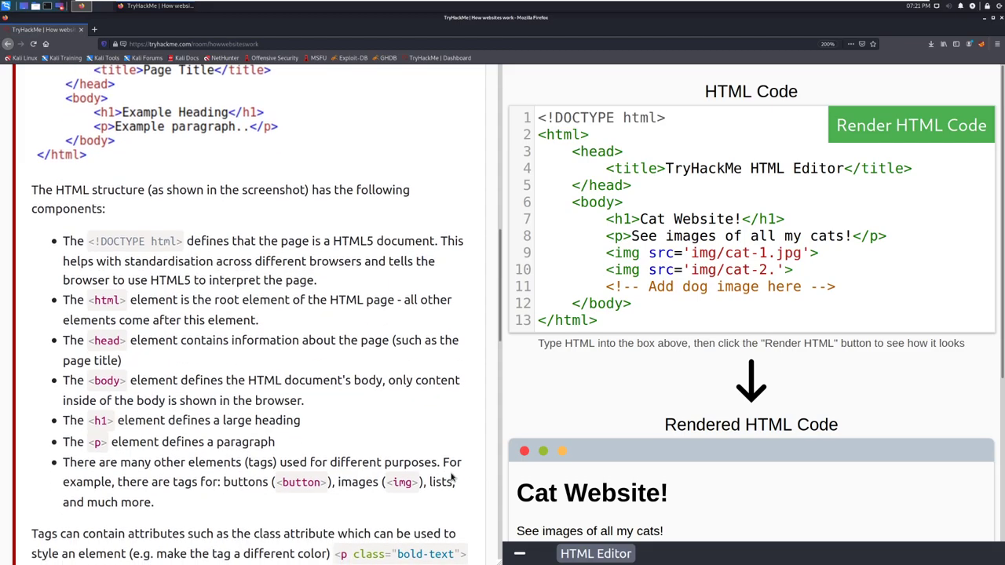
mouse_move(459, 465)
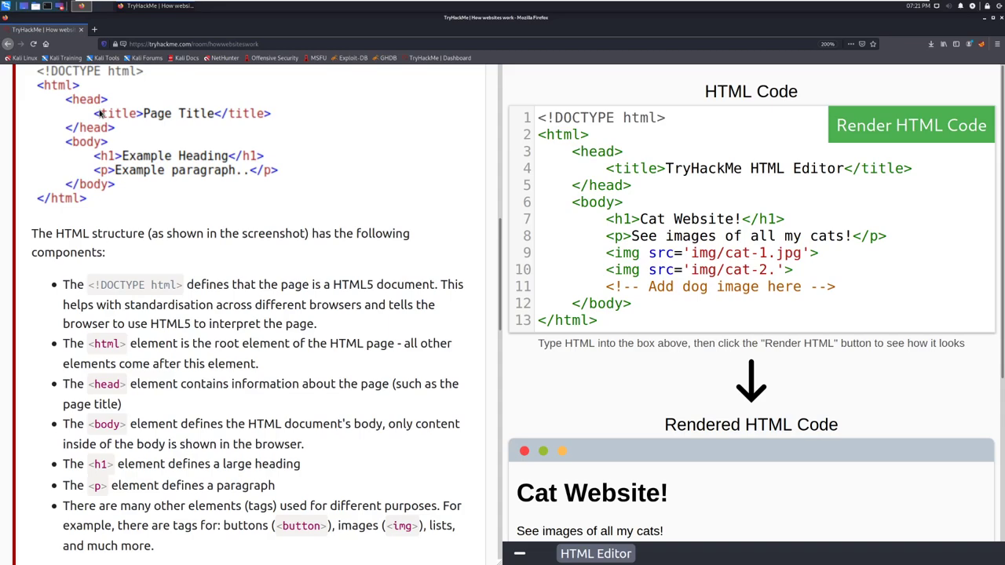
scroll("down", 3)
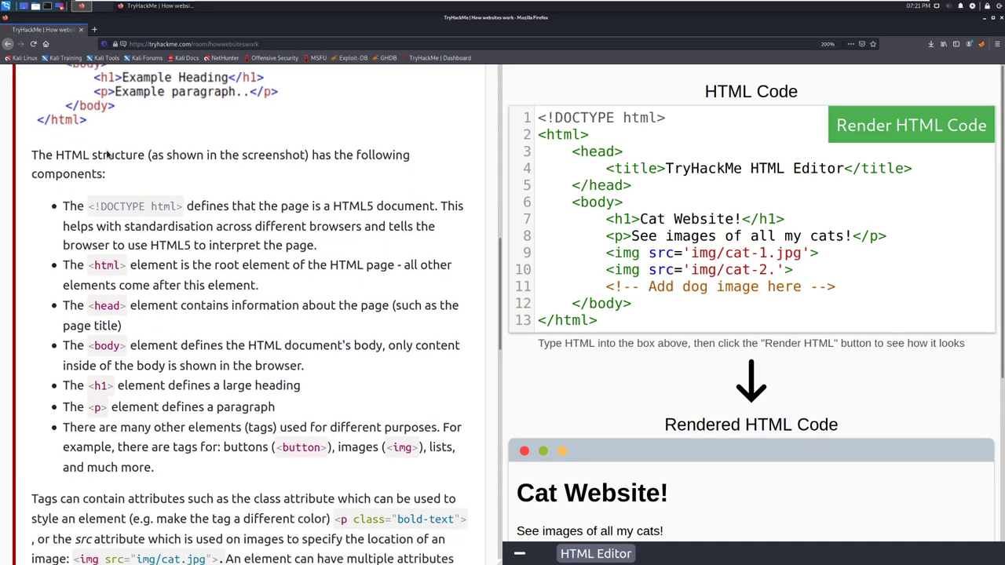
scroll("down", 3)
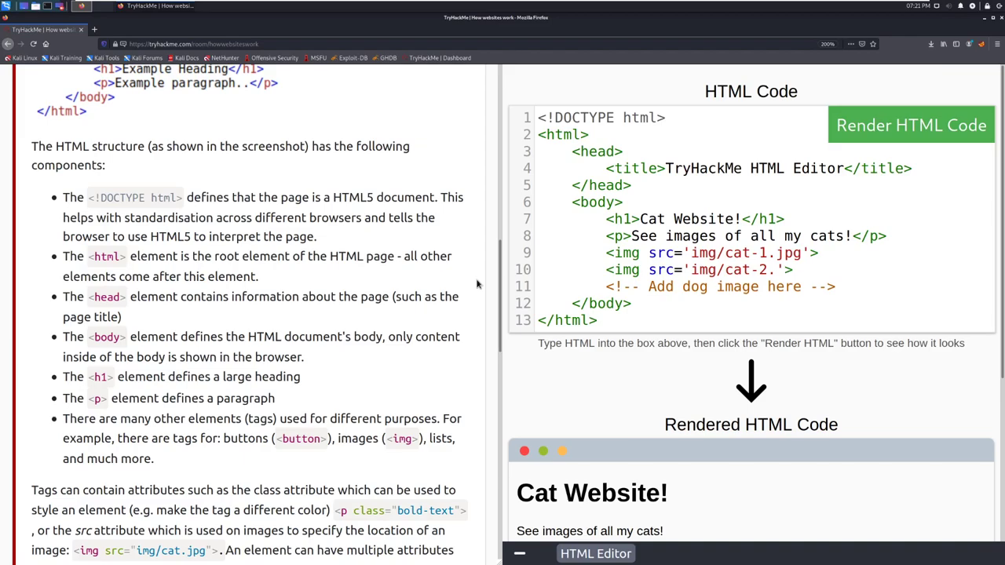
mouse_move(474, 295)
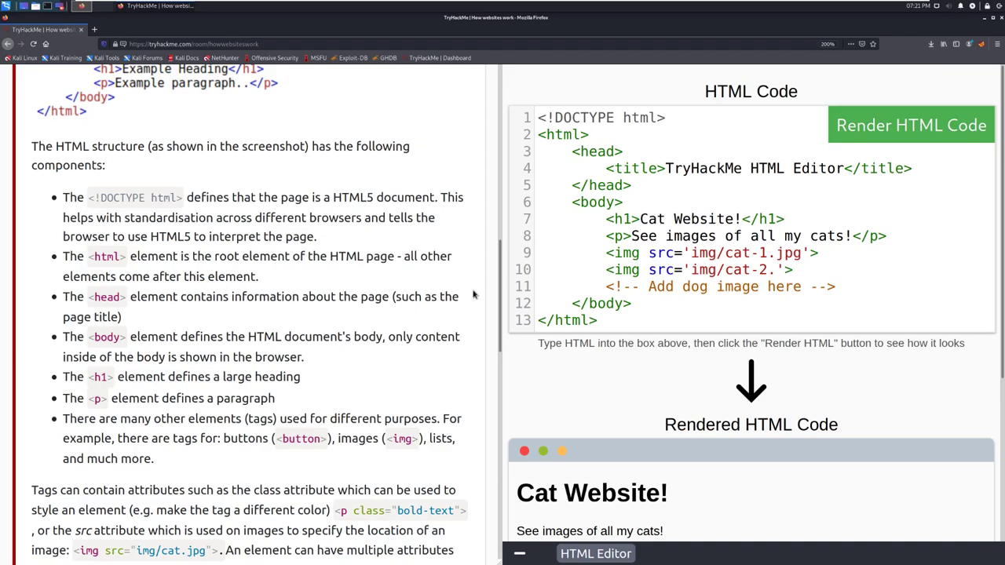
mouse_move(313, 286)
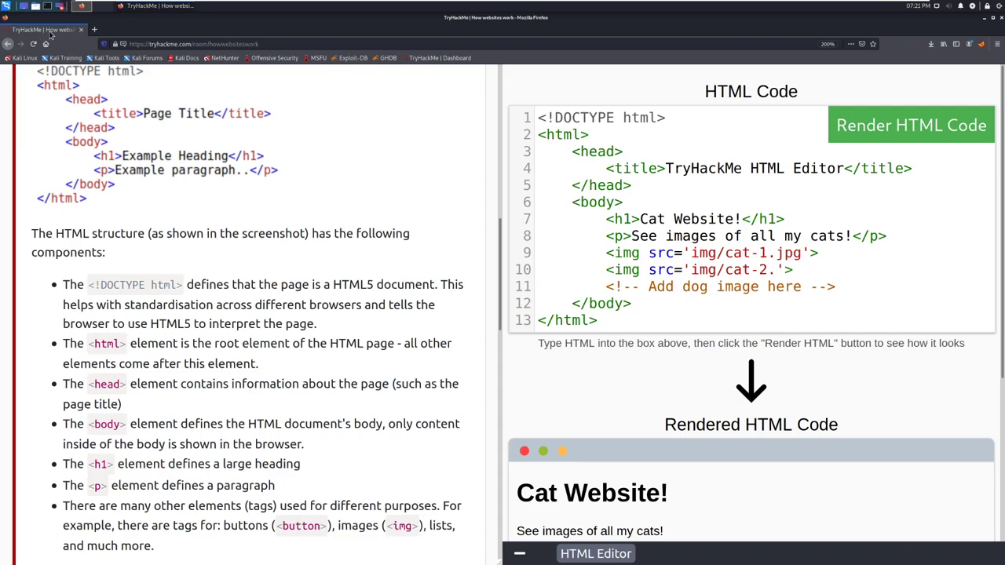
mouse_move(196, 203)
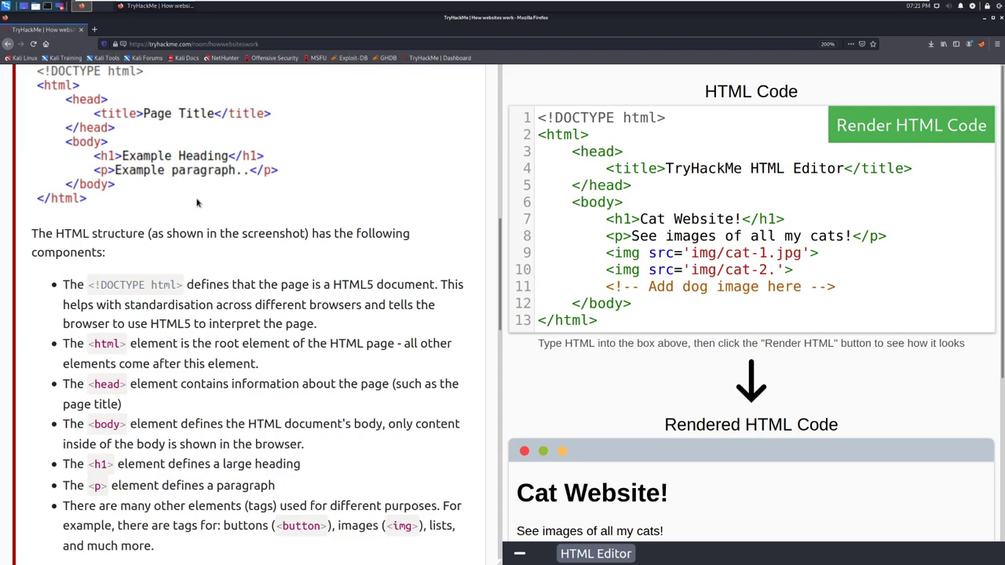
scroll("down", 3)
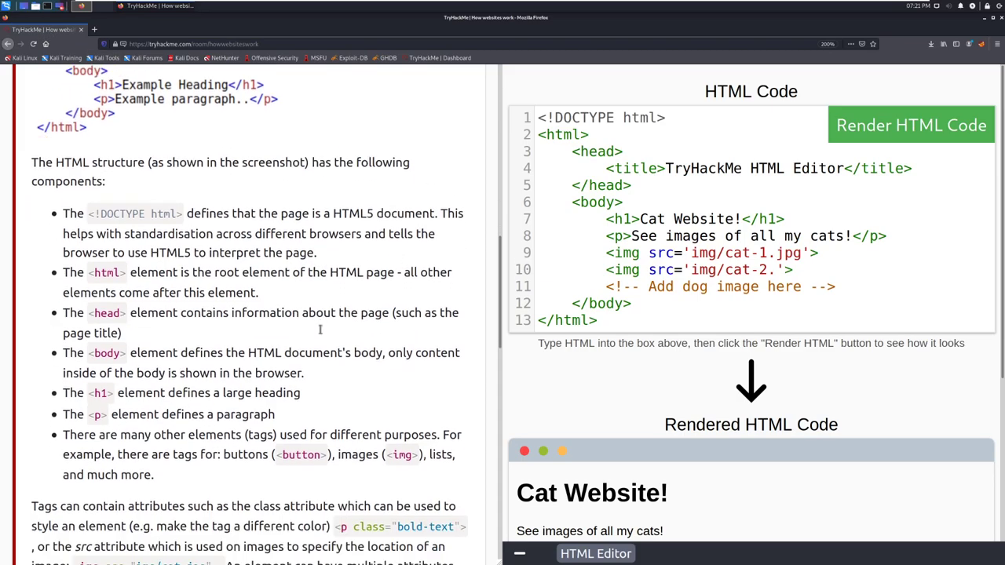
scroll("down", 3)
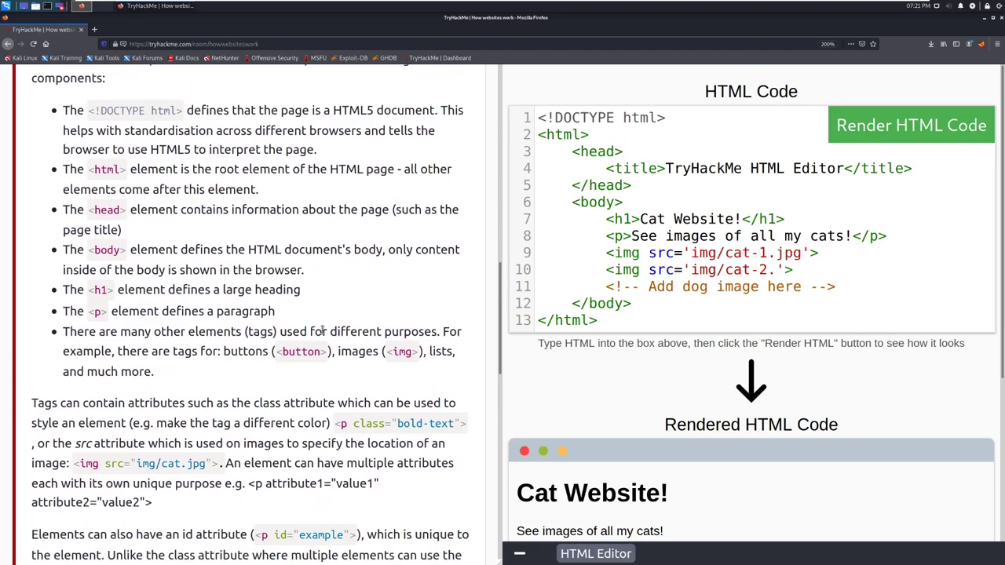
mouse_move(167, 280)
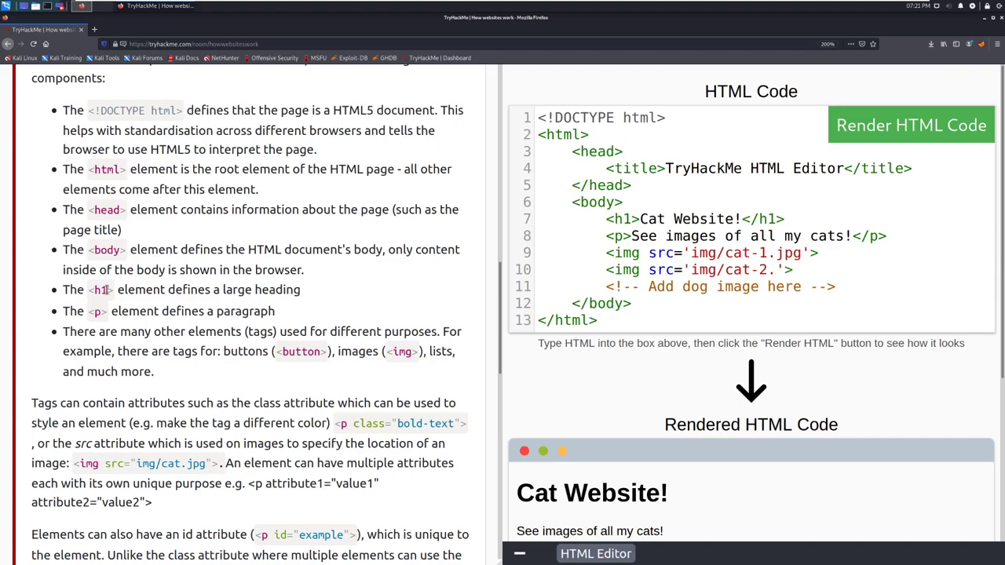
scroll("down", 3)
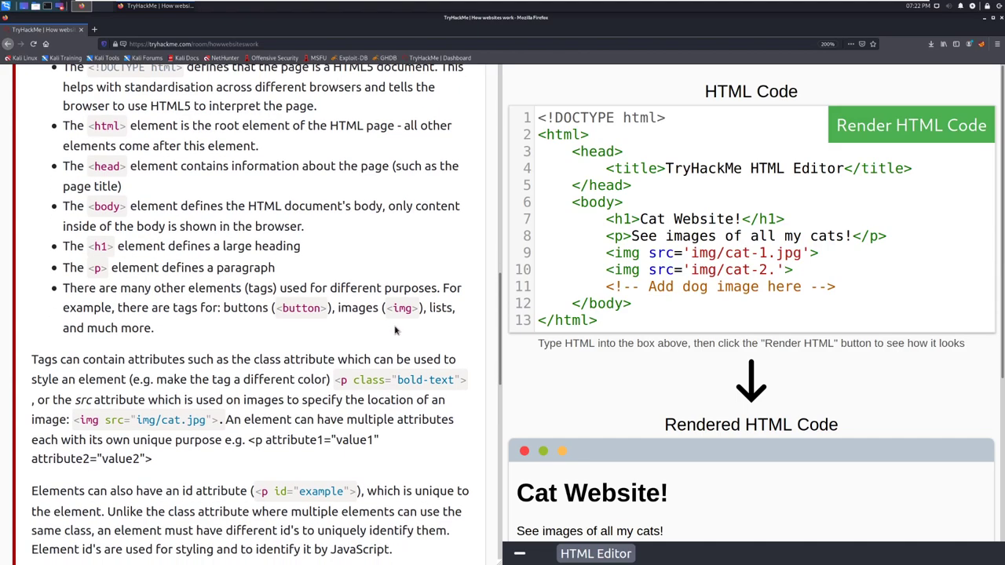
mouse_move(390, 325)
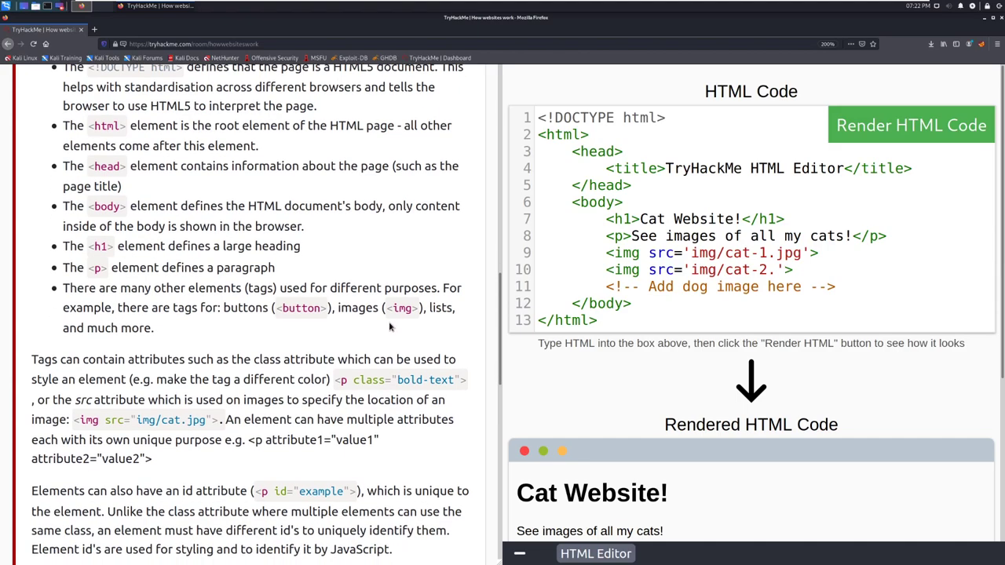
scroll("down", 3)
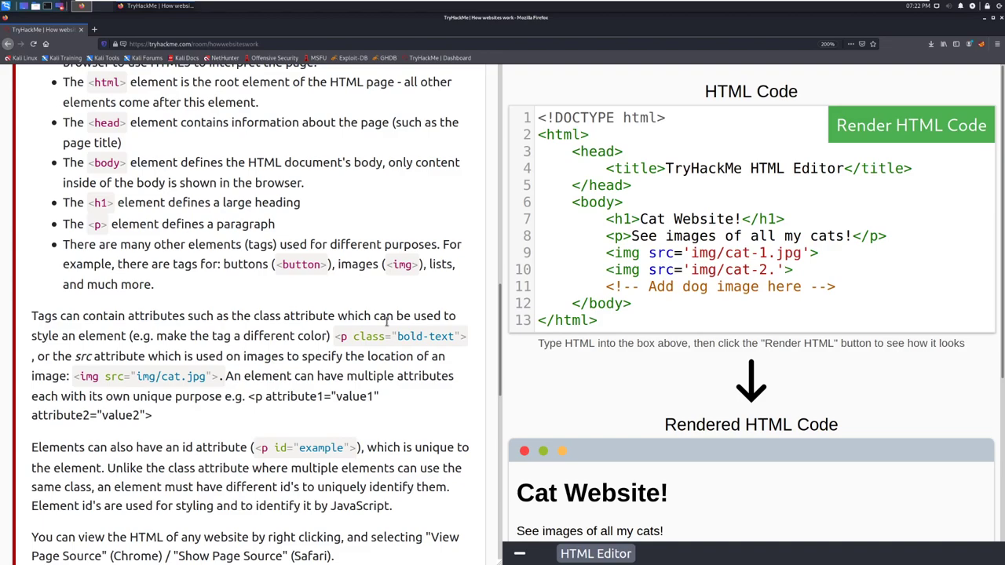
scroll("down", 3)
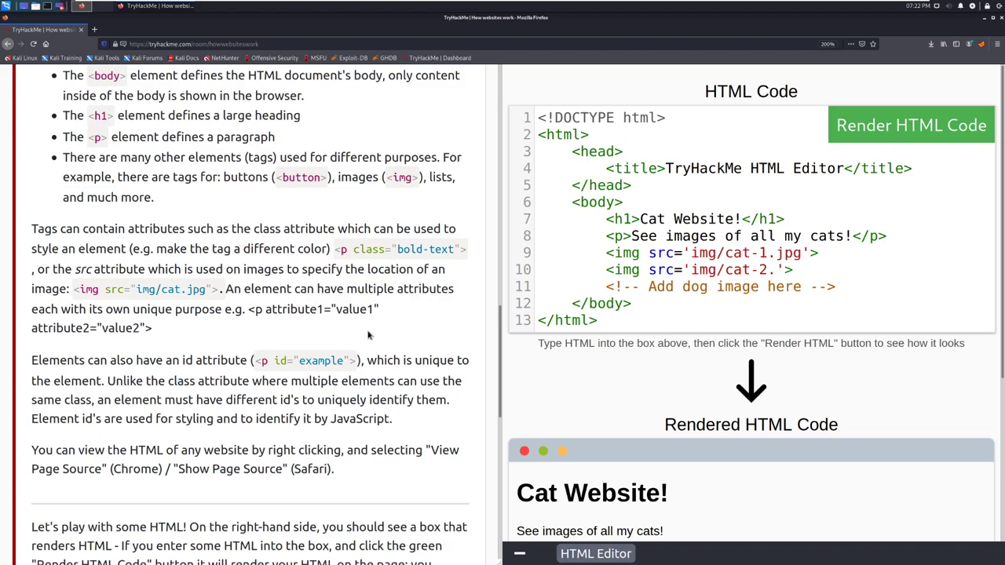
scroll("down", 3)
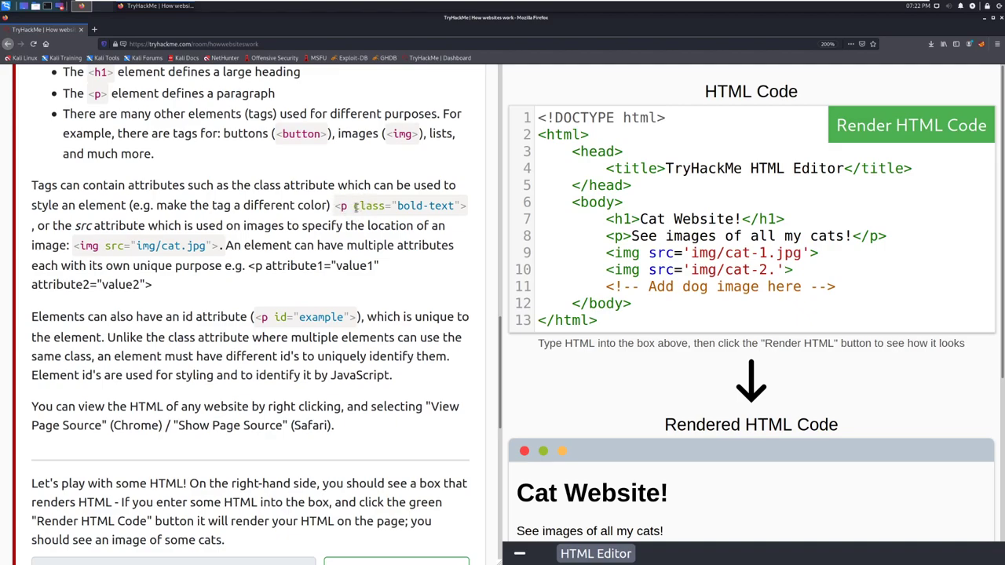
mouse_move(101, 257)
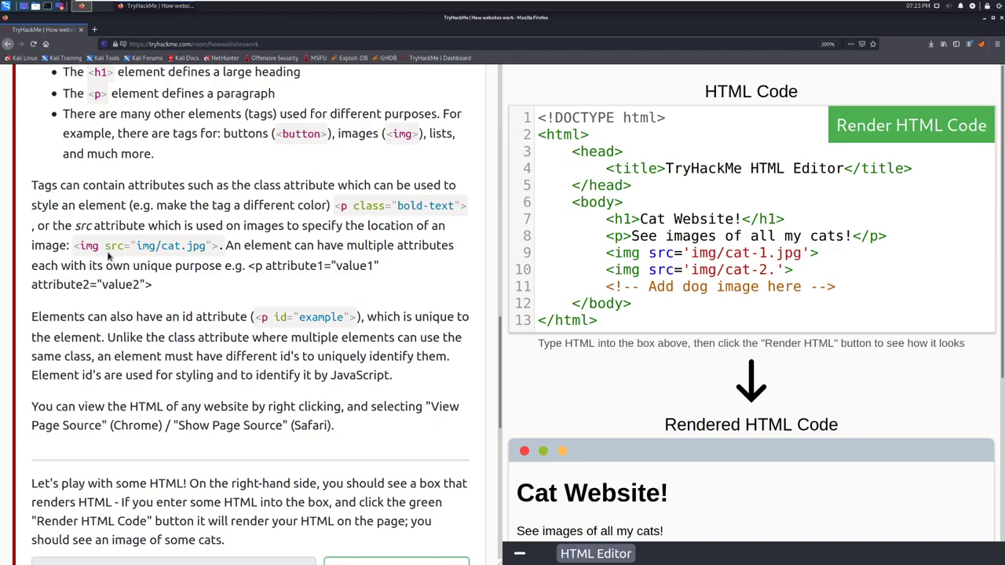
mouse_move(267, 236)
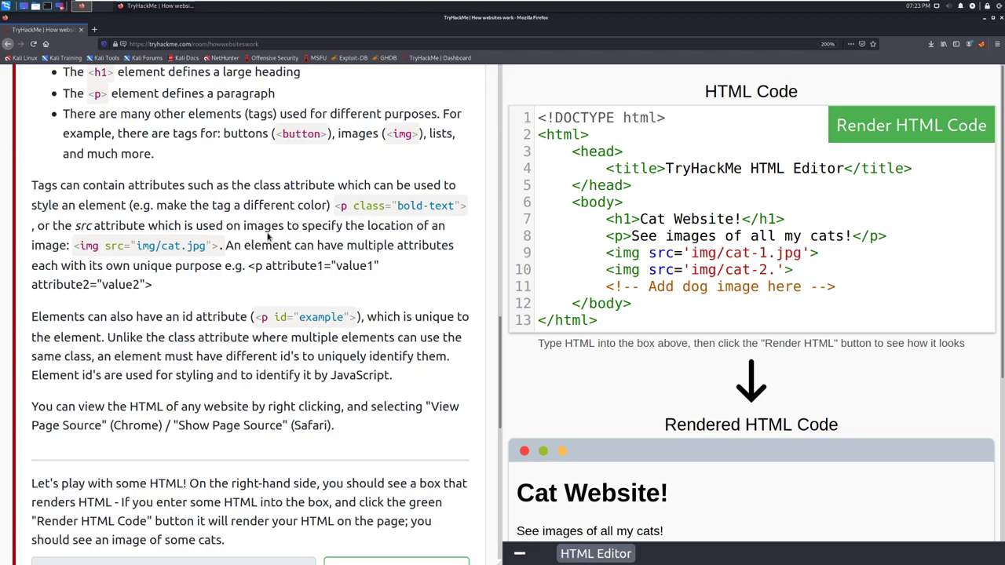
mouse_move(102, 245)
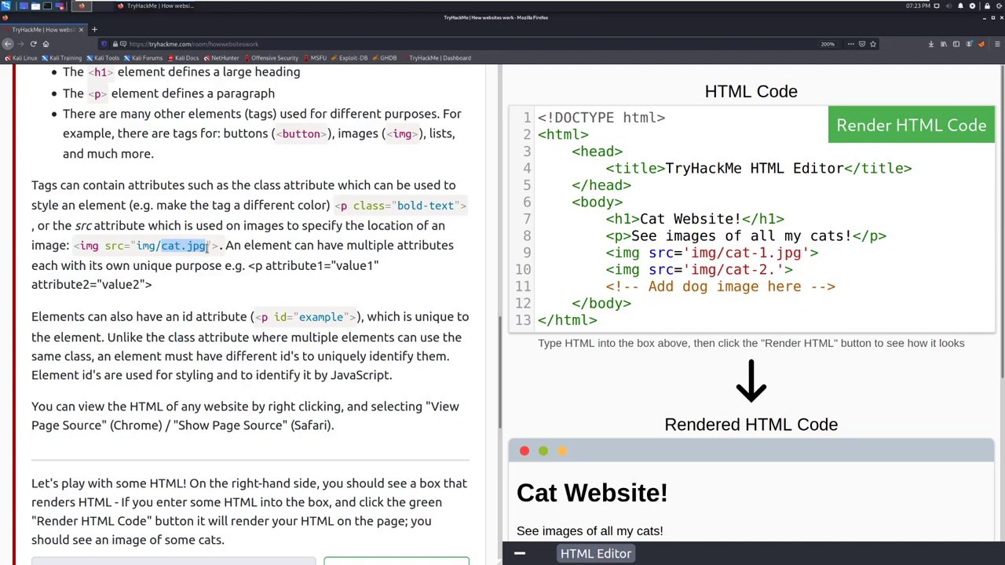
mouse_move(192, 266)
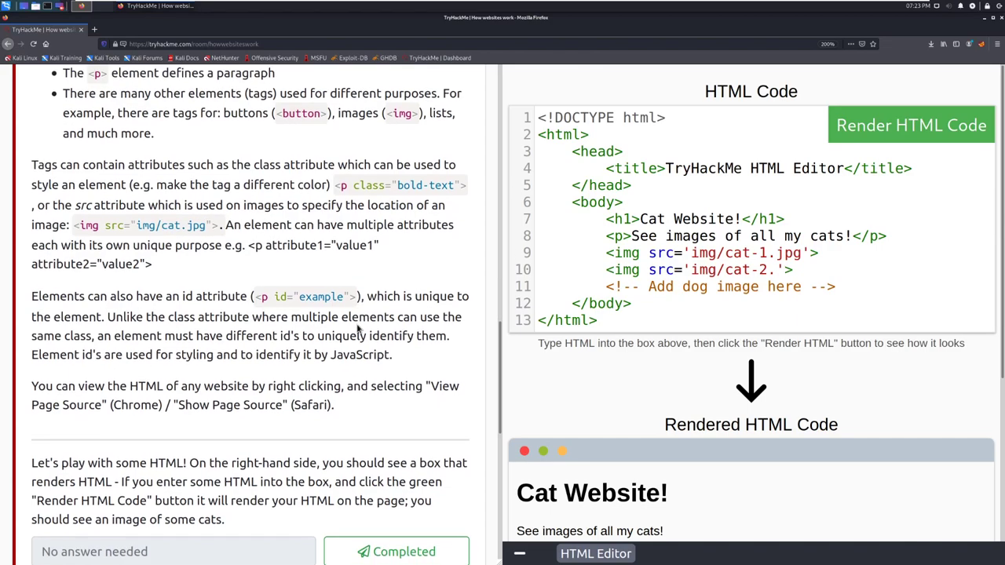
scroll("down", 3)
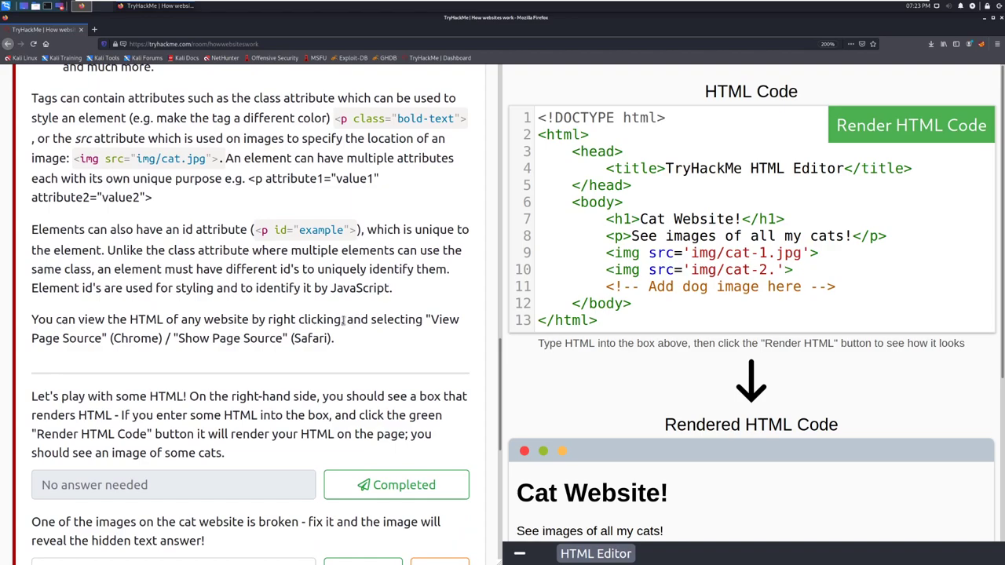
mouse_move(311, 296)
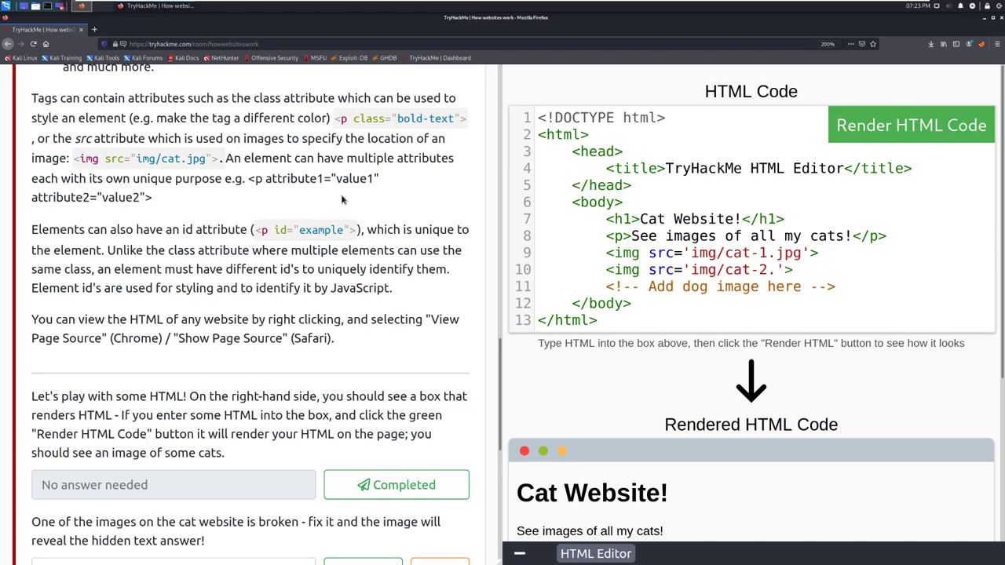
mouse_move(333, 229)
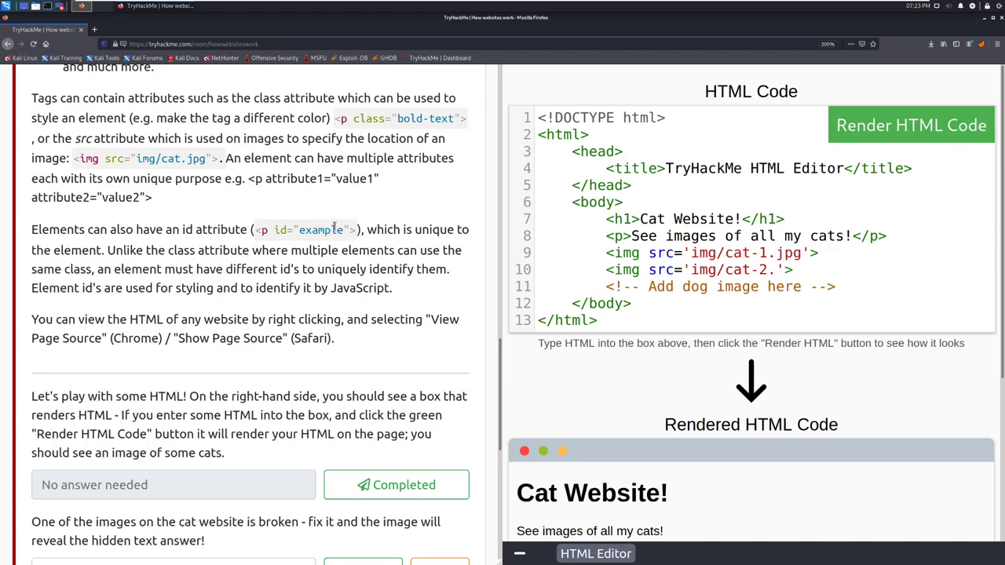
scroll("down", 3)
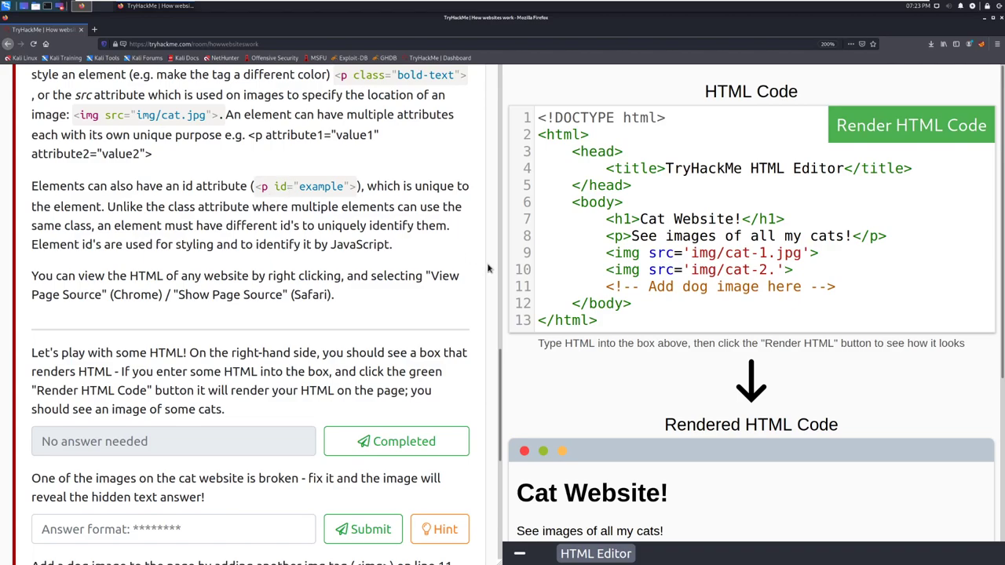
mouse_move(447, 311)
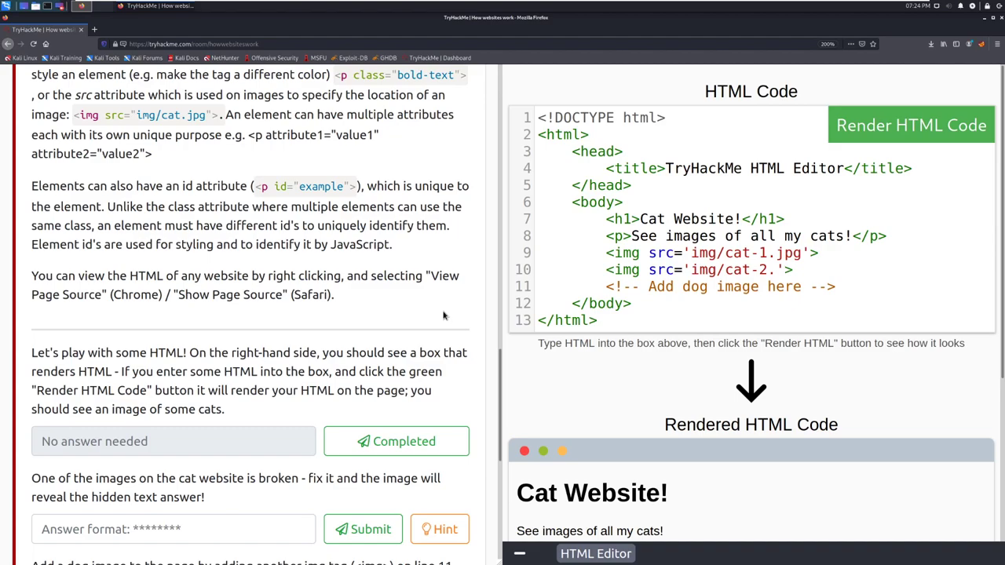
scroll("down", 3)
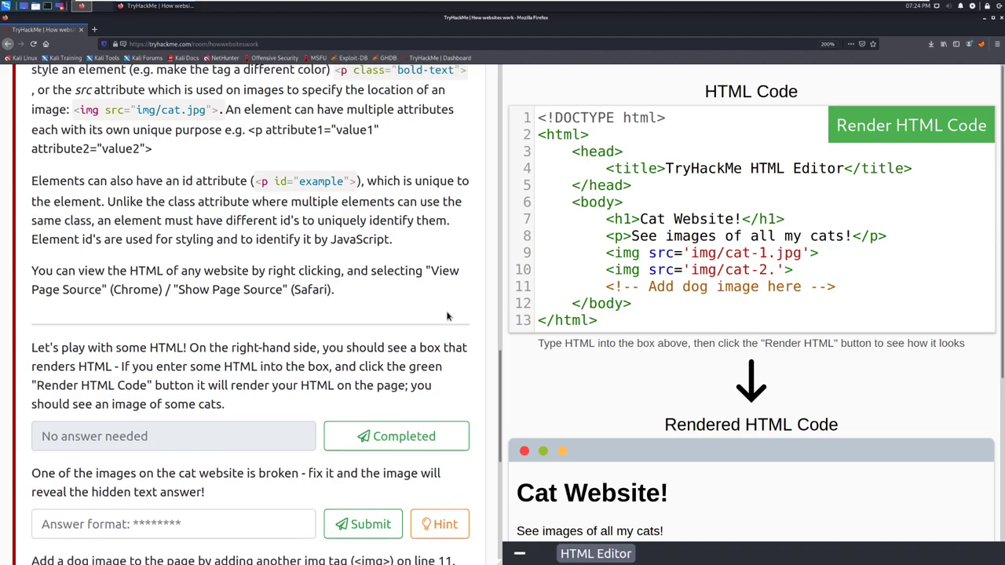
scroll("down", 3)
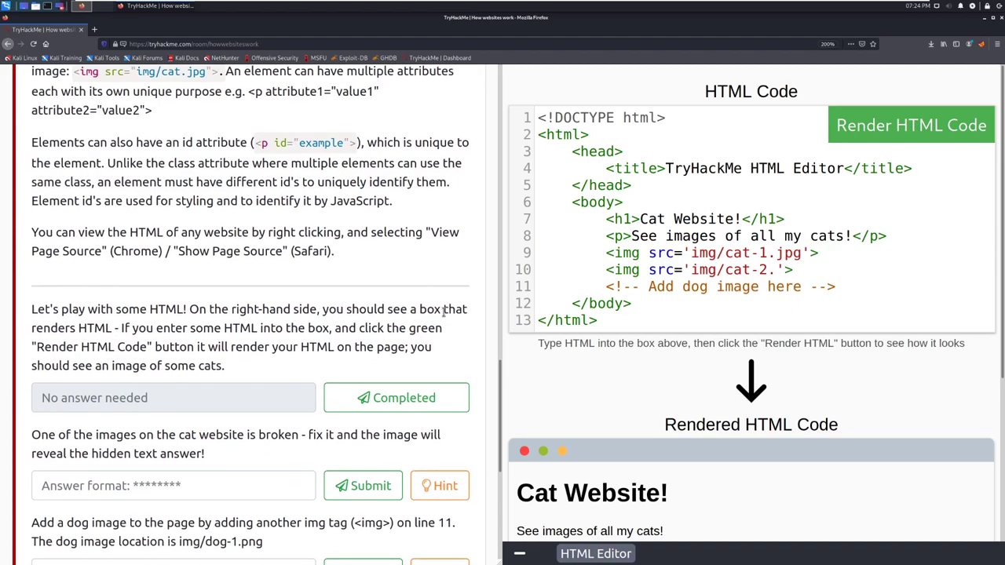
scroll("down", 3)
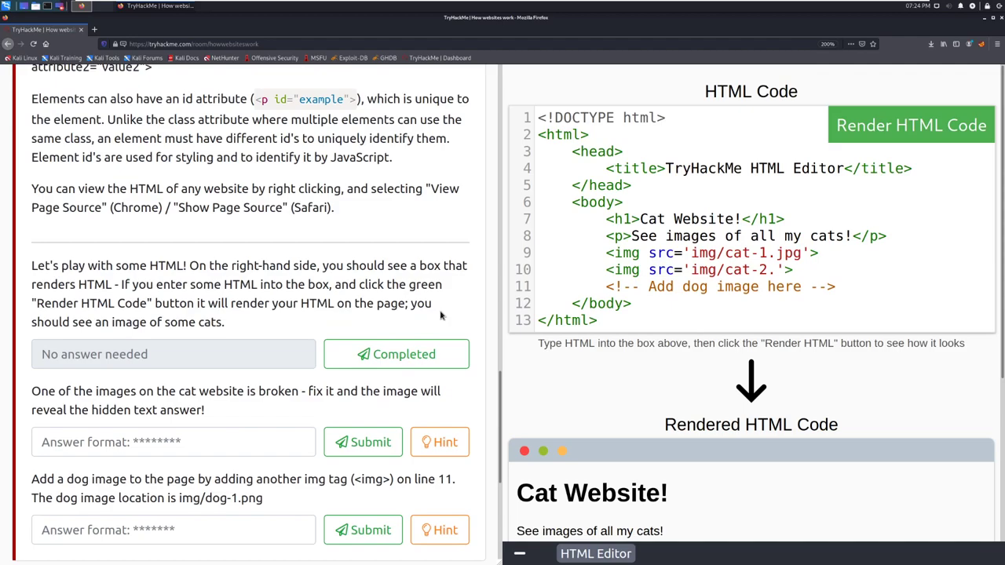
mouse_move(433, 319)
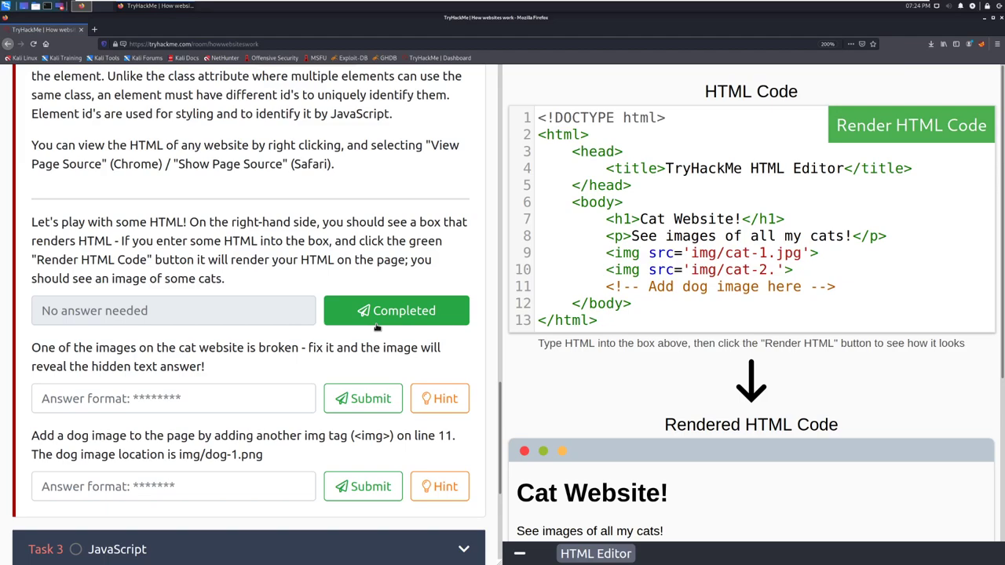
- Mark Task 2's no-answer-needed question as completed after rendering the cat site
scroll("down", 3)
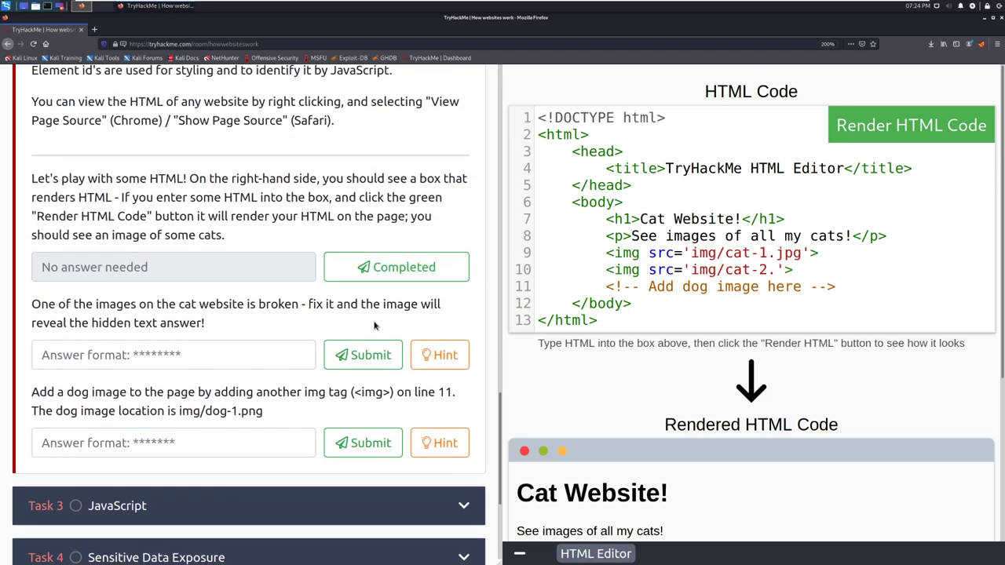
mouse_move(370, 324)
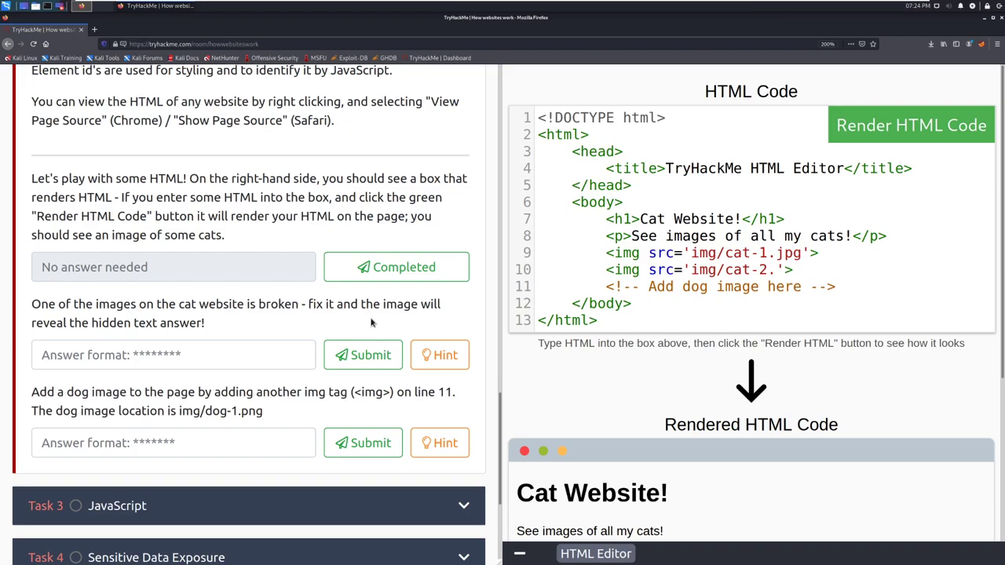
mouse_move(362, 322)
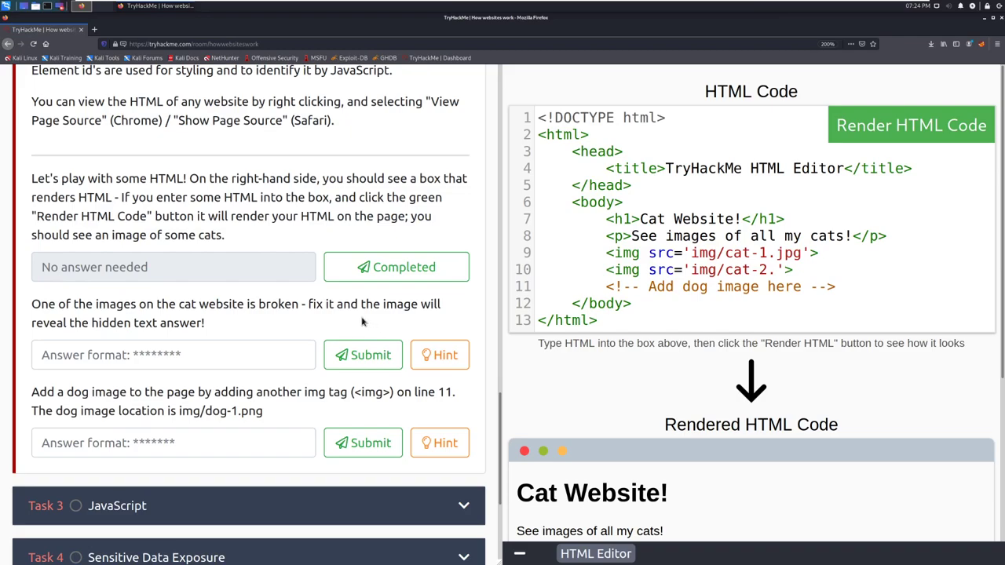
mouse_move(361, 322)
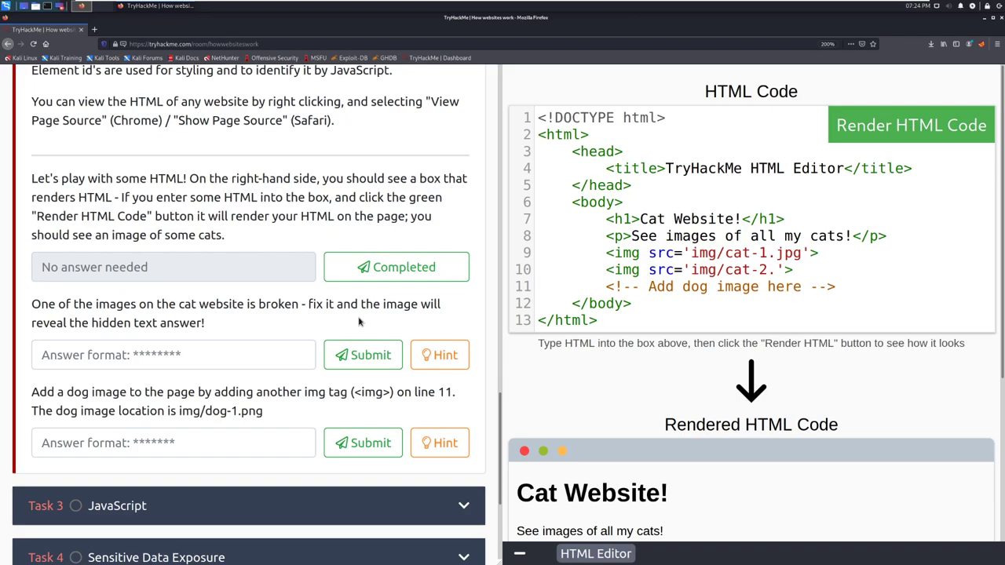
mouse_move(340, 321)
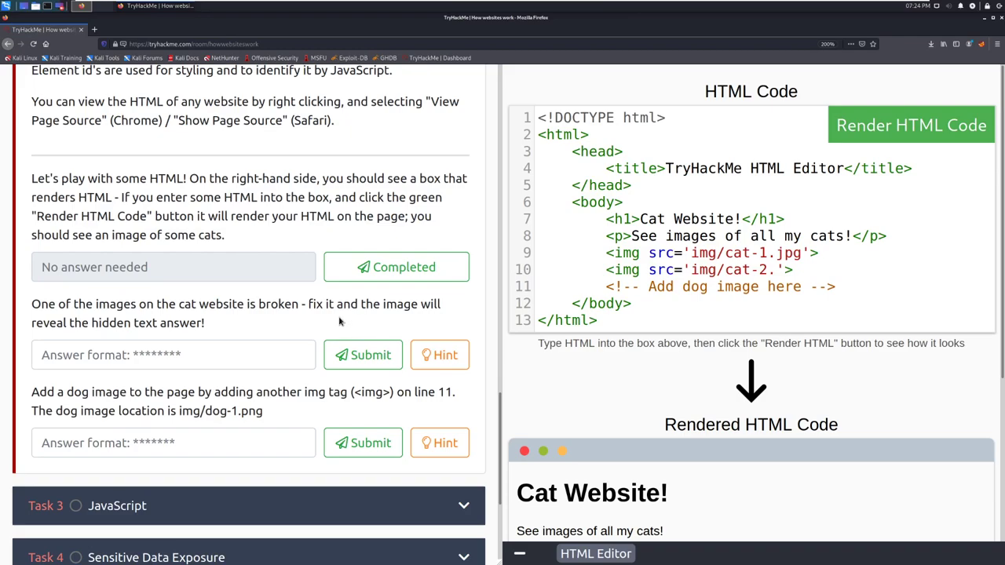
mouse_move(892, 126)
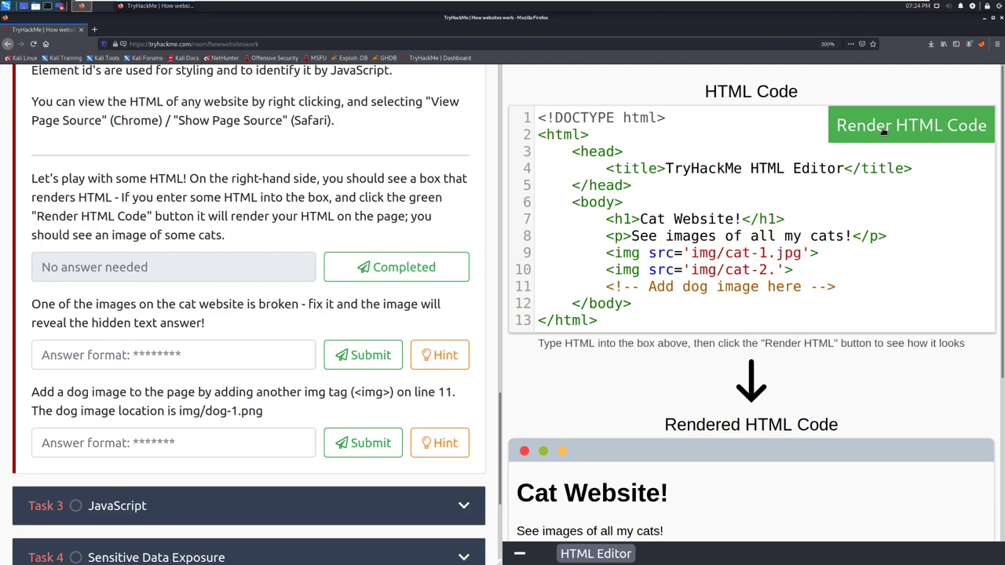
mouse_move(839, 484)
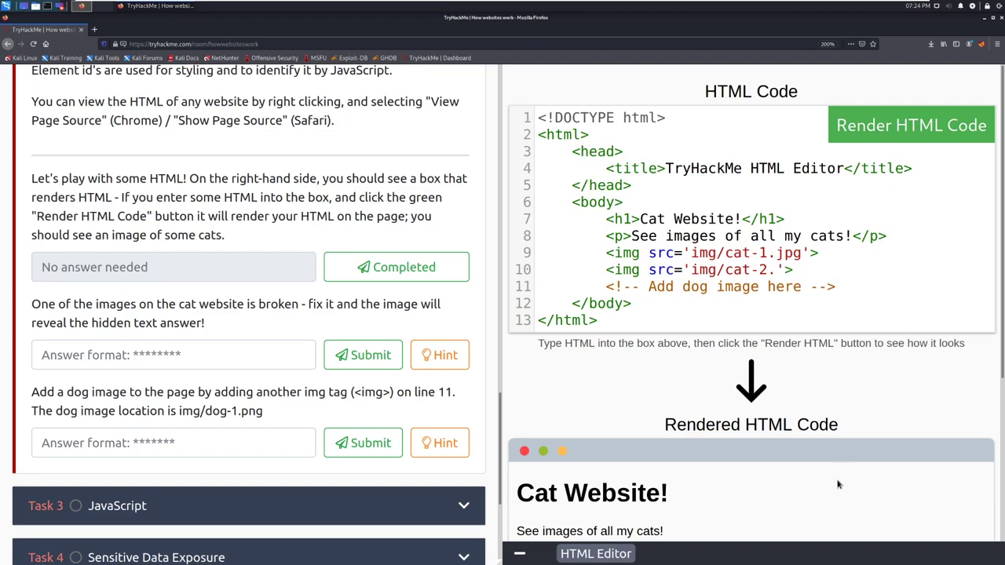
scroll("down", 3)
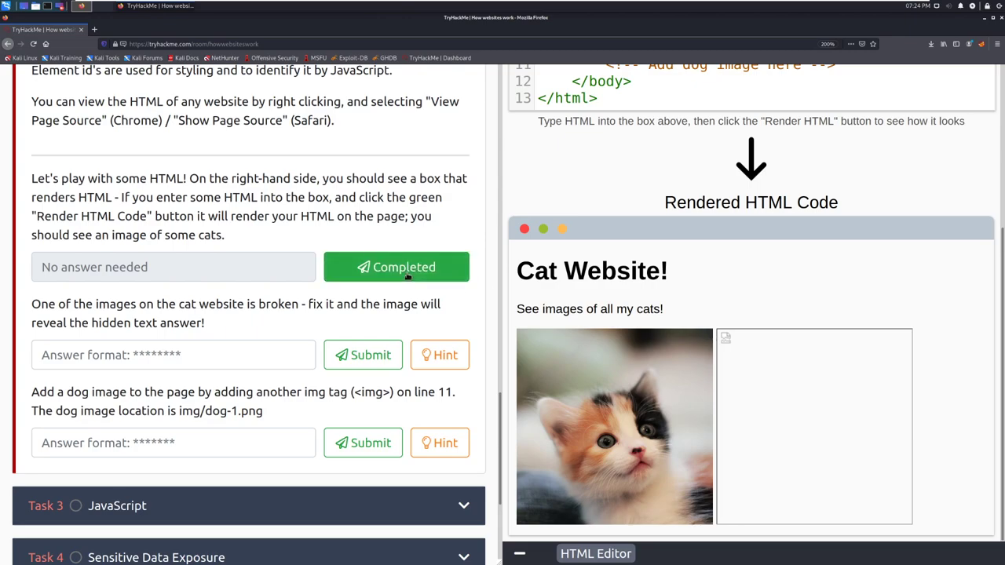
left_click(396, 267)
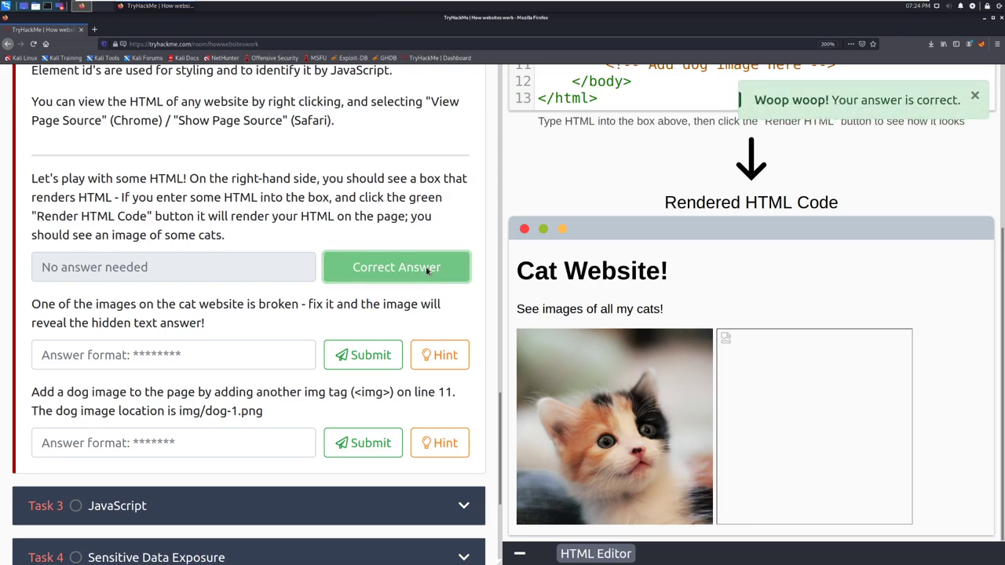
mouse_move(762, 352)
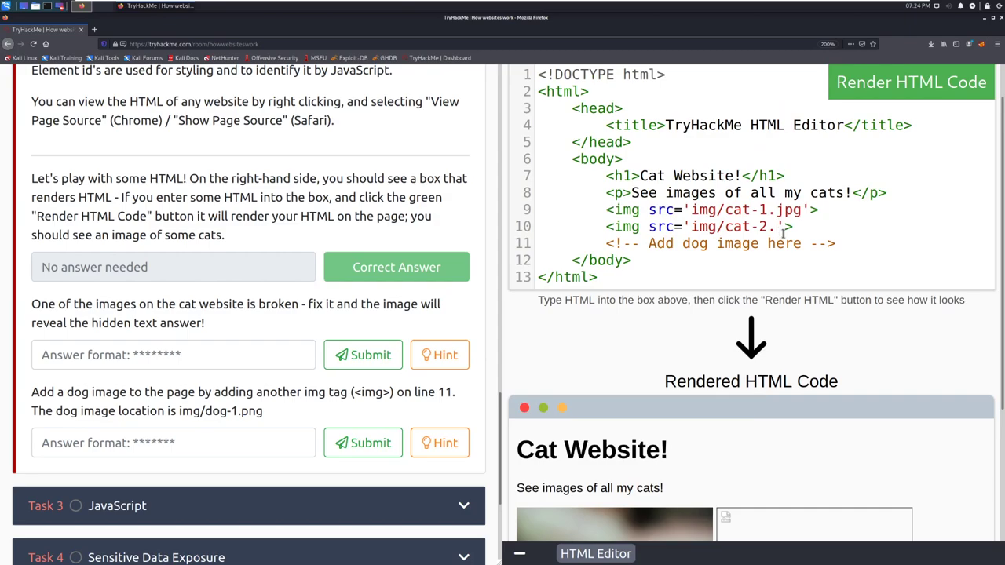
- Fix the cat image extension to jpg and submit HTMLHERO as the hidden text answer
type("jpg")
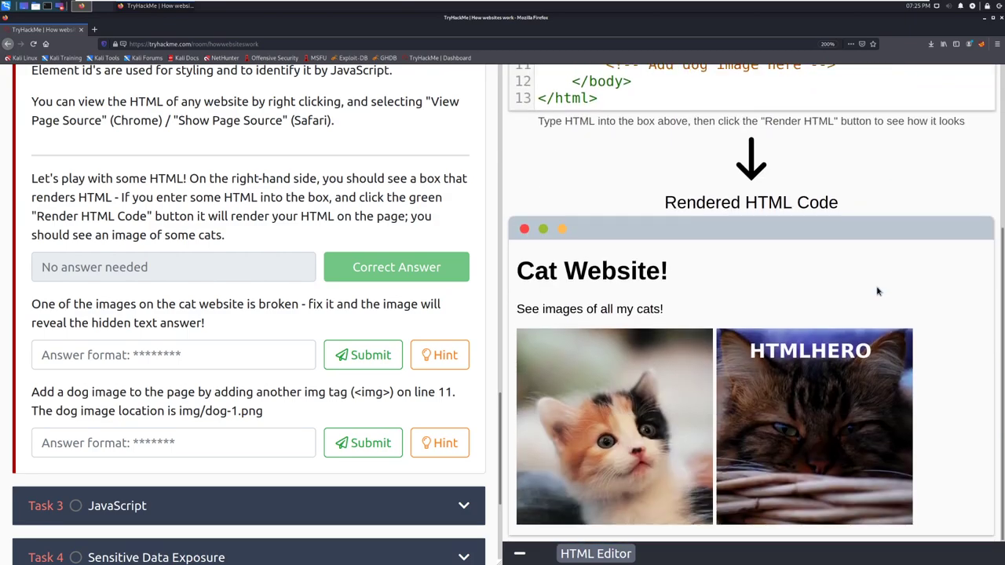
left_click(173, 355)
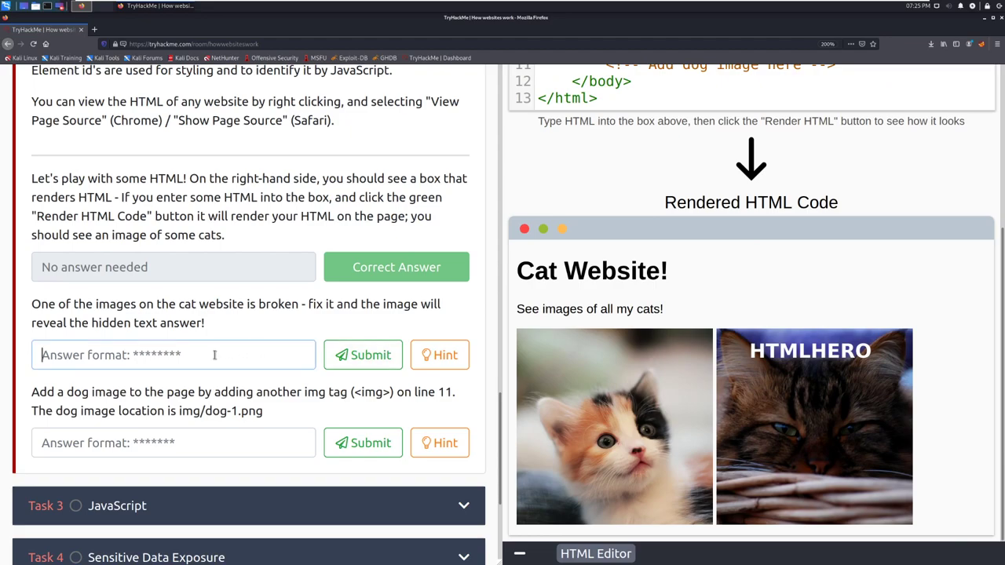
type("HTMLHERO")
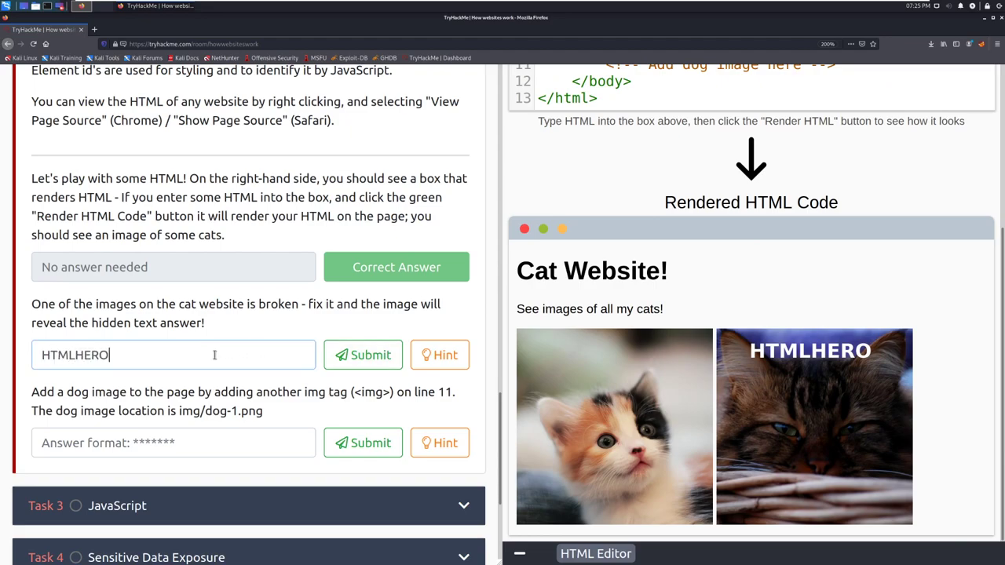
left_click(361, 355)
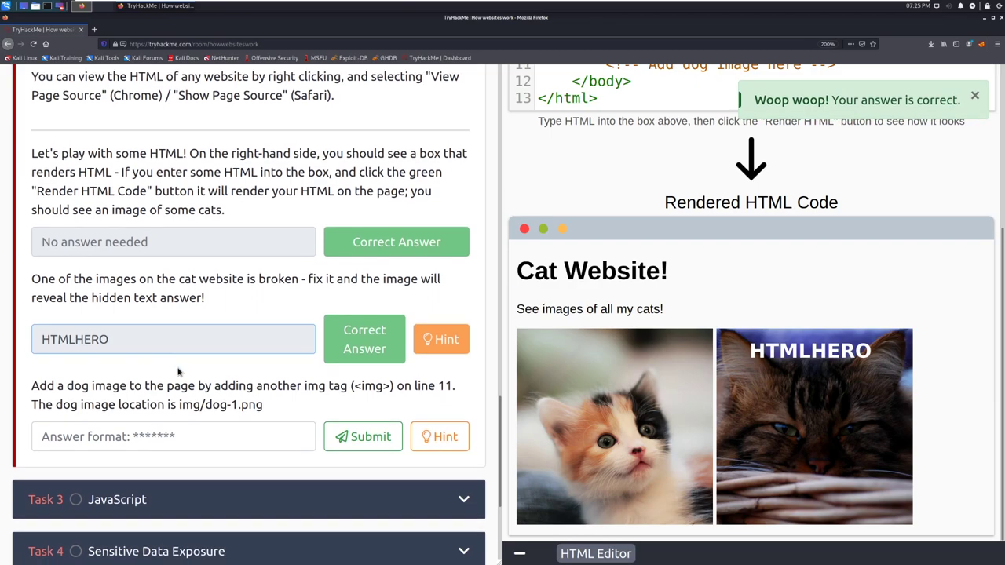
scroll("down", 3)
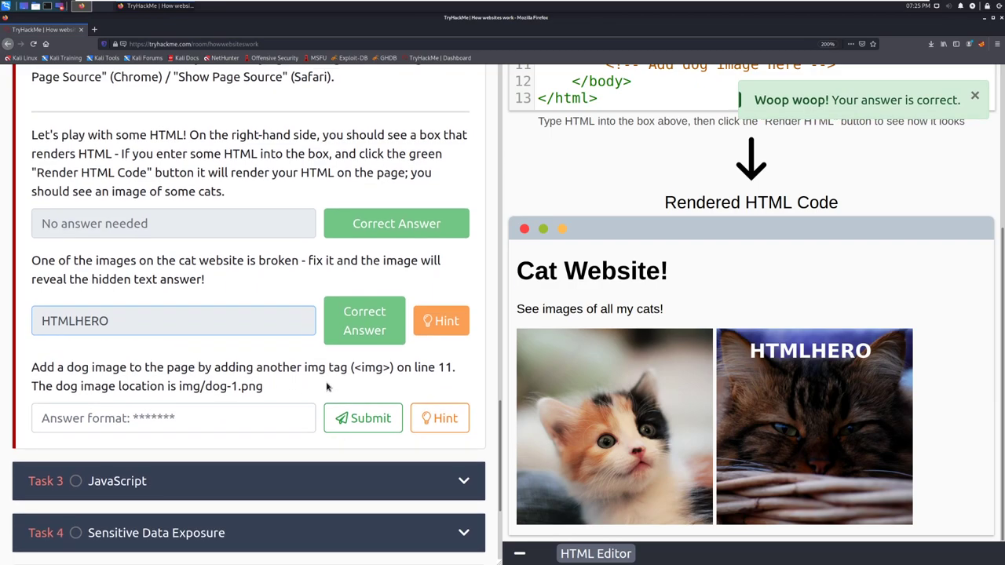
mouse_move(480, 389)
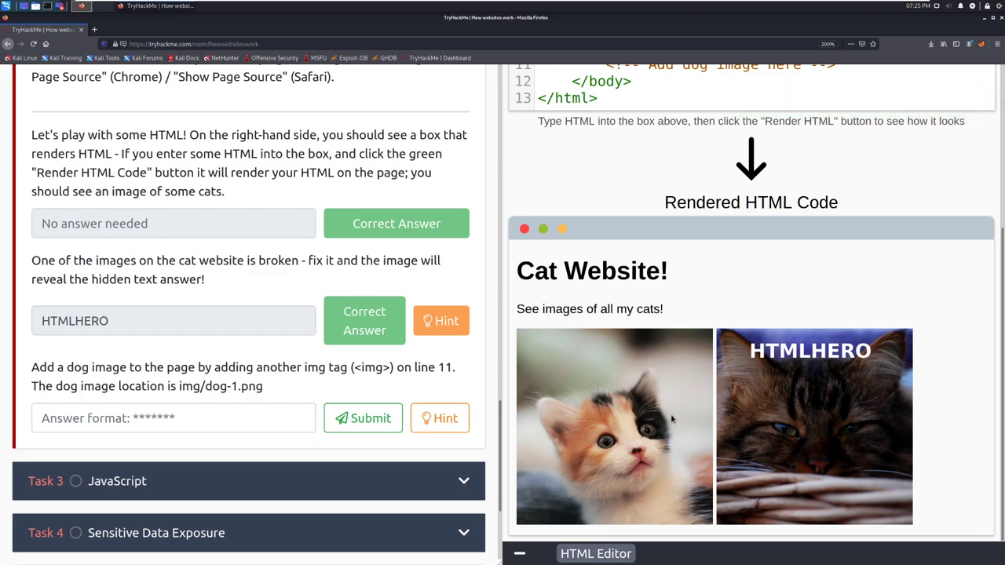
mouse_move(669, 422)
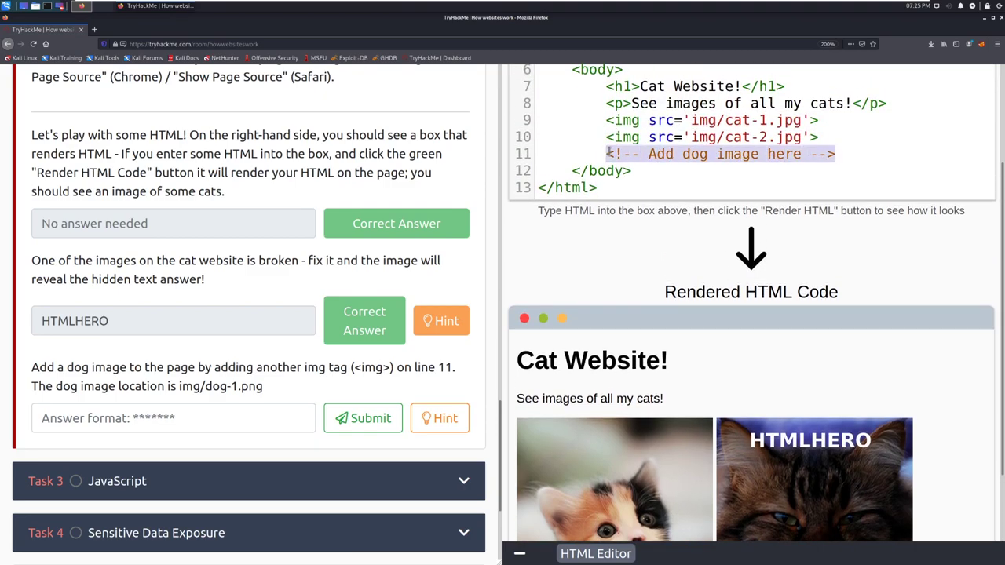
- Add <img src='img/dog-1.png'> on line 11 of the HTML editor
type("img")
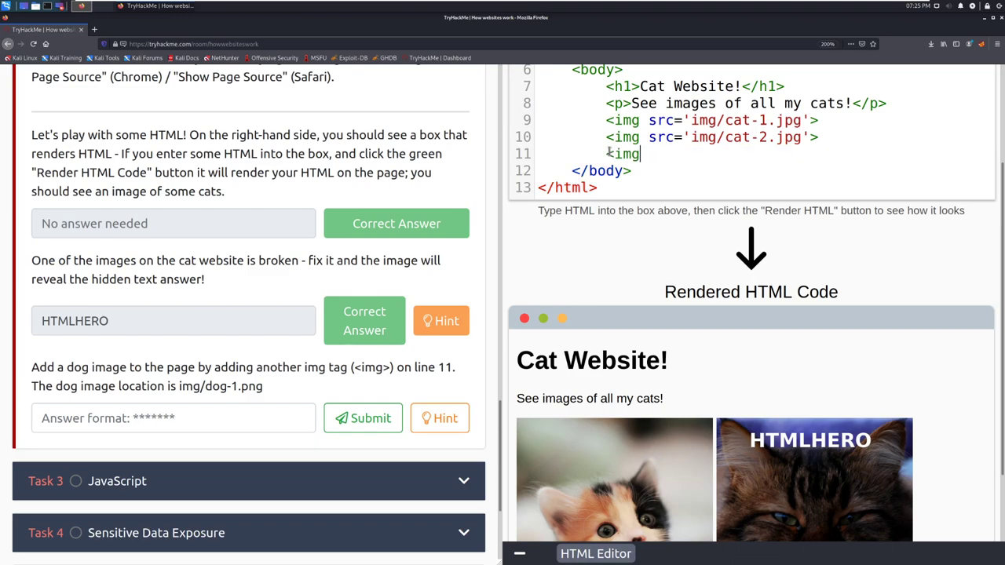
type("src=")
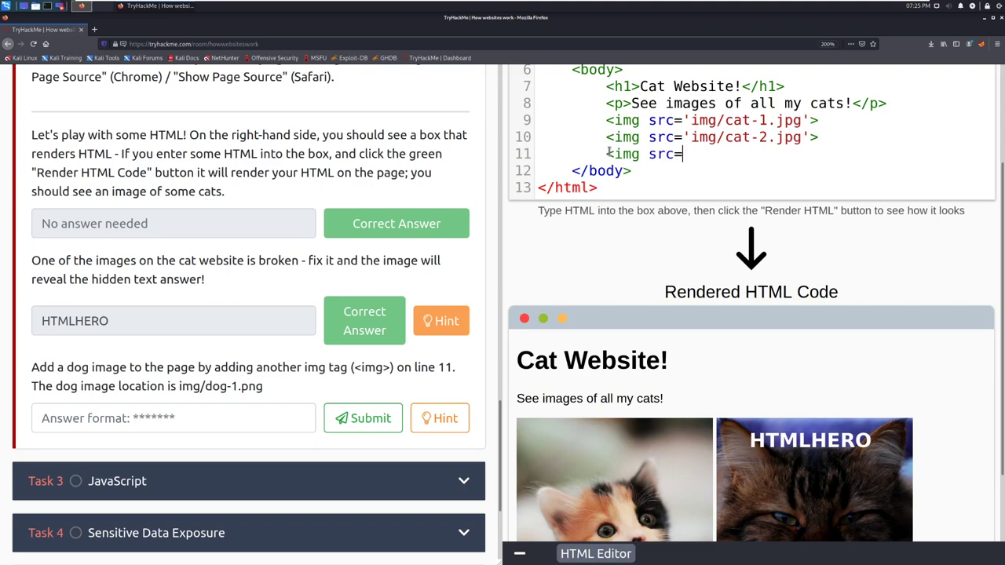
type("'img")
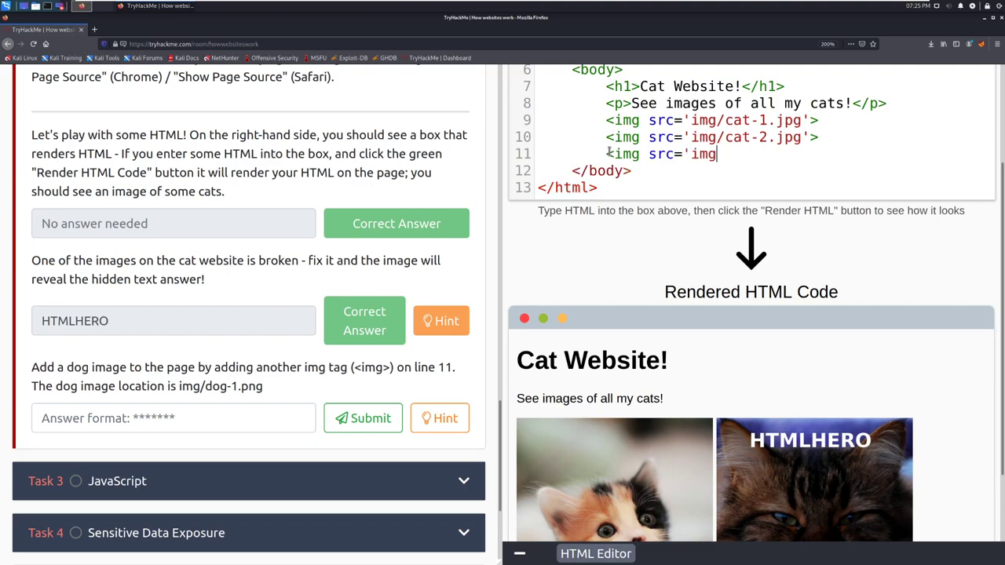
type("/dog-1")
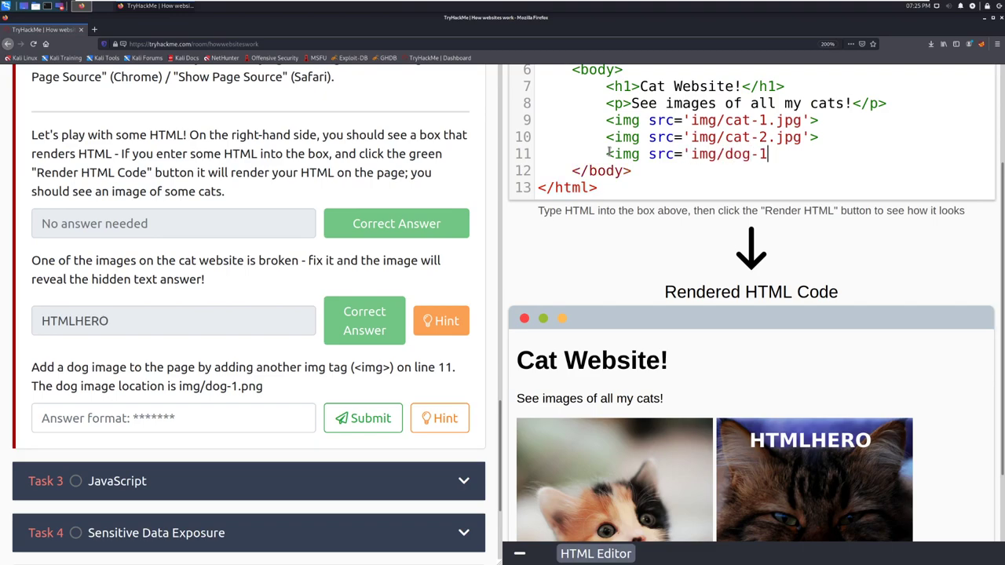
type(".png'")
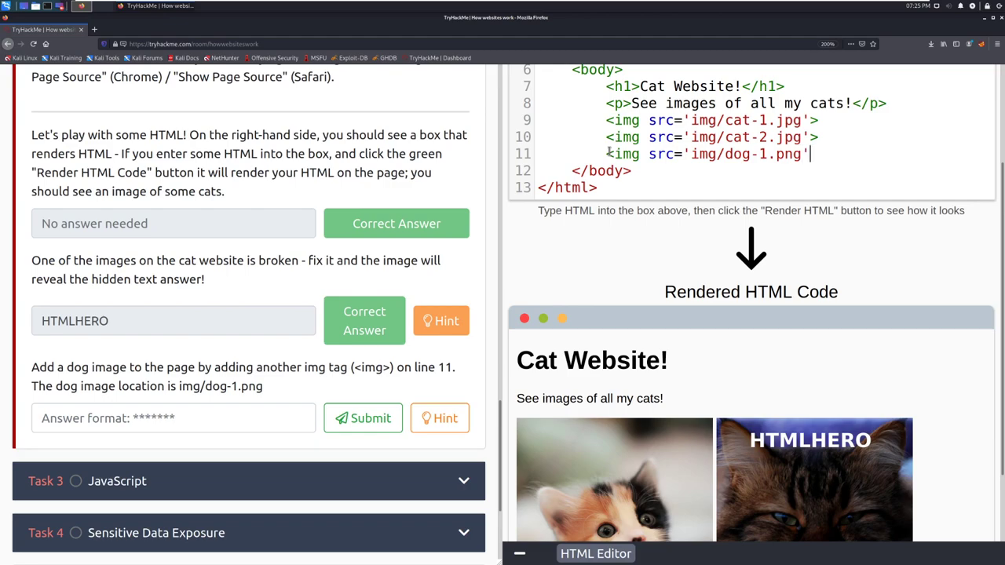
type(">")
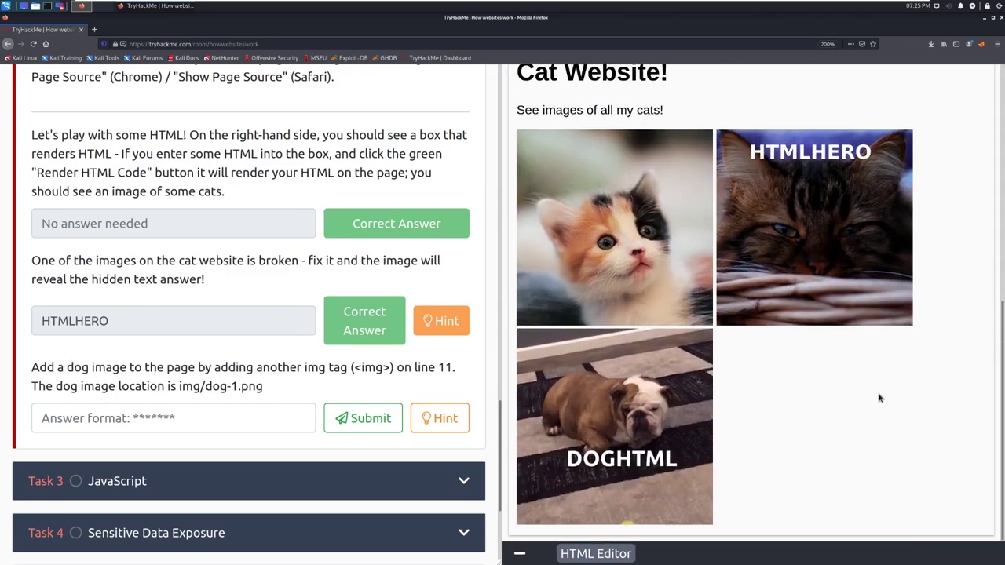
mouse_move(443, 381)
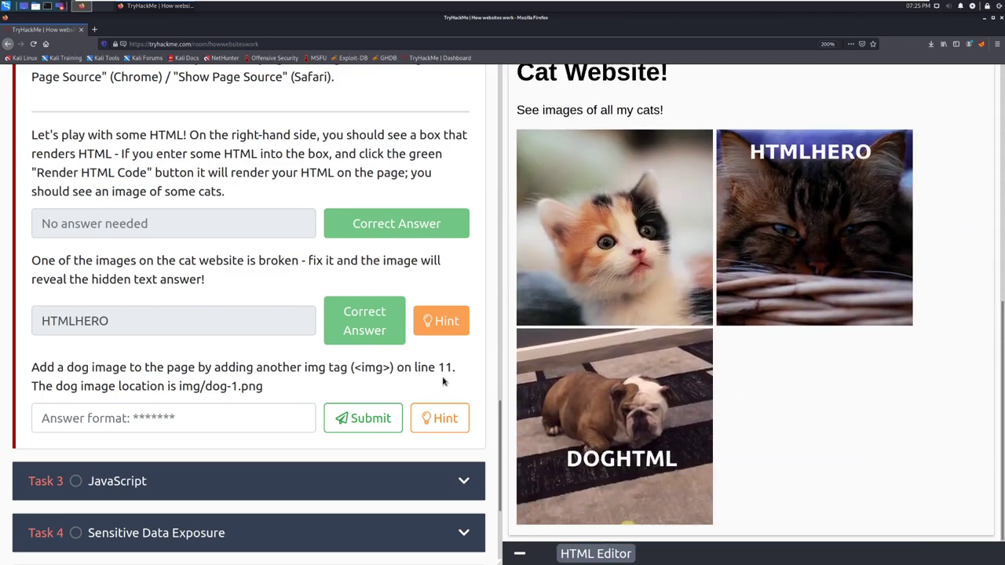
- Submit DOGHTML as the answer to the dog image question
left_click(173, 417)
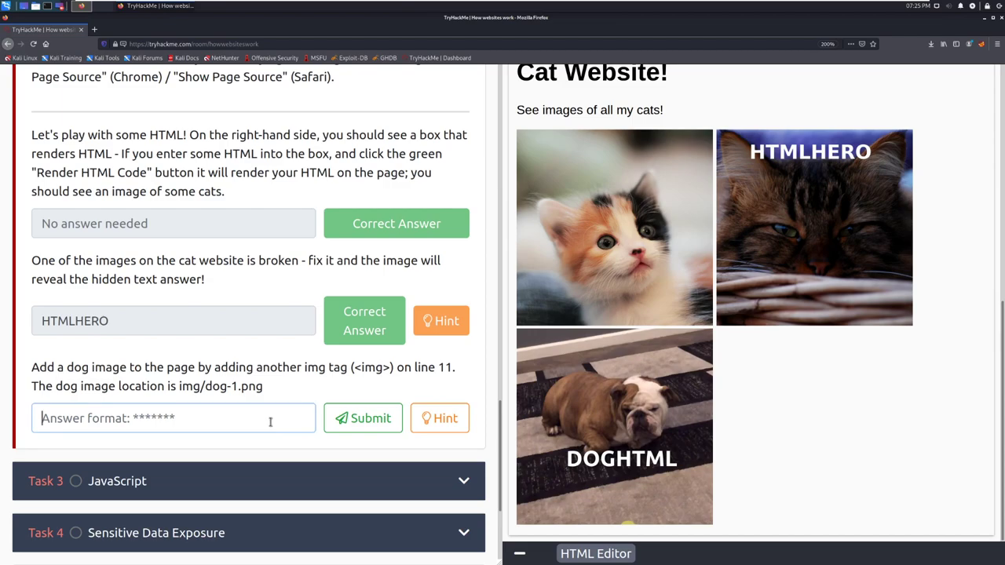
type("DOG")
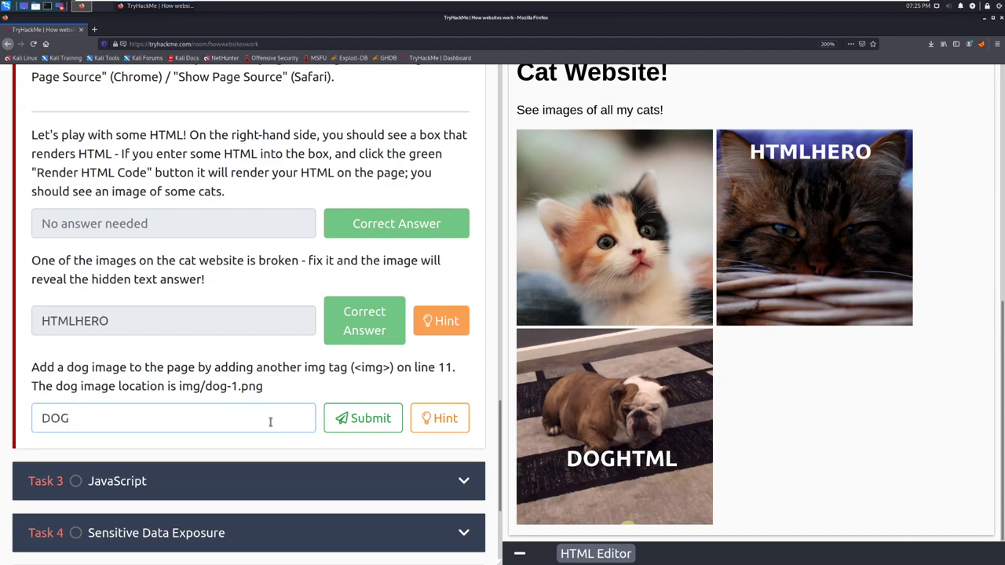
type("HTML:")
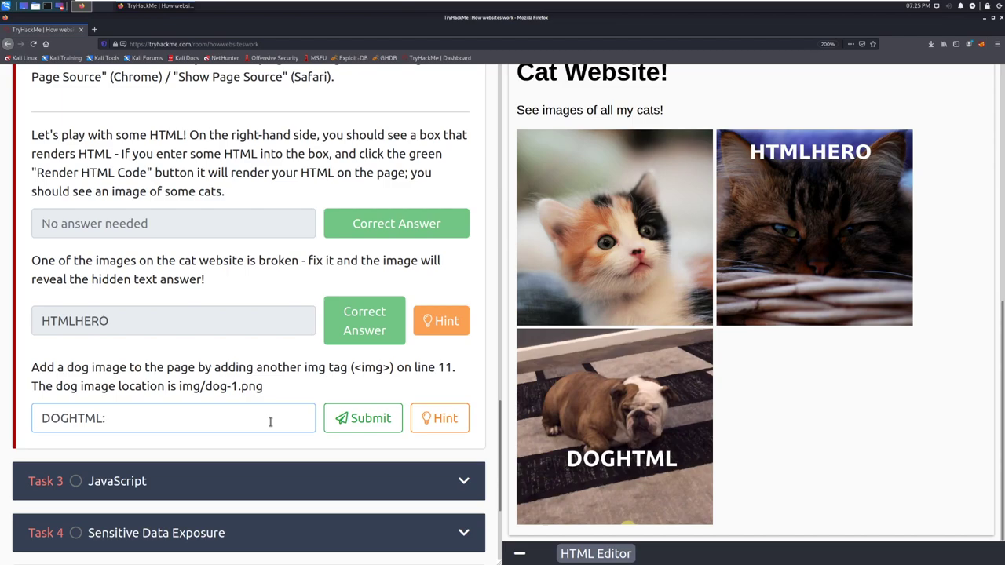
left_click(363, 418)
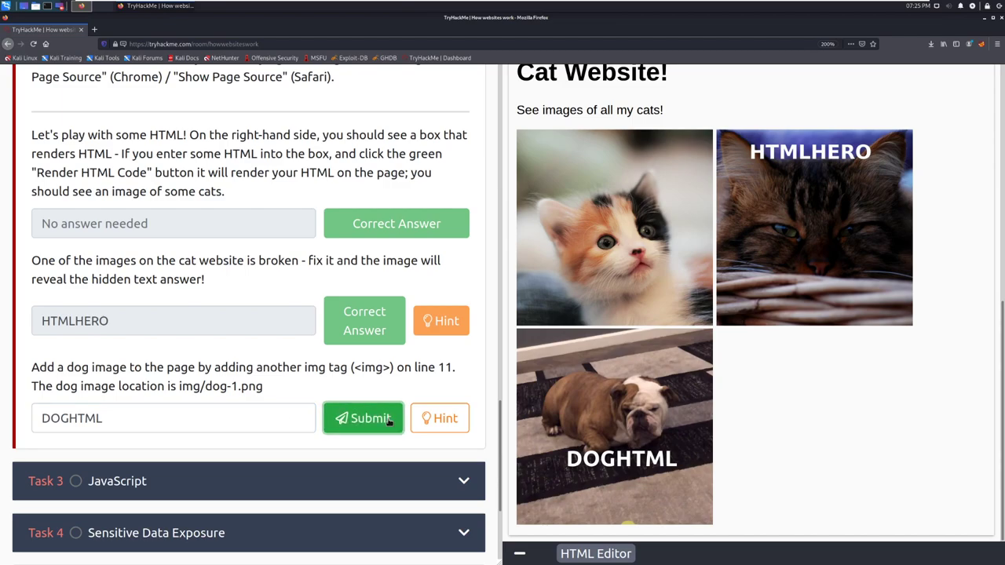
left_click(363, 417)
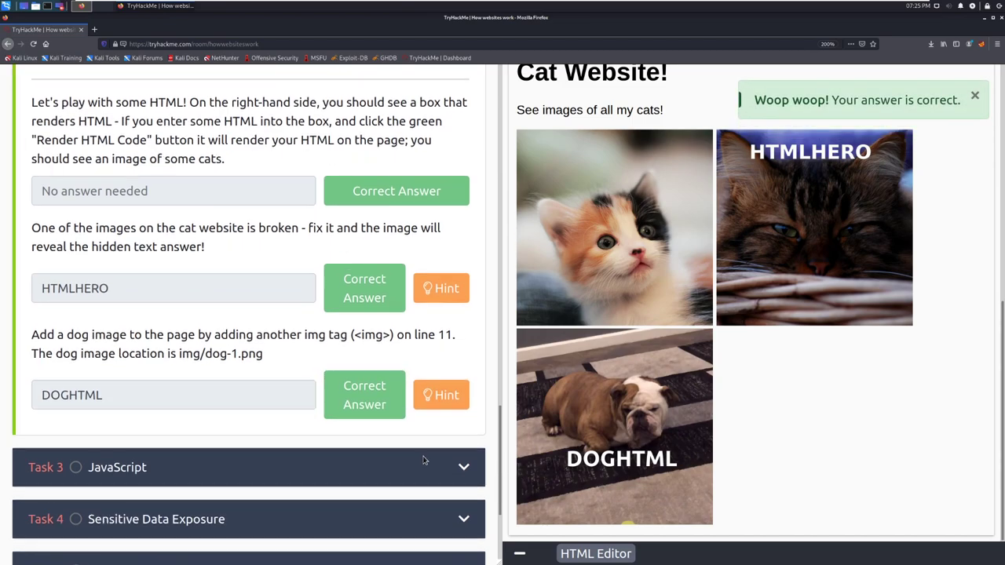
scroll("down", 3)
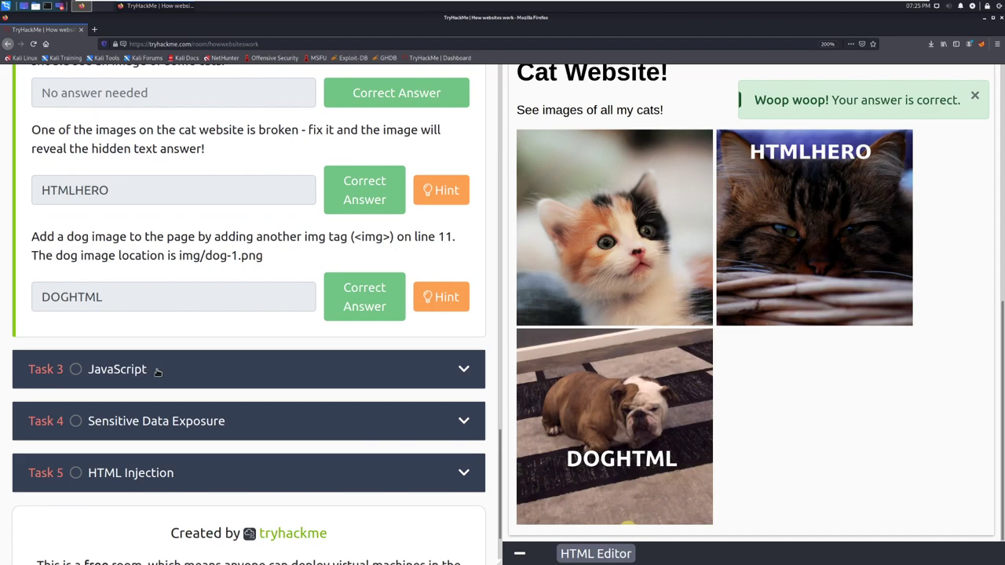
mouse_move(166, 369)
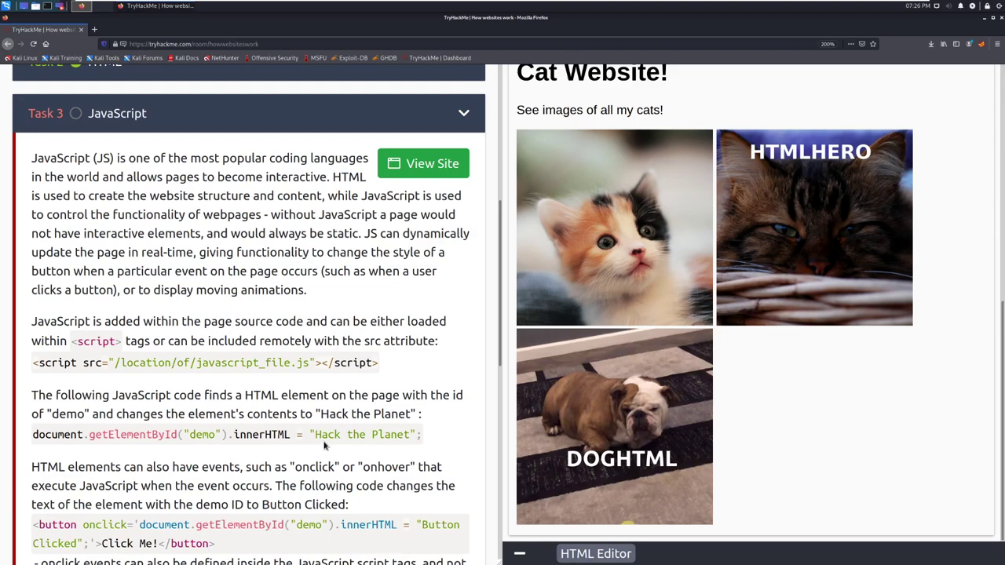
mouse_move(430, 449)
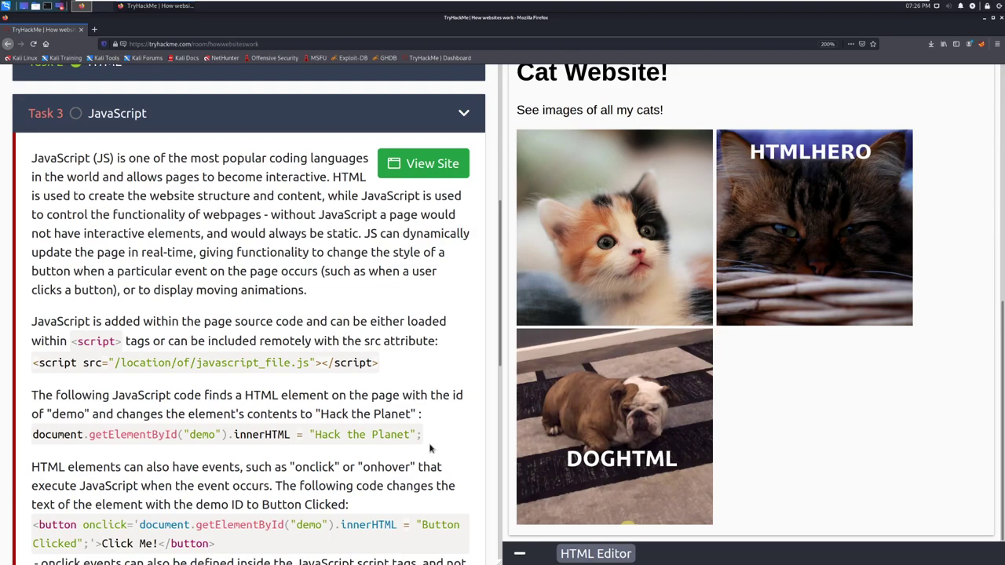
- Read the JavaScript task text on getElementById and onclick, selecting 'demo' in the example code
scroll("down", 3)
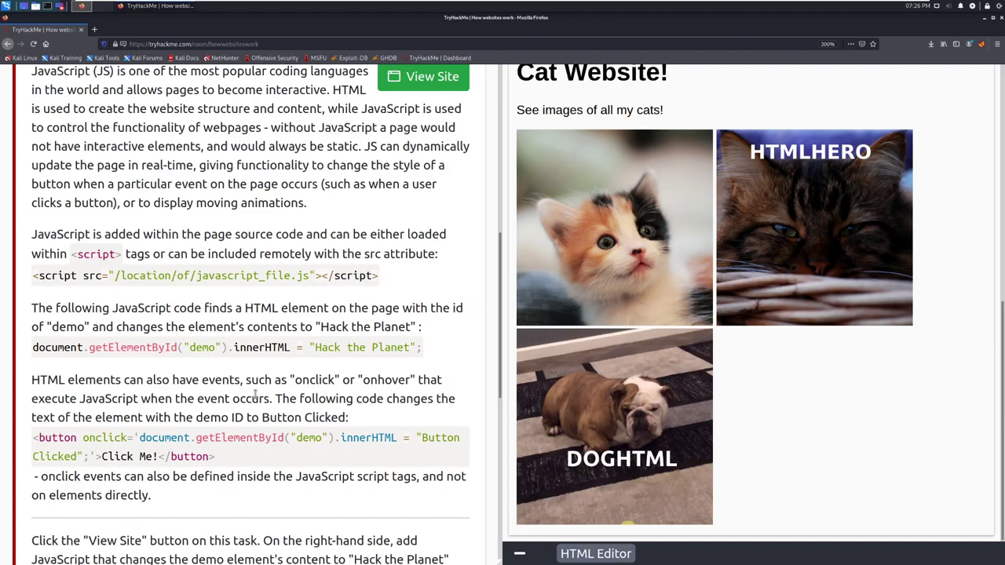
scroll("down", 3)
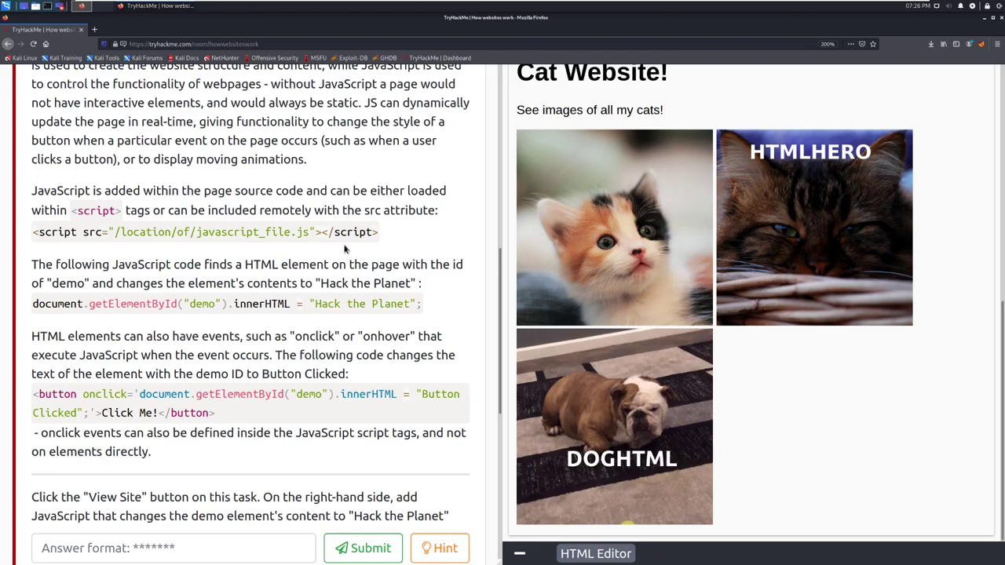
scroll("down", 3)
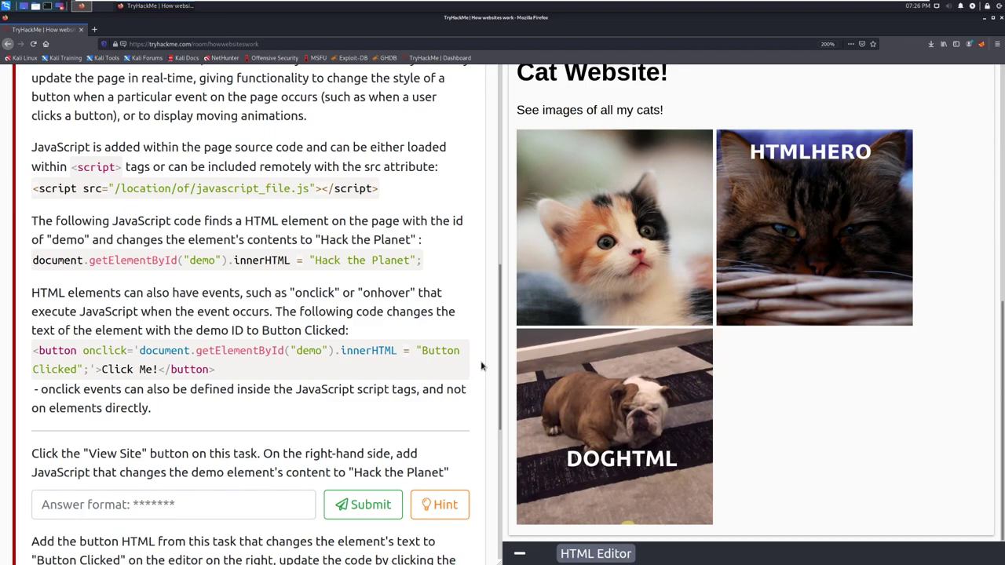
mouse_move(111, 295)
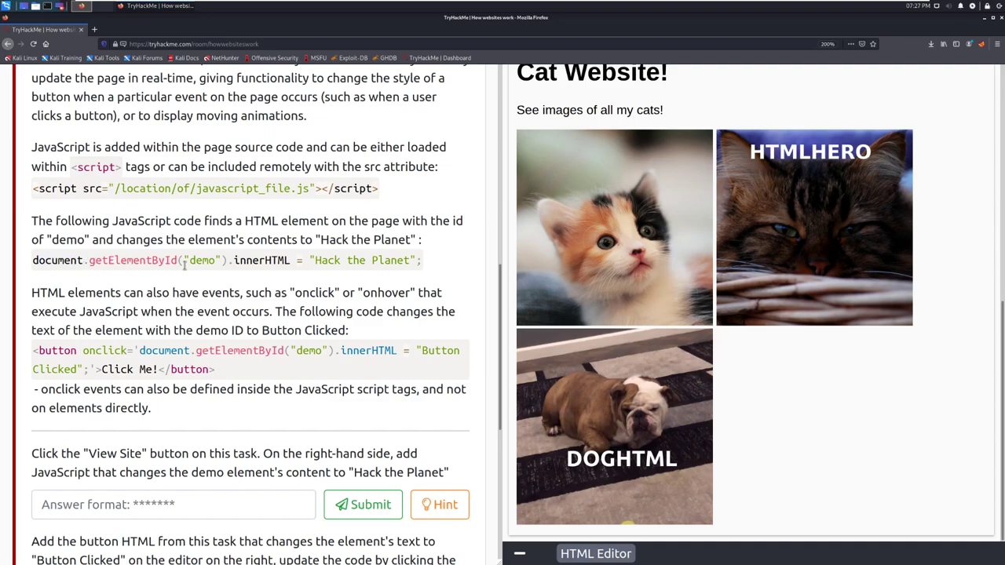
double_click(132, 261)
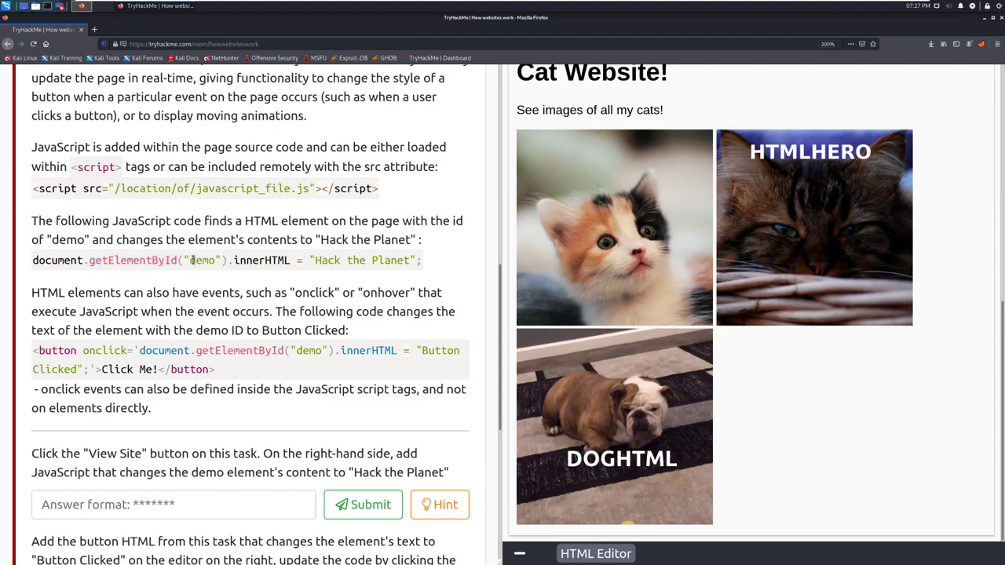
double_click(203, 261)
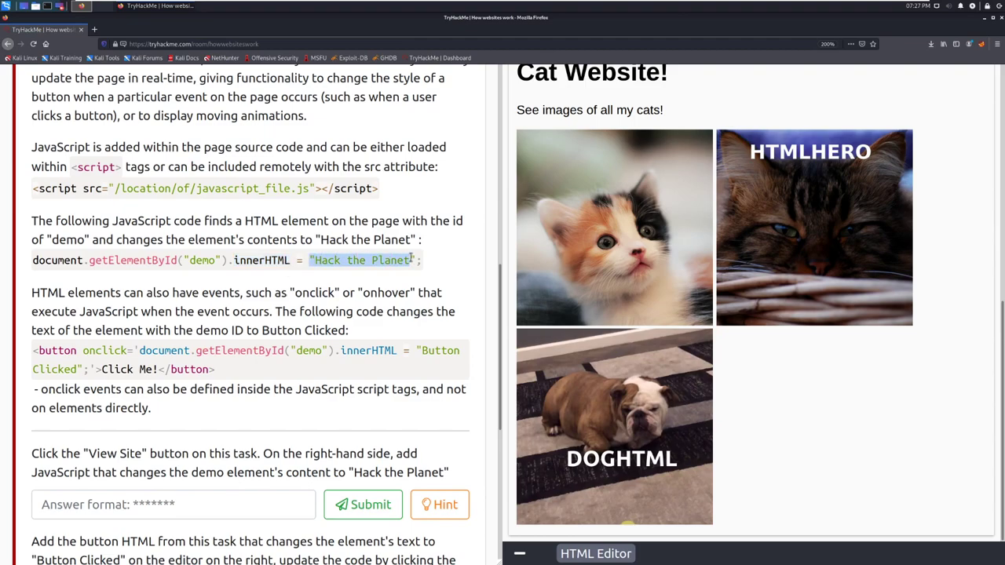
scroll("down", 3)
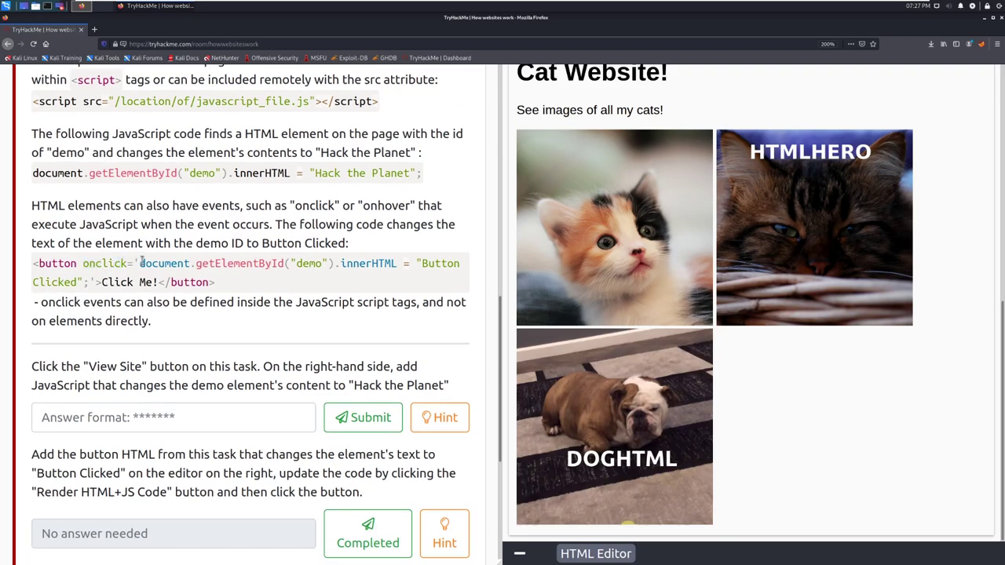
mouse_move(311, 275)
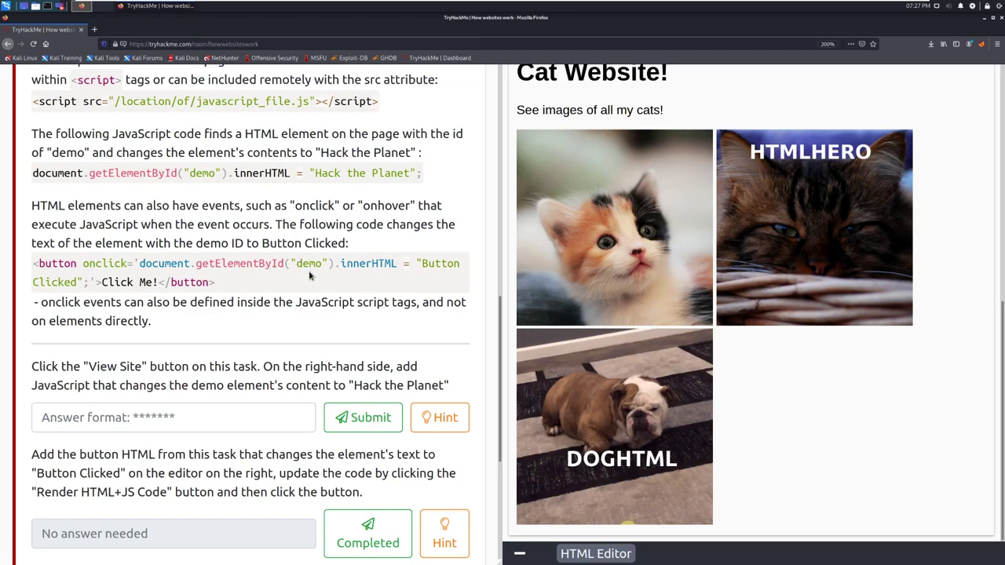
mouse_move(306, 267)
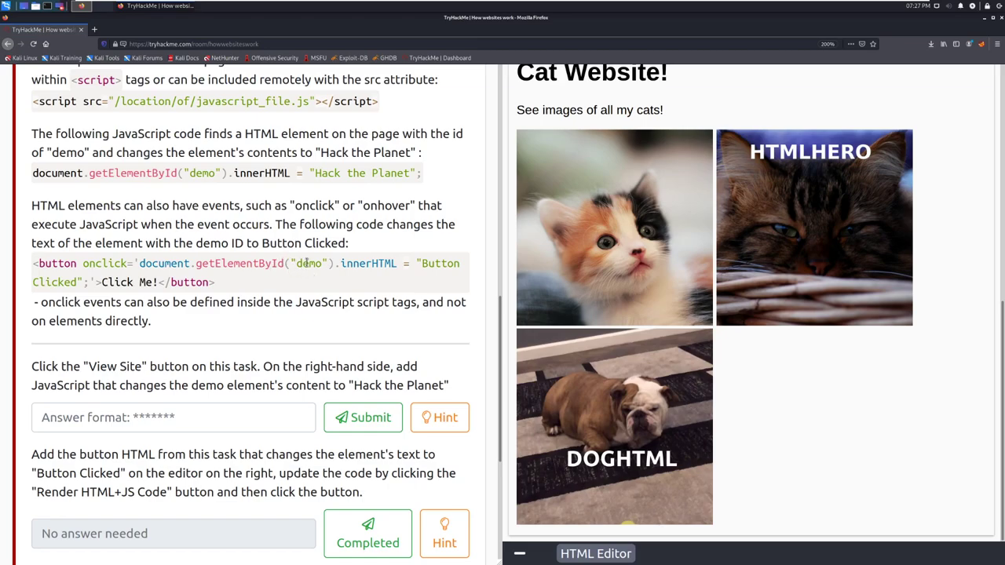
double_click(308, 264)
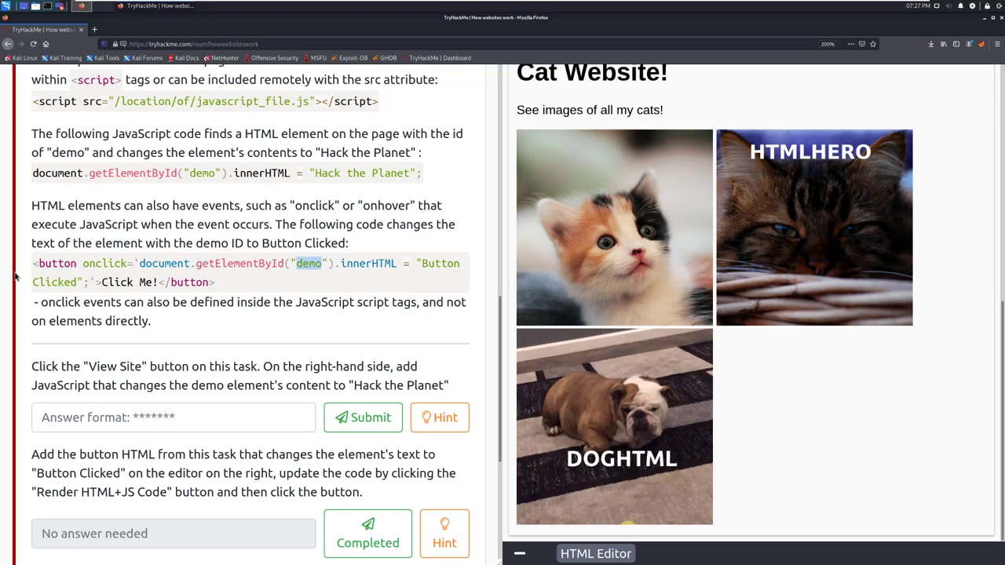
scroll("down", 3)
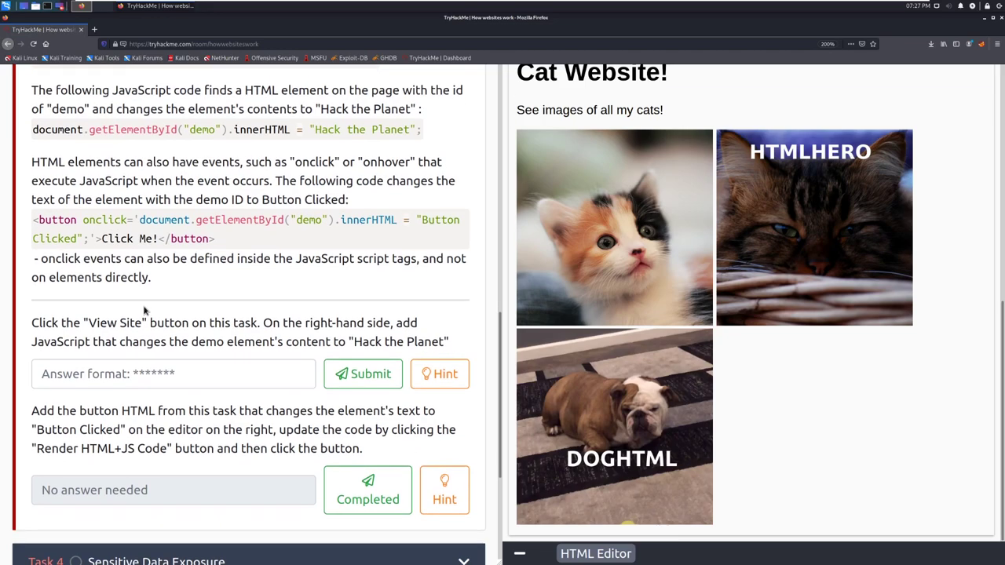
double_click(129, 238)
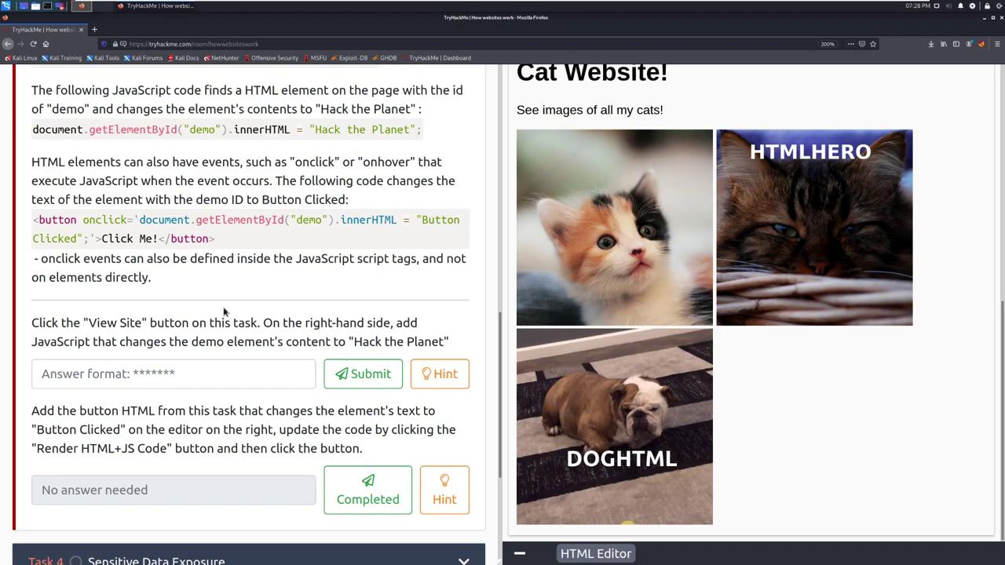
mouse_move(369, 308)
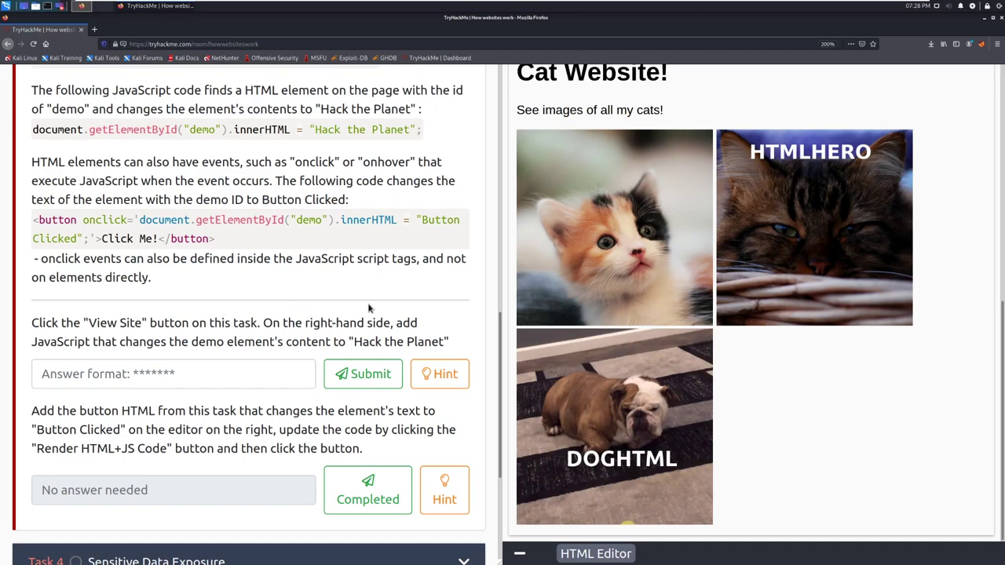
mouse_move(437, 318)
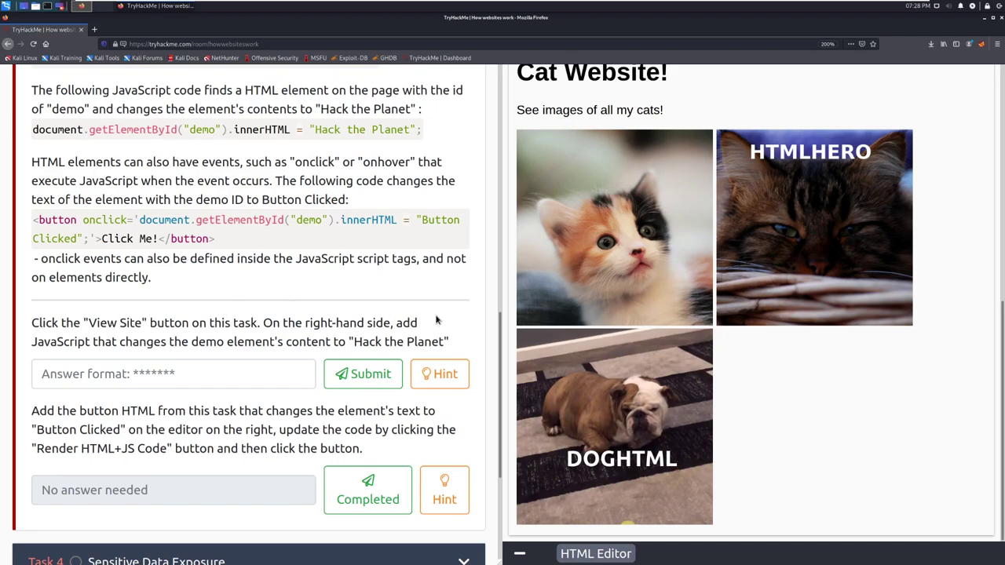
mouse_move(470, 343)
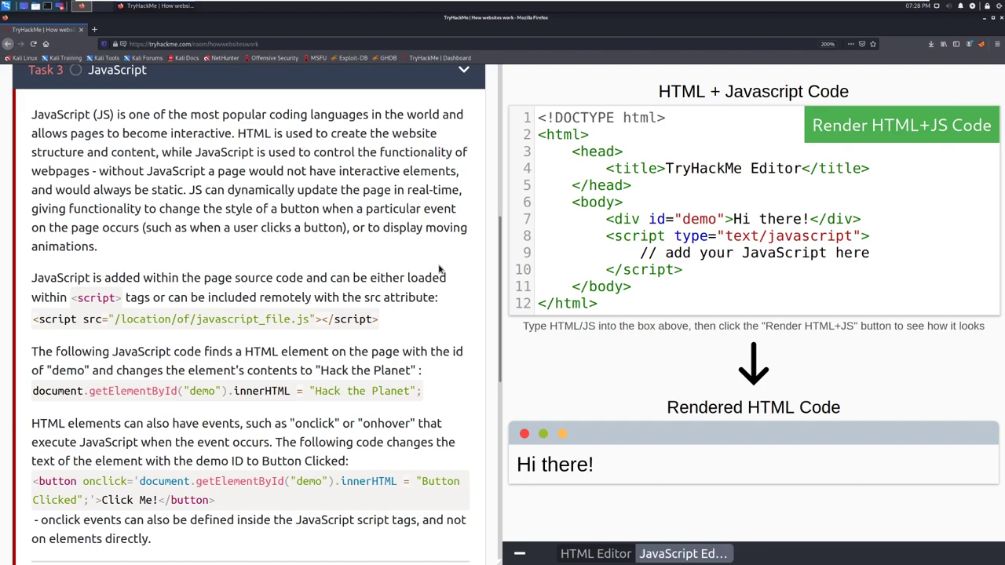
- Write document.getElementbyID("demo").innerHTML = "Hack the Planet"; on line 9 and render it
scroll("down", 3)
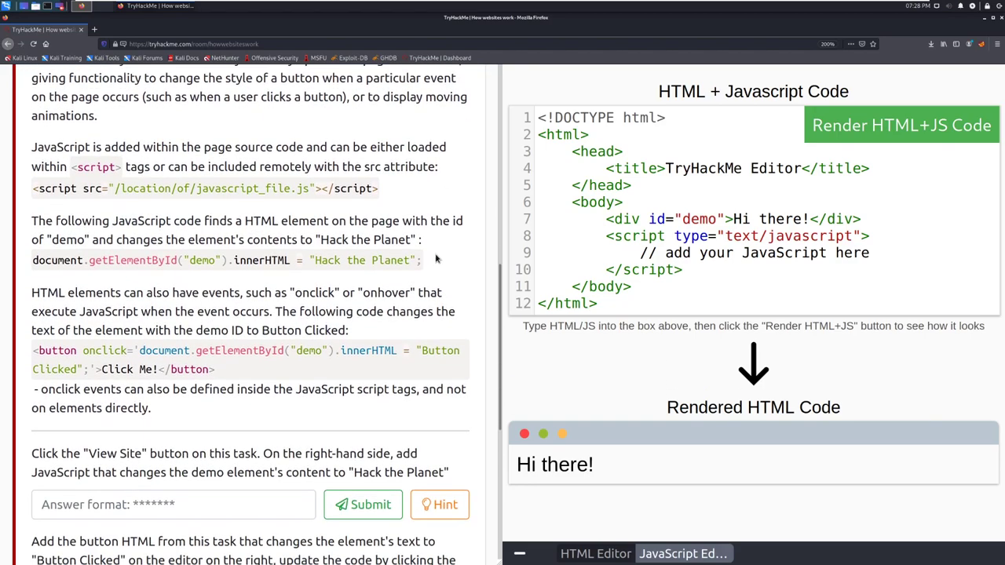
mouse_move(173, 236)
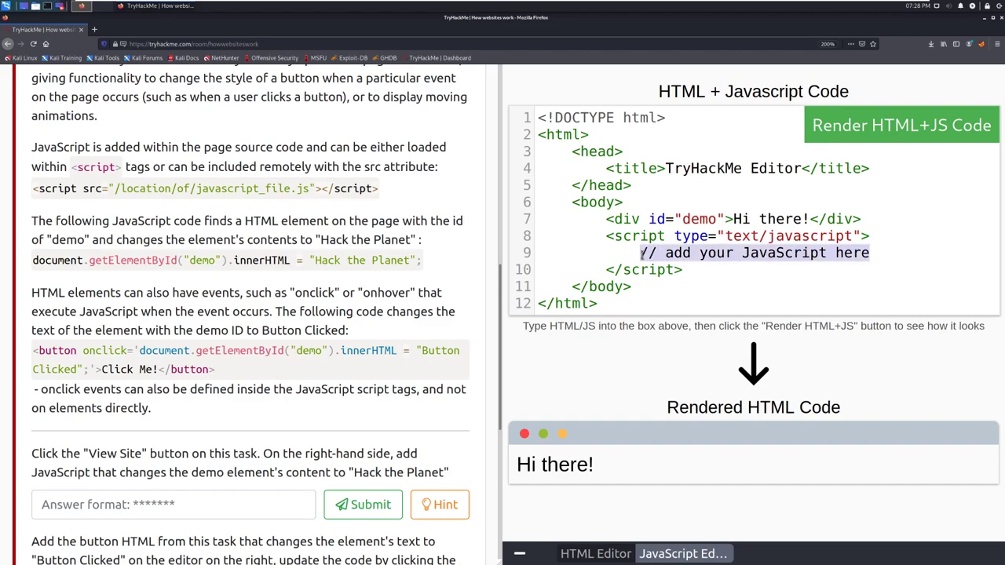
type("docu")
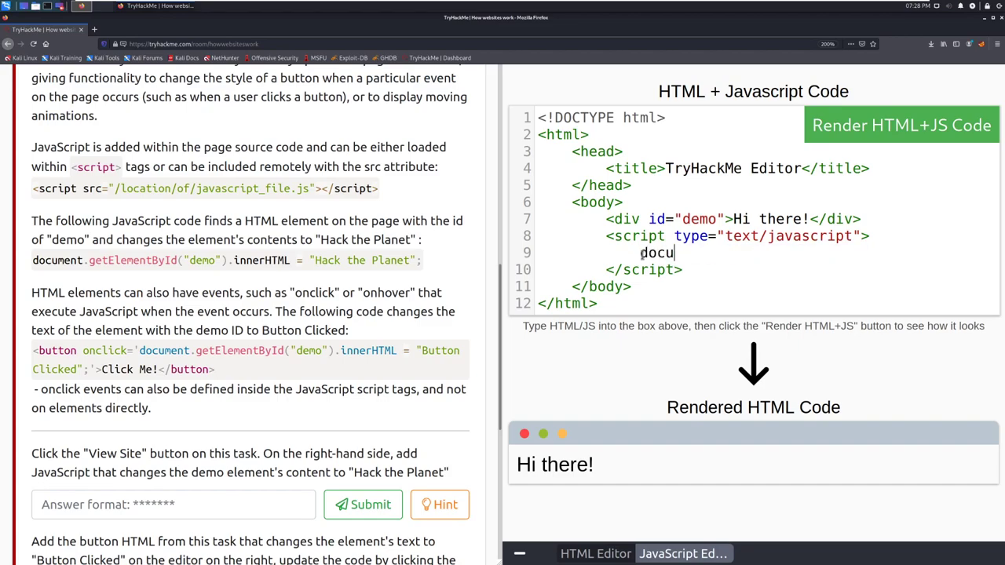
type("ment.getElementby")
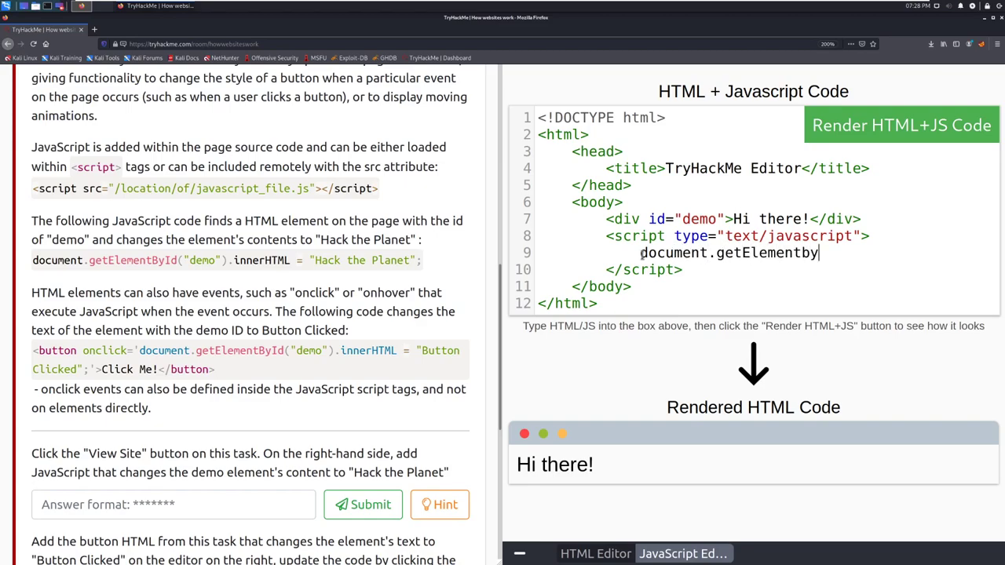
type("ID(\"")
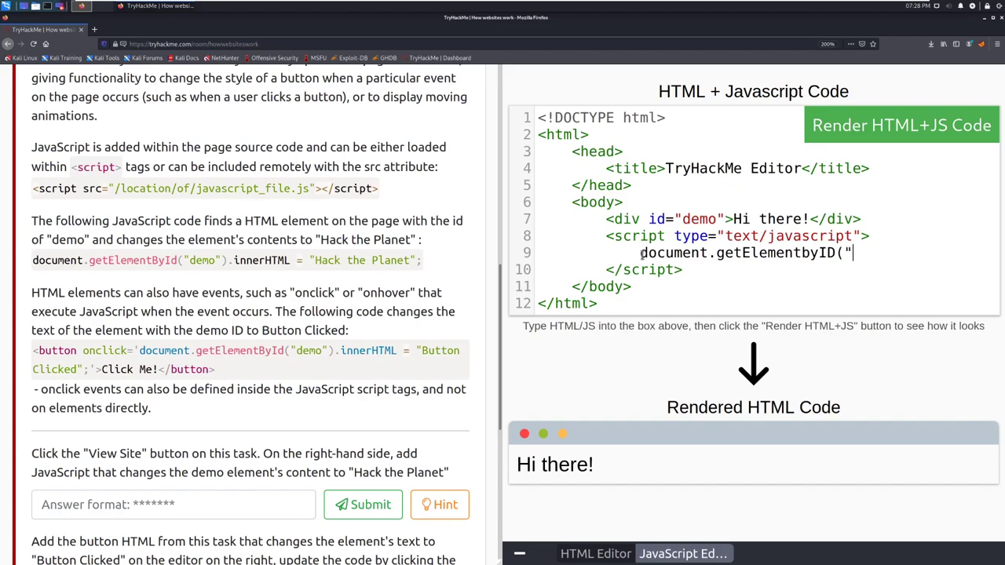
type("demo\").i")
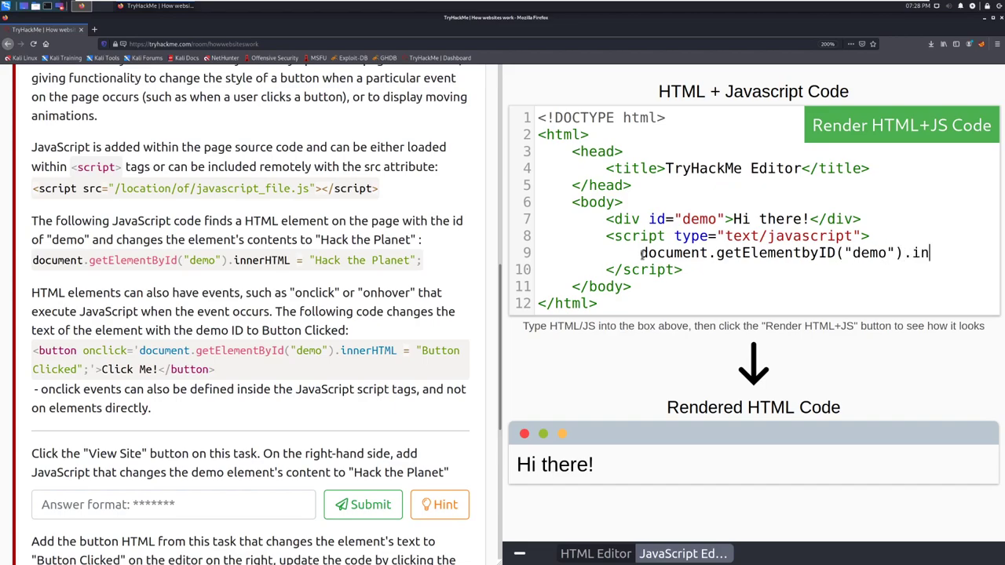
type("ner")
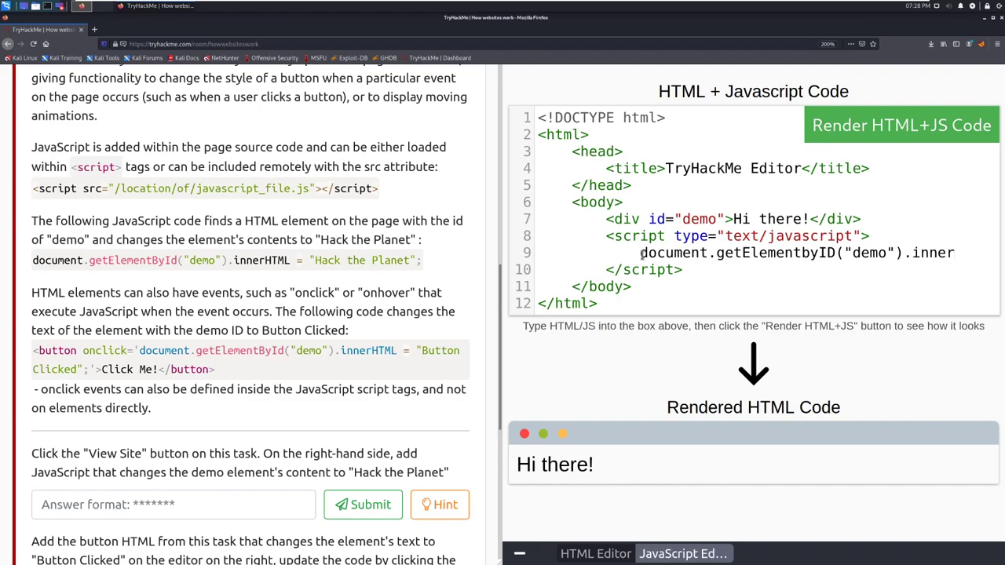
type("HTML = \"Hack the Plane")
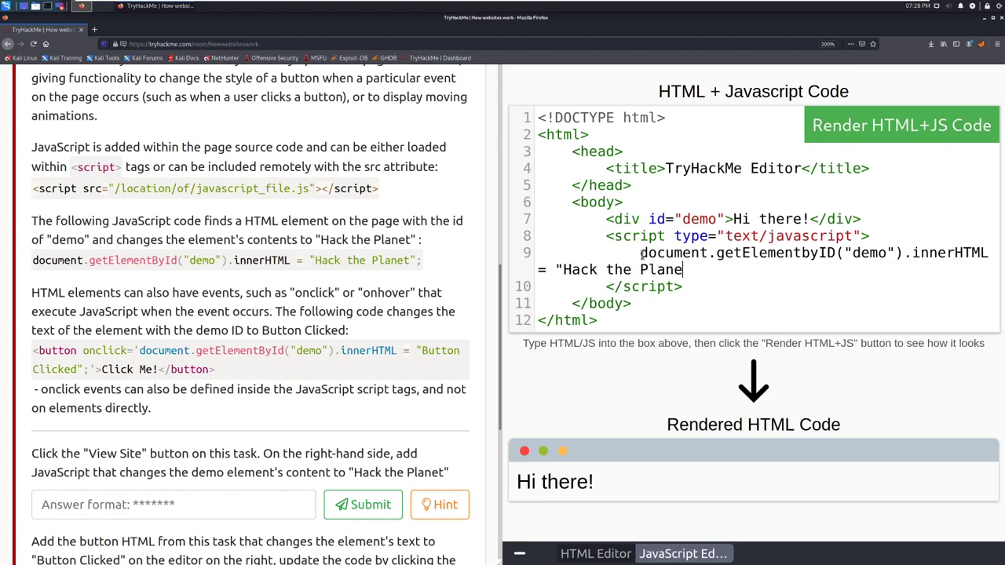
type("t\";")
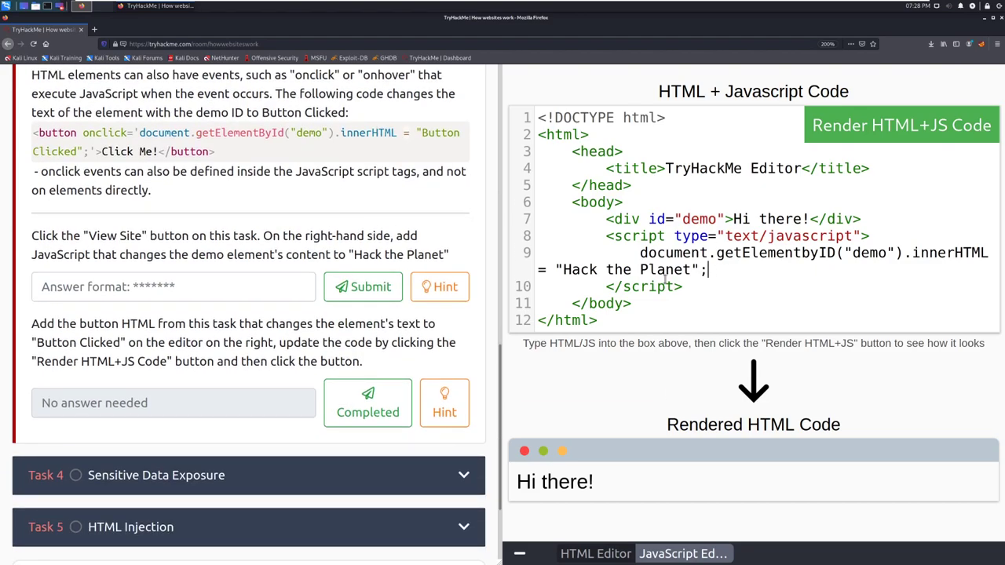
left_click(902, 125)
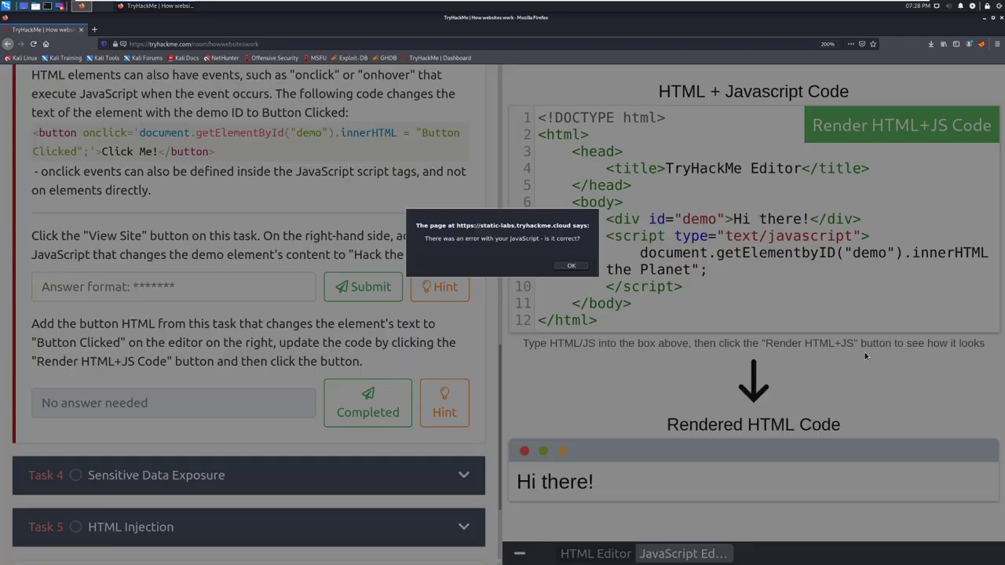
- Dismiss the JavaScript error alert and view the hint about adding the code on line 9
left_click(572, 266)
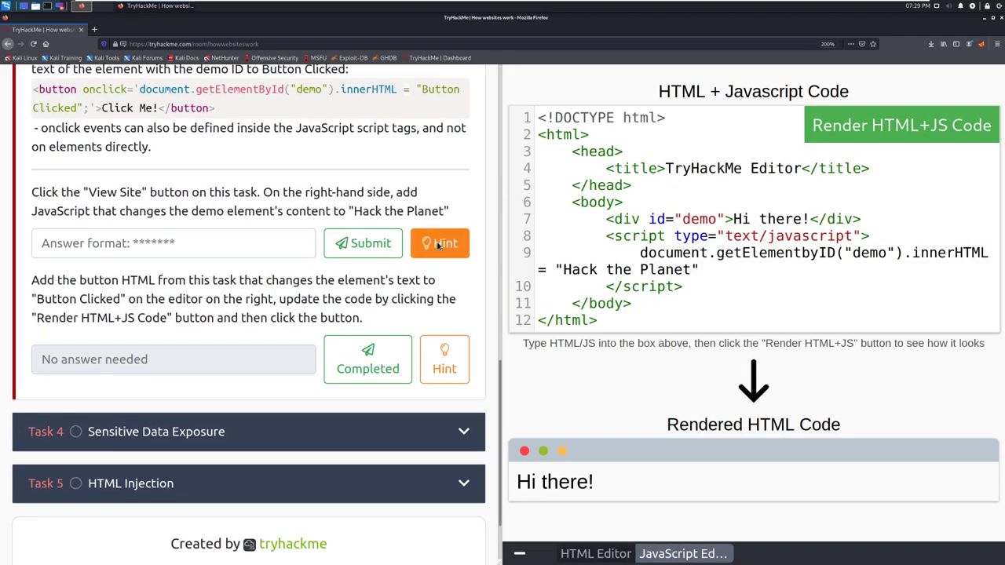
left_click(440, 242)
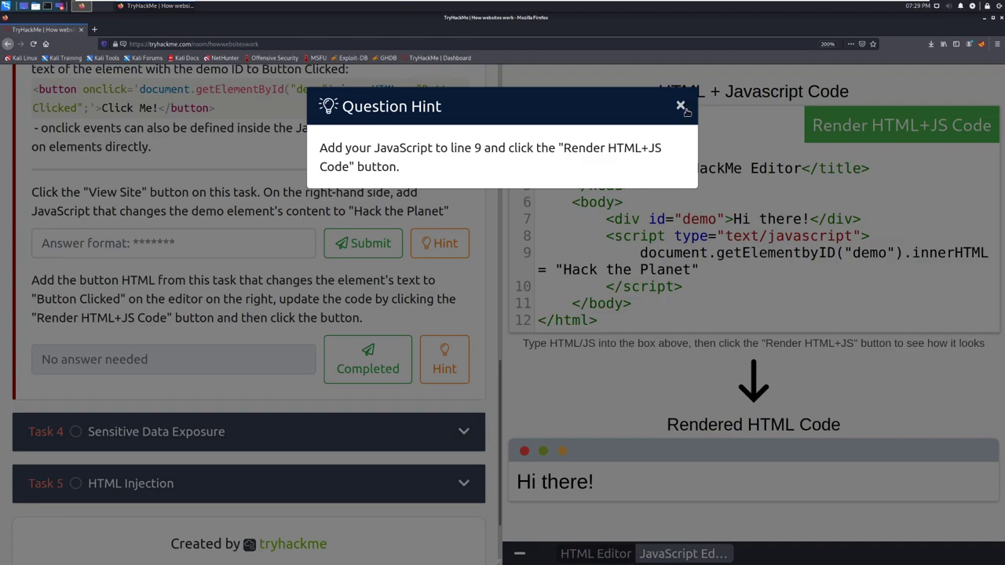
left_click(681, 107)
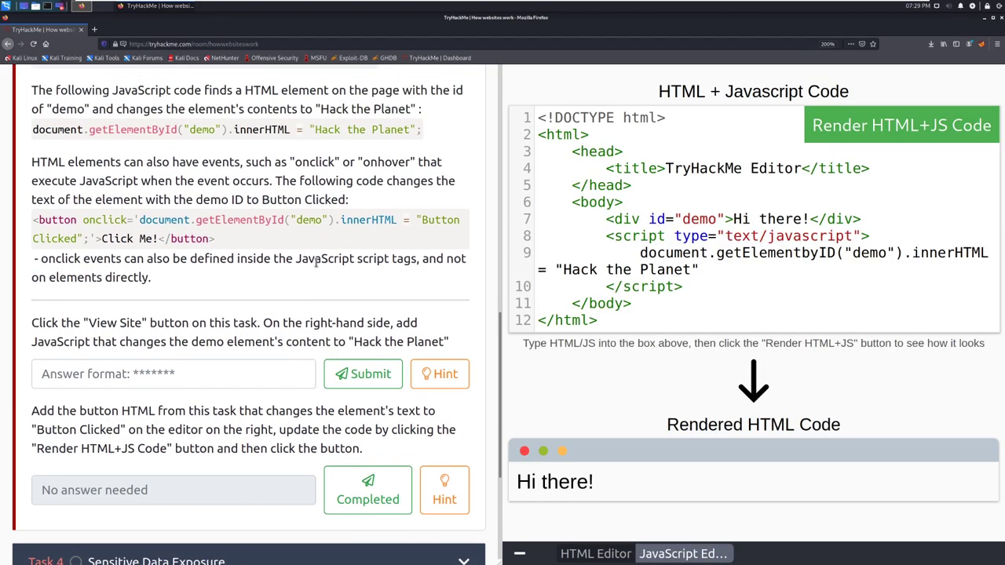
mouse_move(310, 272)
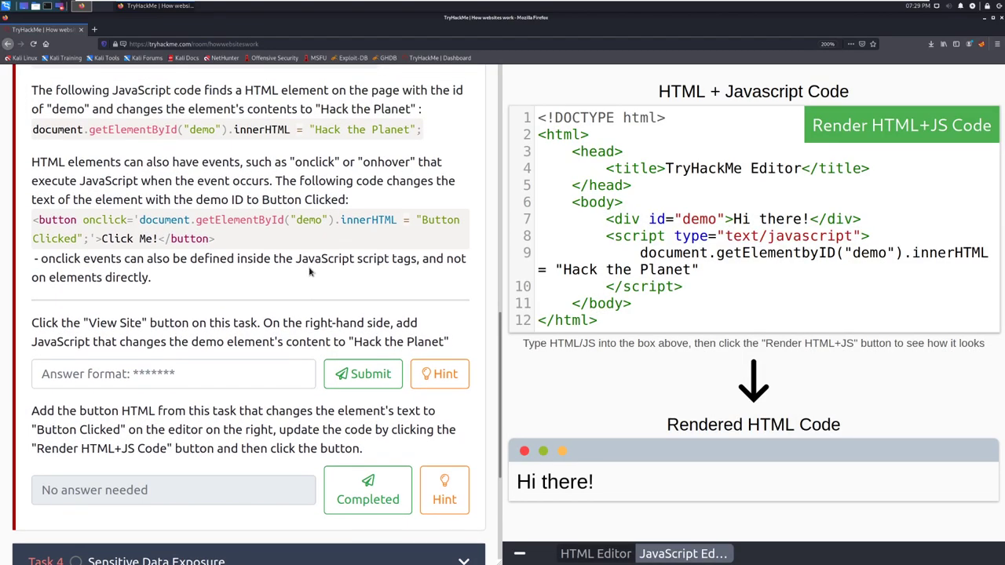
mouse_move(722, 361)
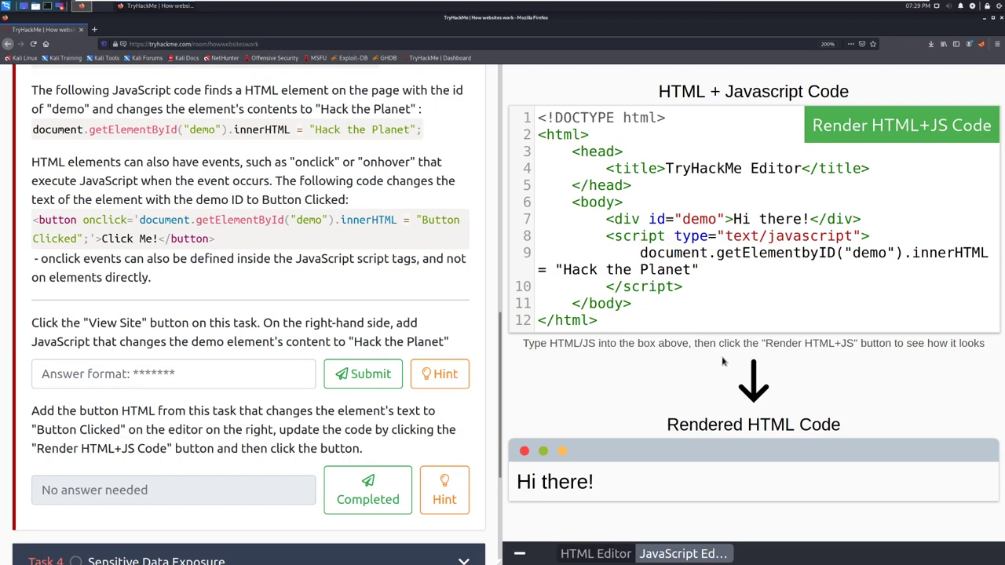
mouse_move(795, 437)
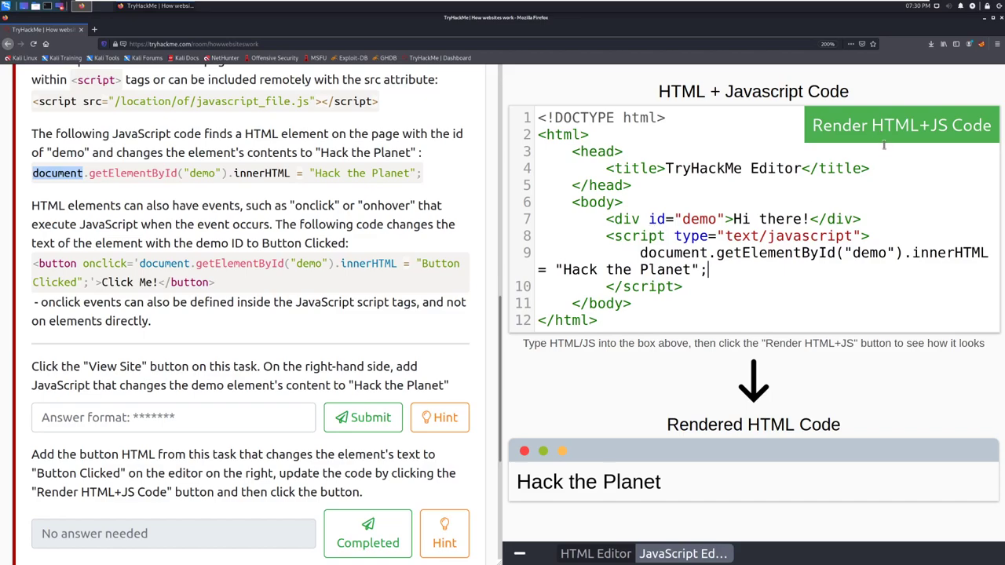
mouse_move(892, 134)
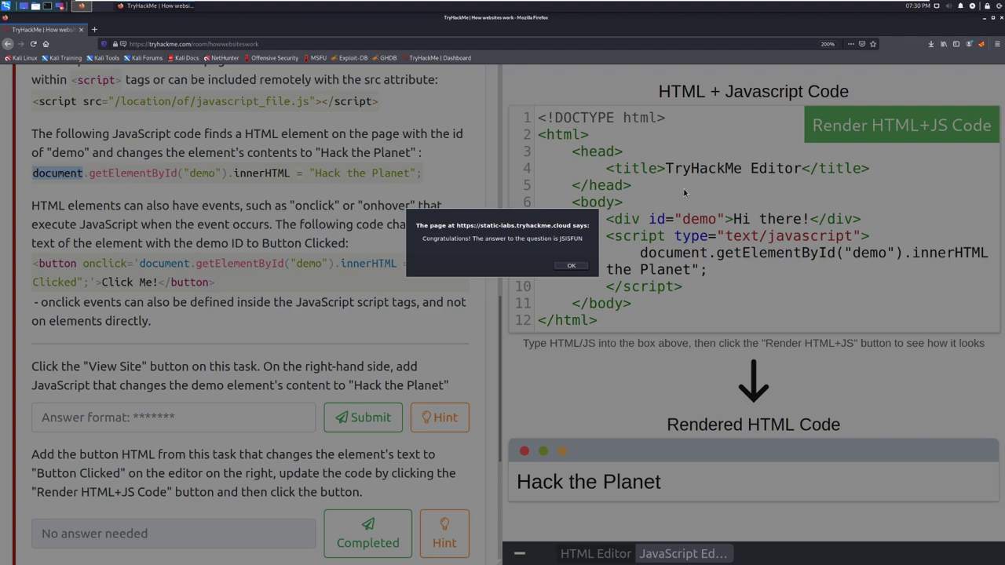
mouse_move(632, 234)
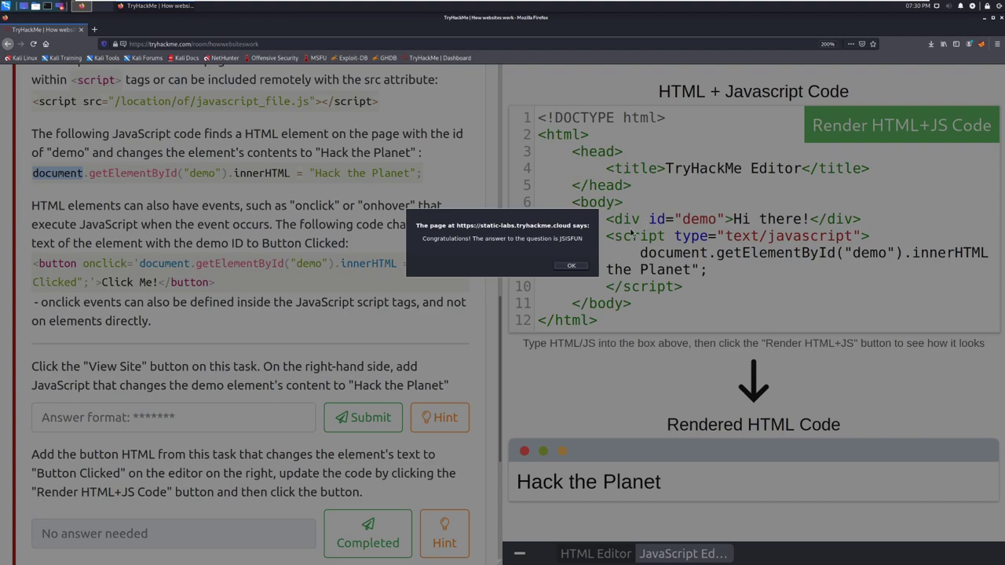
- Dismiss the congratulations alert and submit JSISFUN as the JavaScript question answer
left_click(572, 265)
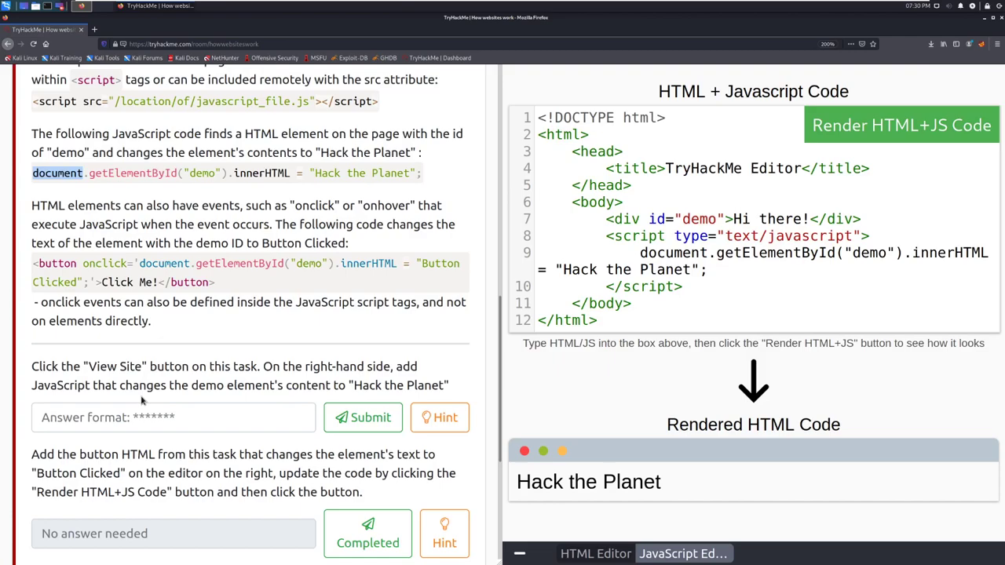
type("JSIS")
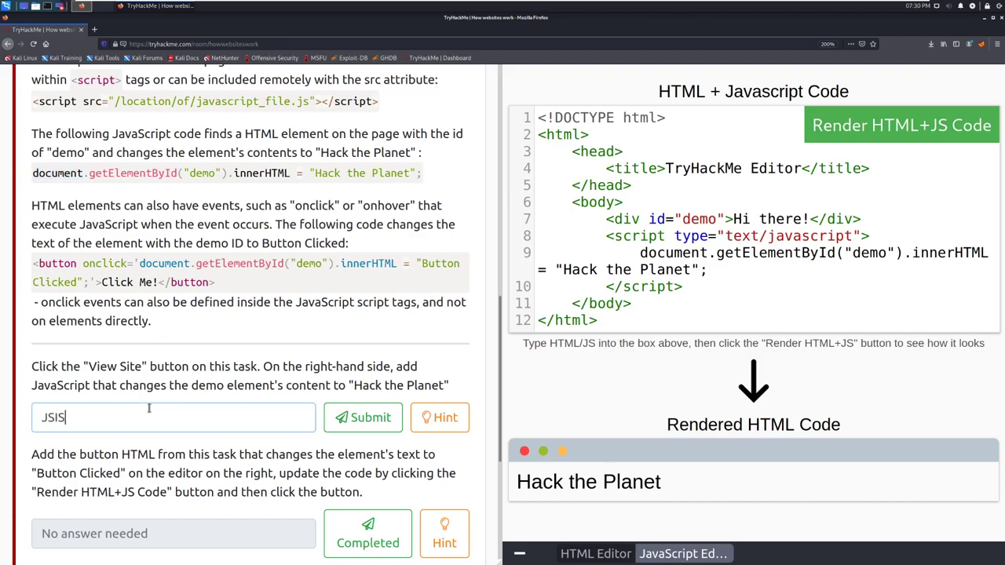
type("FUN")
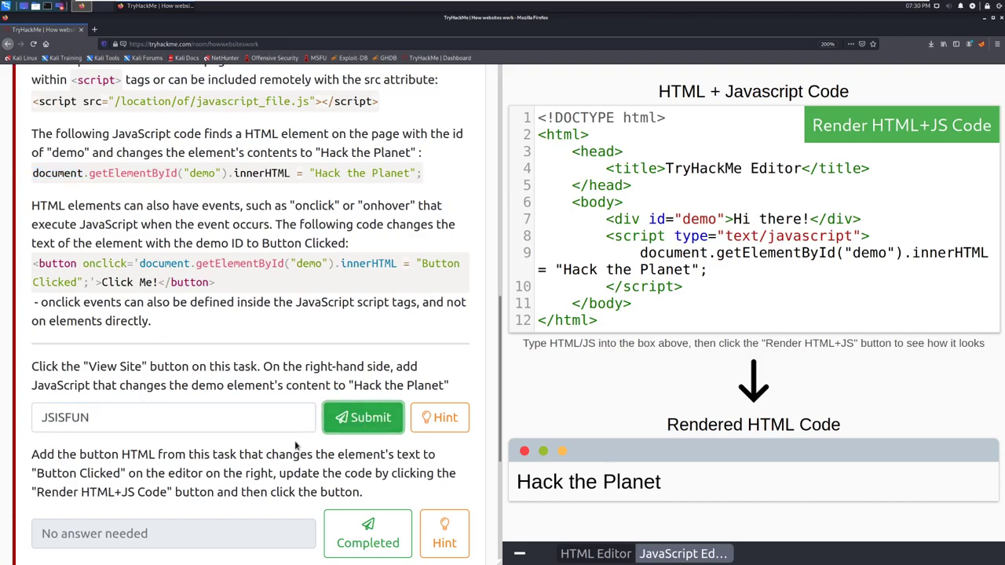
left_click(363, 417)
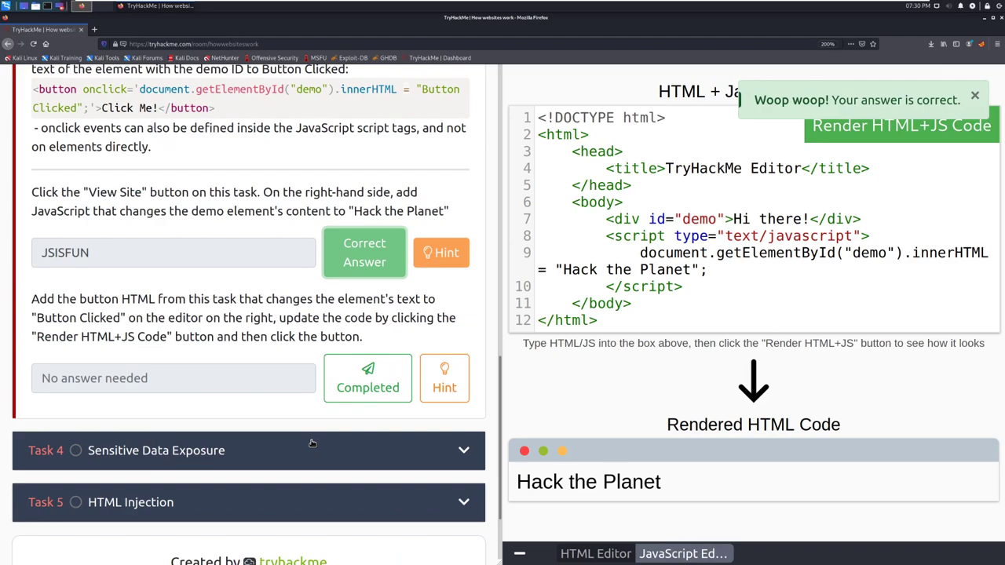
mouse_move(305, 438)
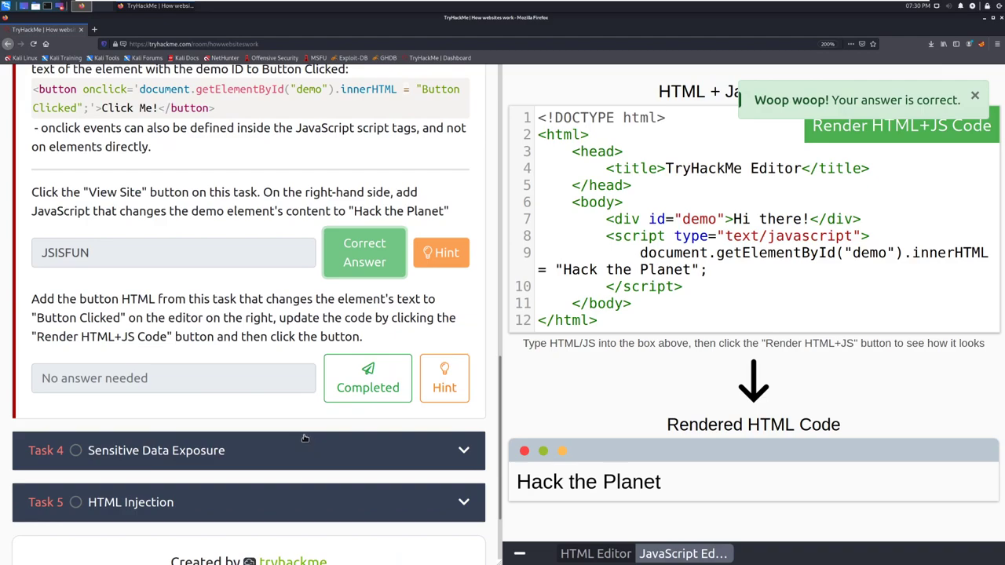
mouse_move(281, 415)
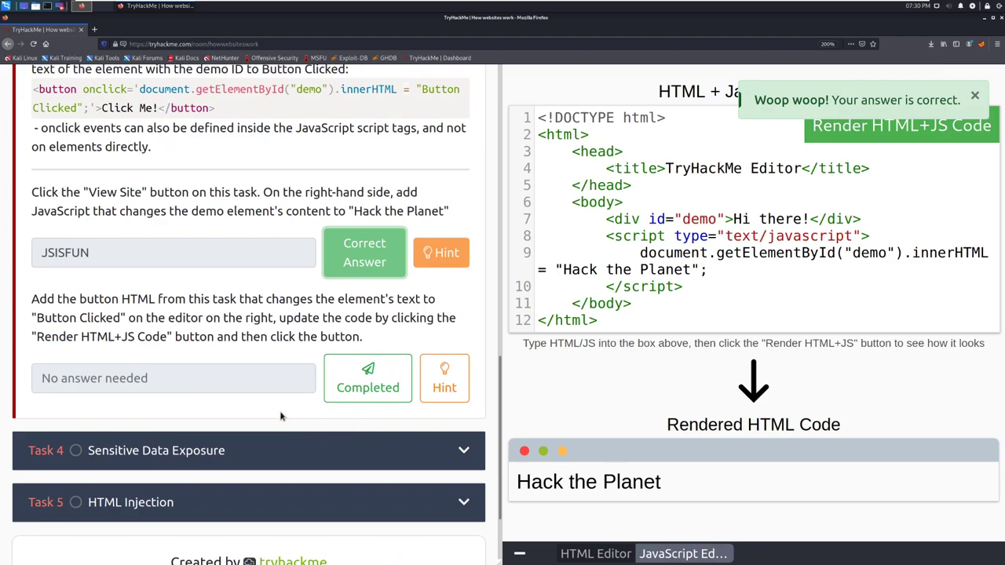
left_click(976, 96)
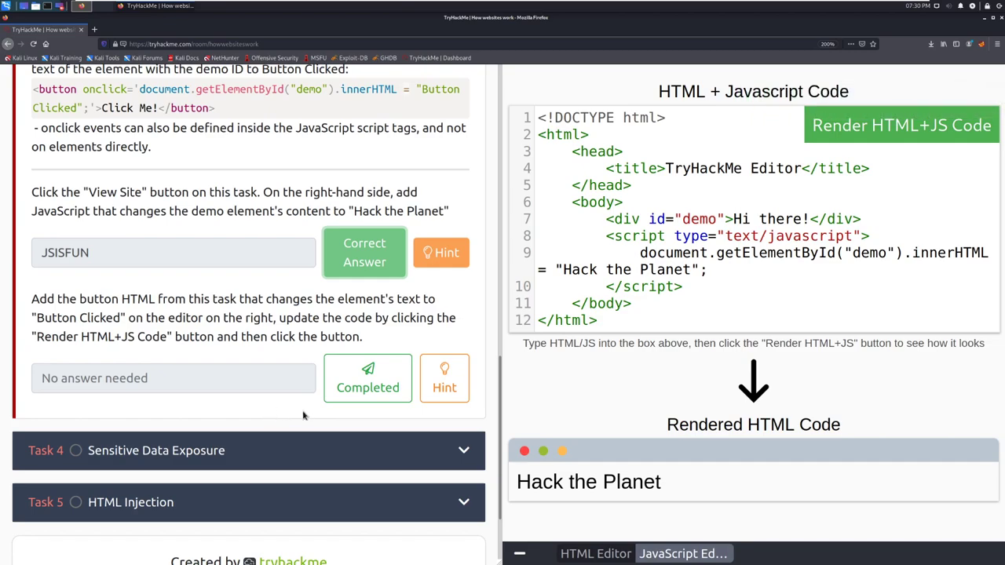
mouse_move(290, 393)
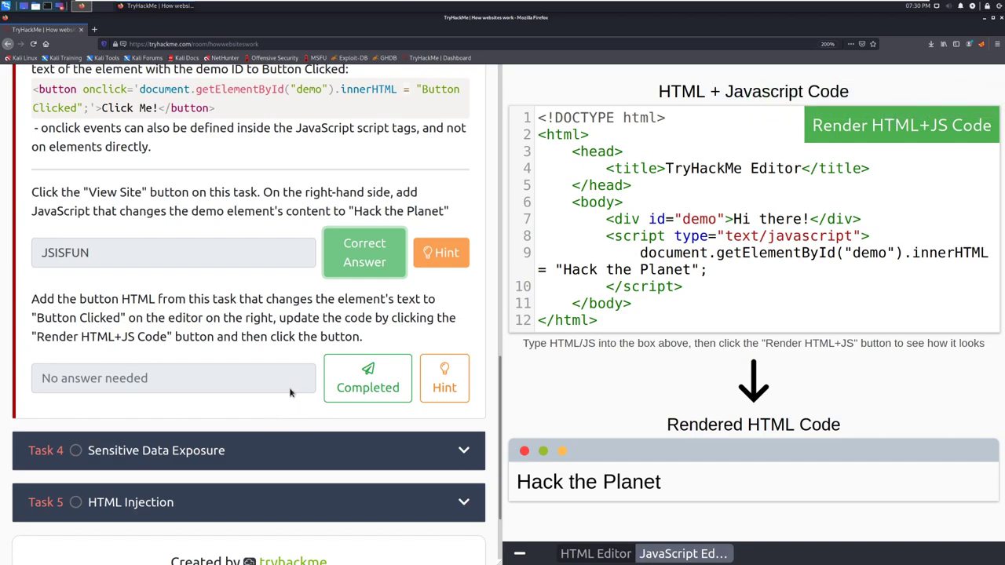
mouse_move(287, 393)
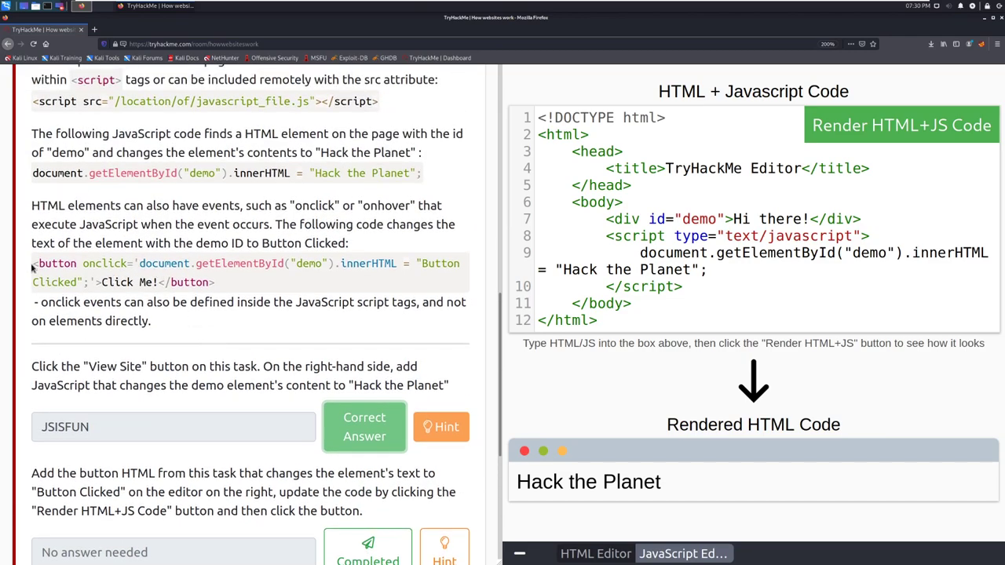
- Add a button whose onclick sets demo's innerHTML to "Button Clicked" and trigger it in the preview
right_click(197, 279)
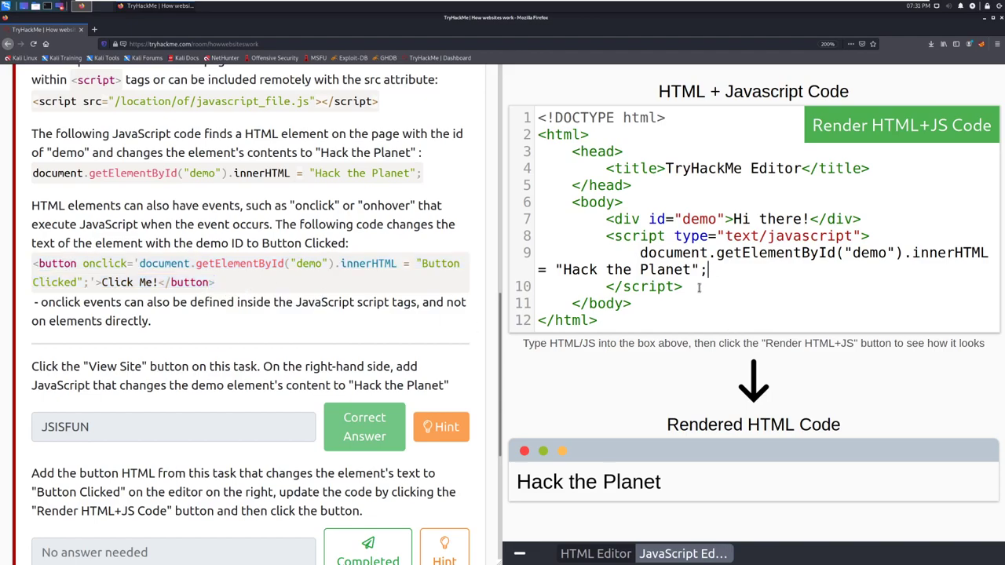
type("<button onclick='document.getElementById(\"demo\").innerHTML = \"Button Clicked\";'>Click Me!</button>")
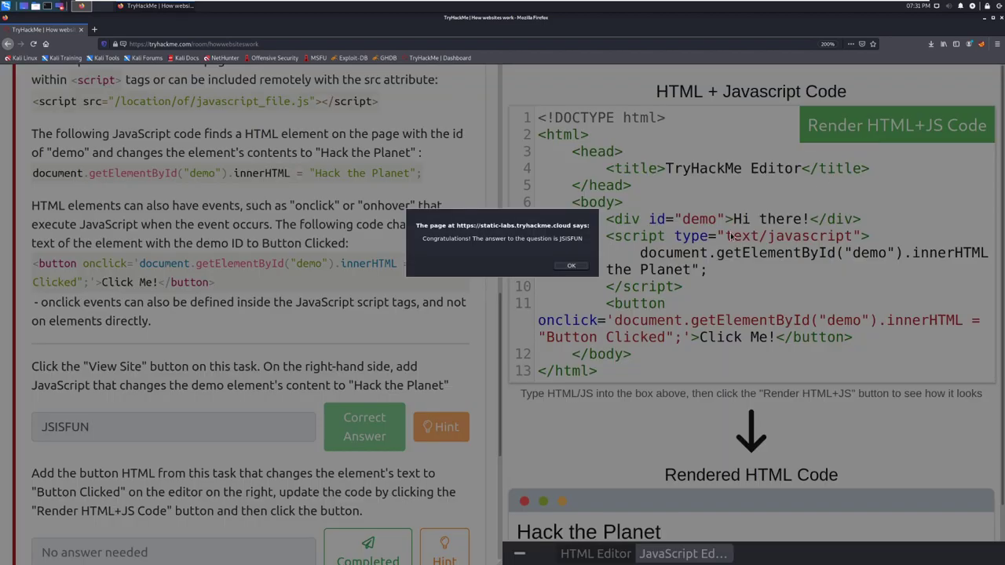
left_click(572, 265)
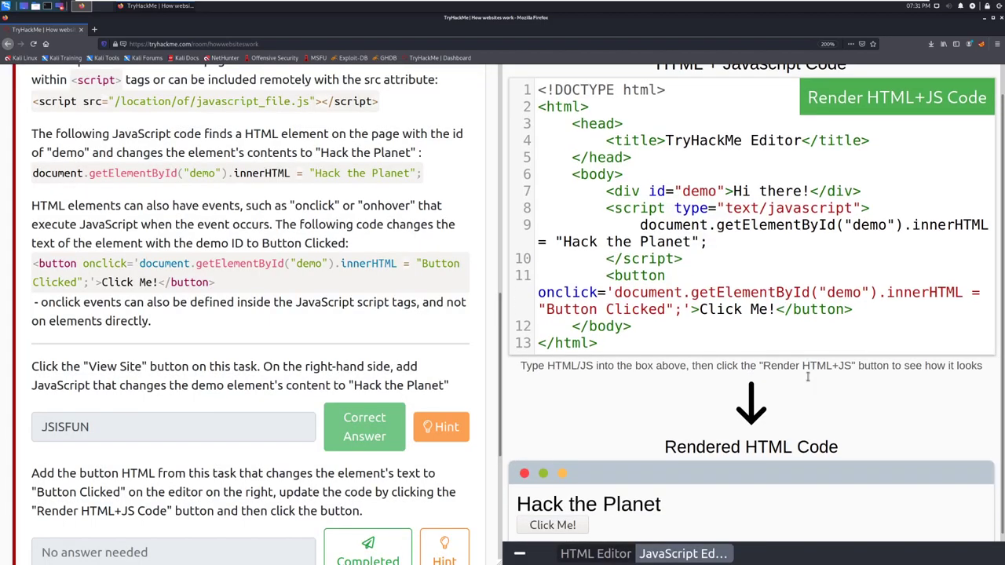
left_click(553, 524)
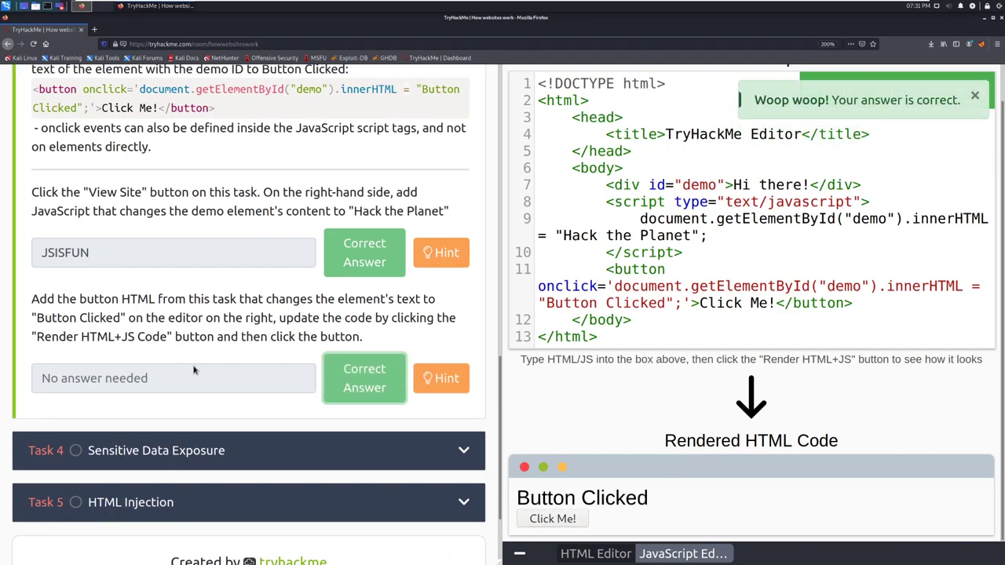
mouse_move(229, 455)
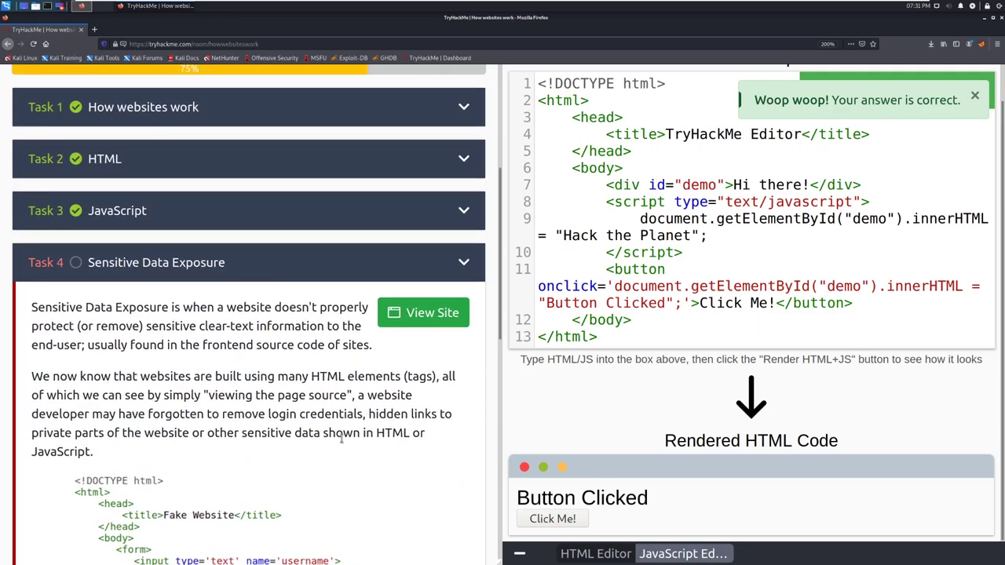
scroll("down", 3)
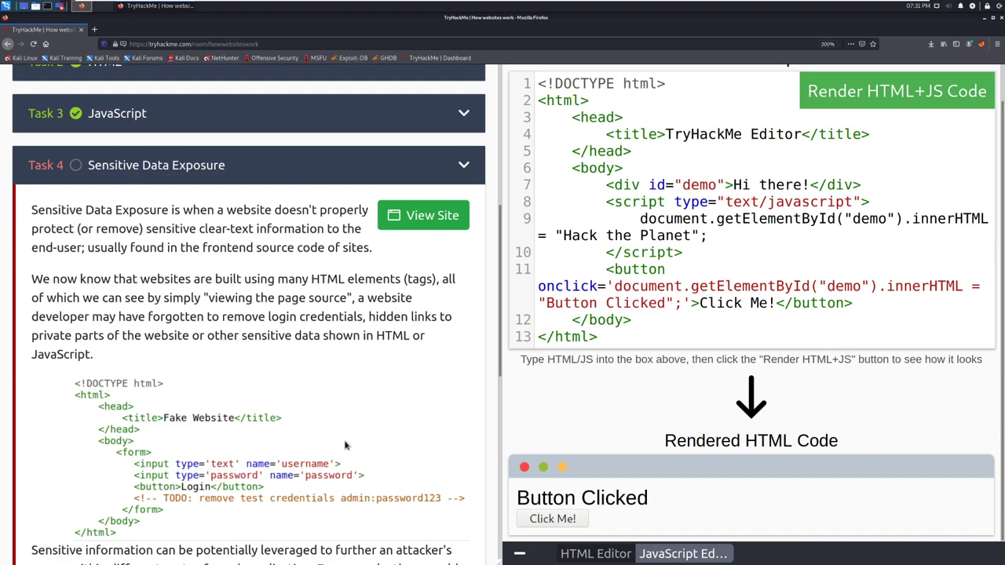
mouse_move(331, 427)
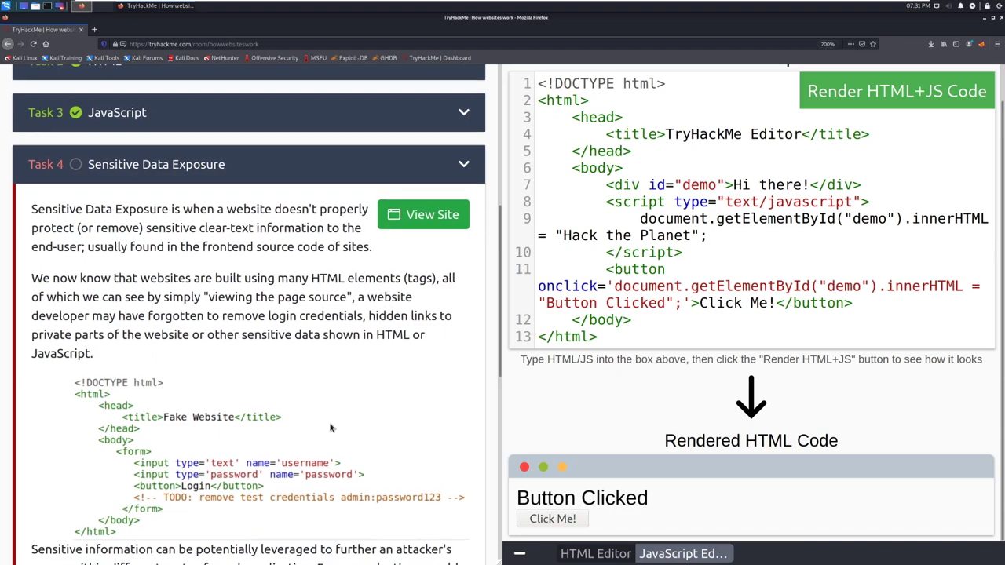
scroll("down", 3)
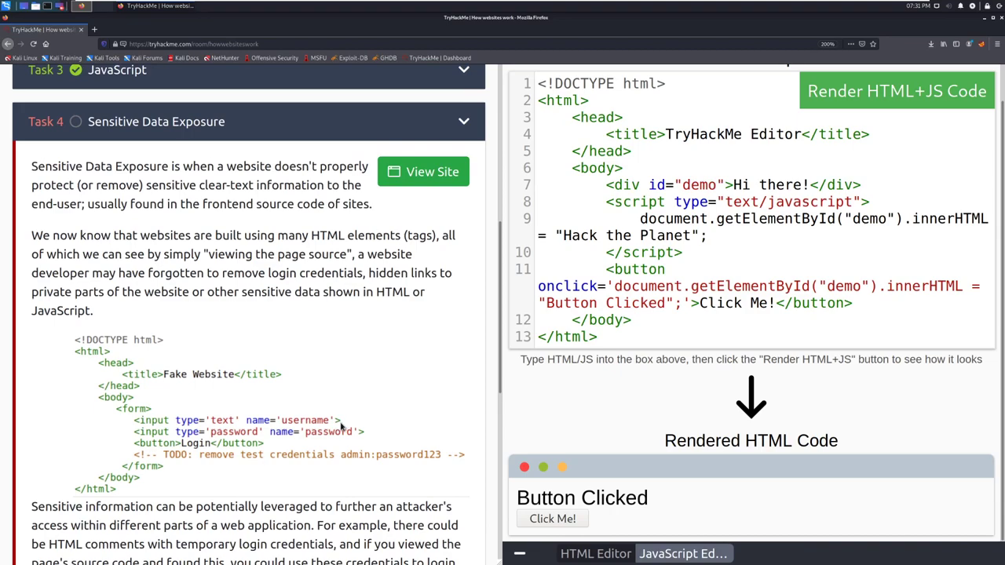
mouse_move(352, 432)
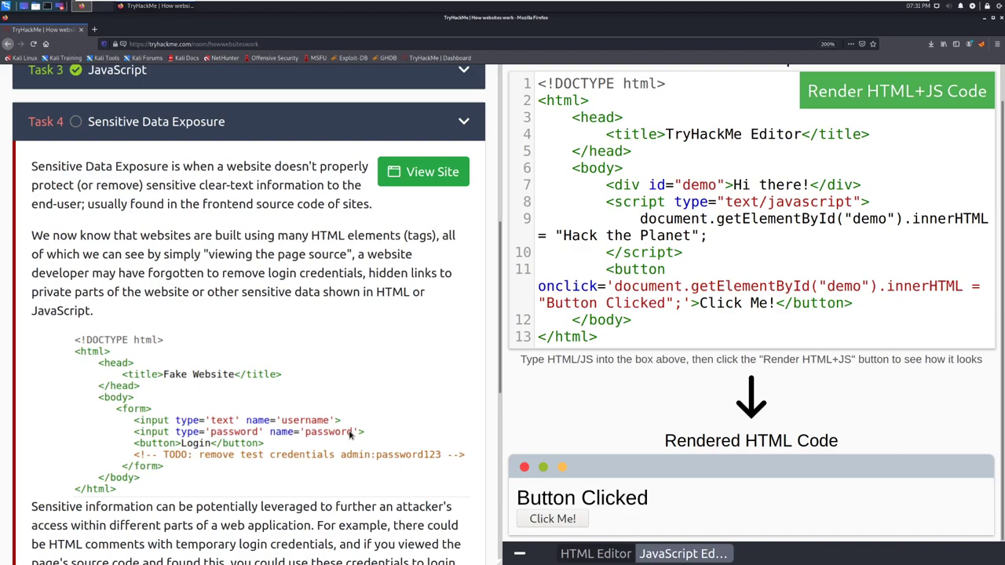
mouse_move(351, 440)
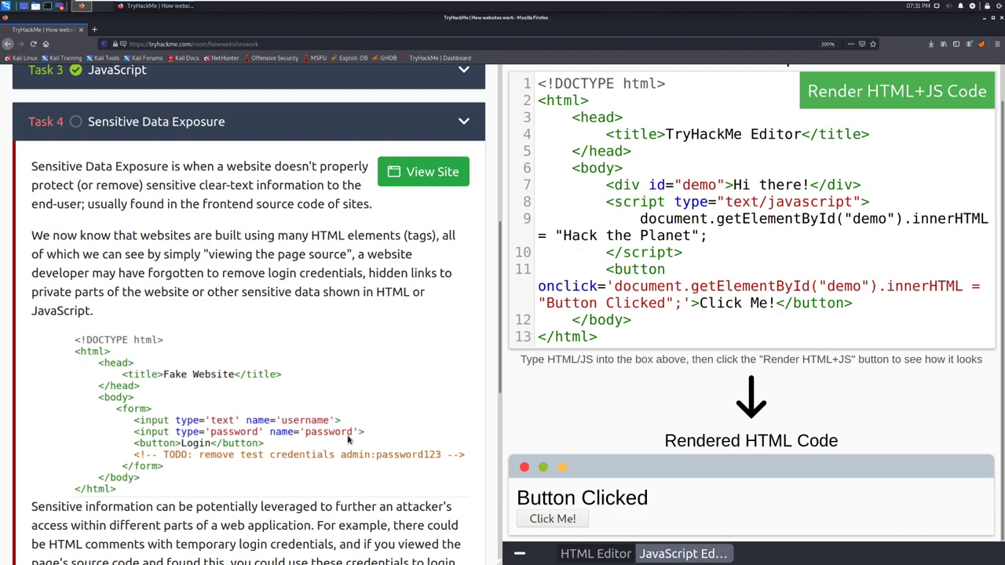
mouse_move(336, 438)
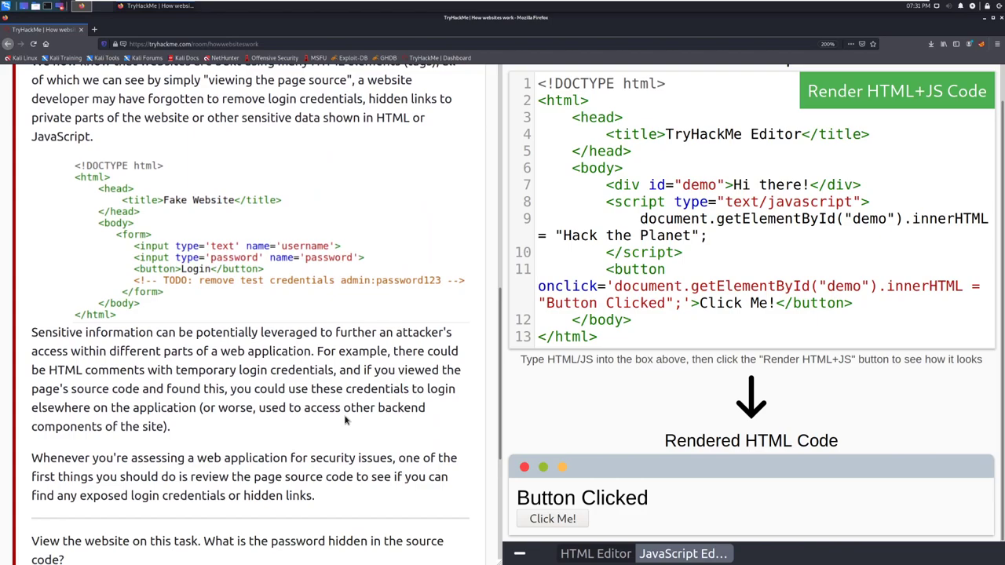
mouse_move(490, 503)
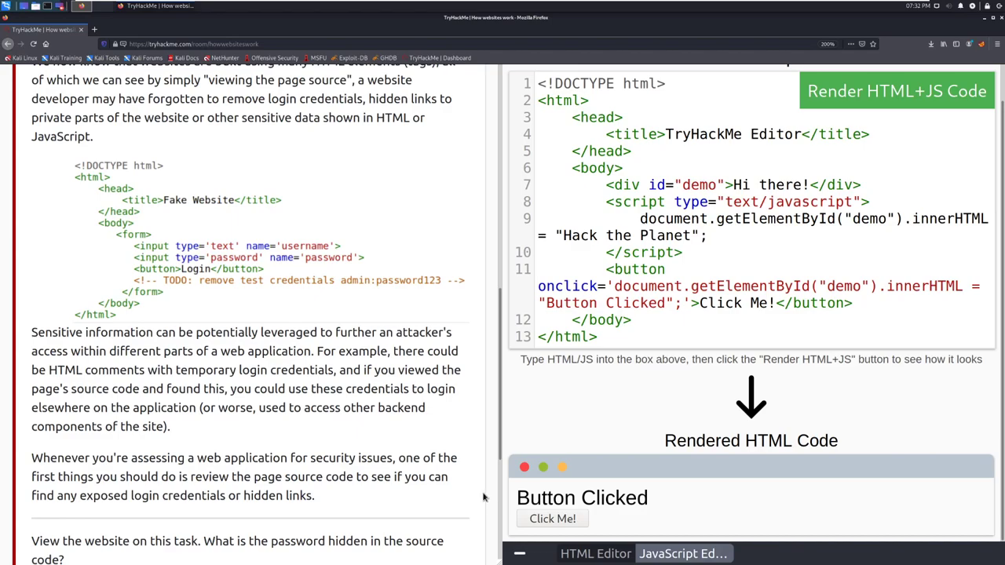
mouse_move(478, 496)
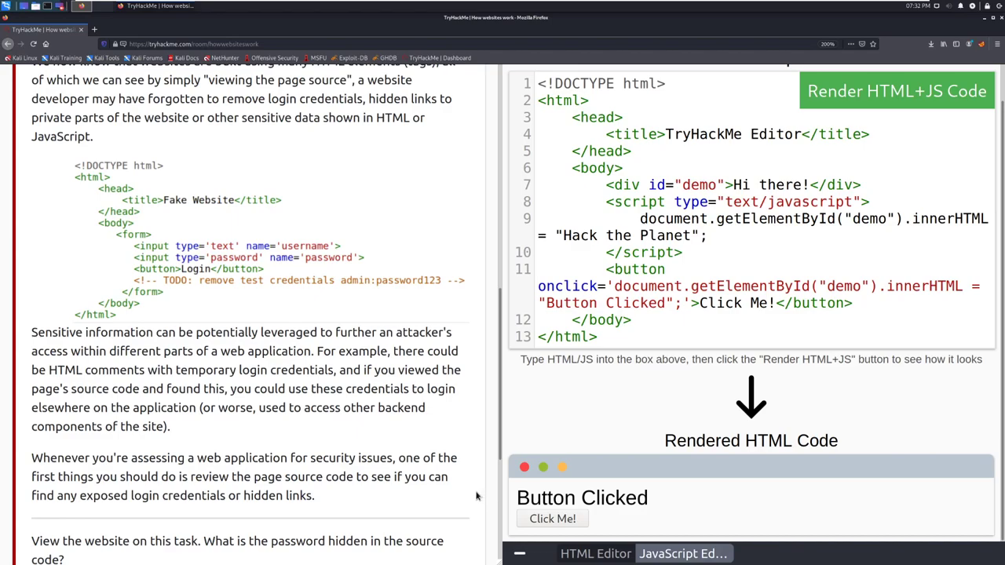
mouse_move(475, 493)
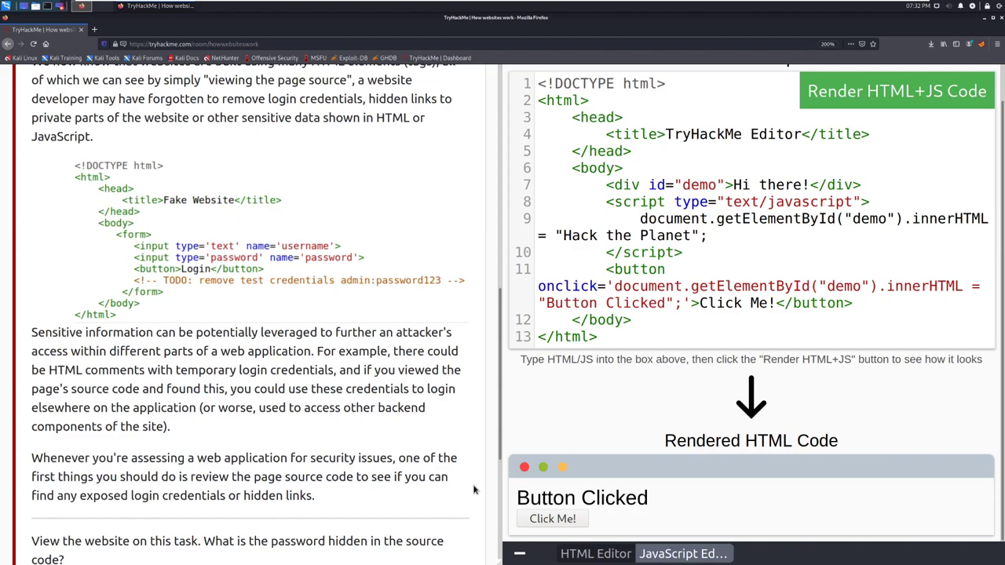
mouse_move(473, 490)
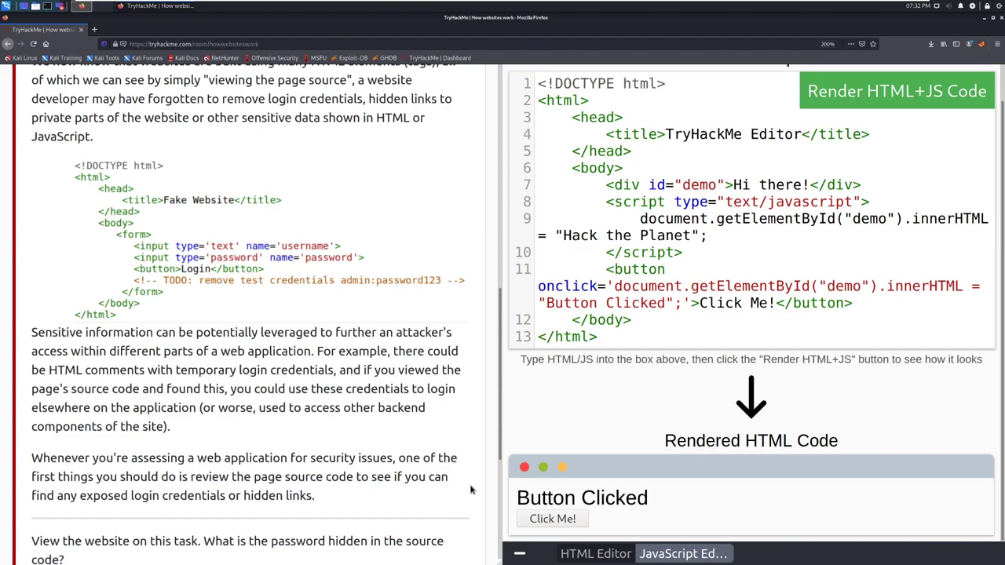
mouse_move(184, 455)
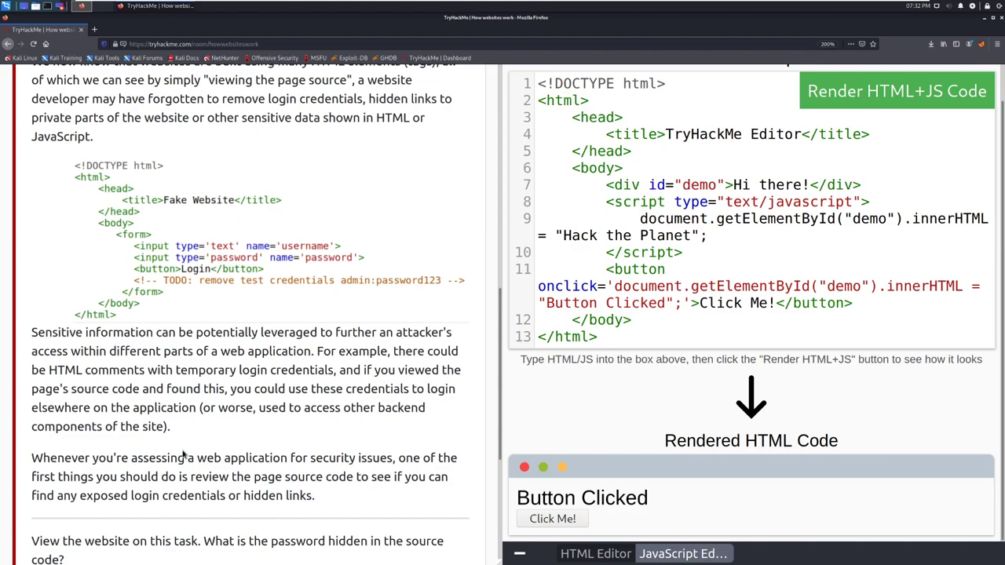
left_click_drag(47, 352, 171, 427)
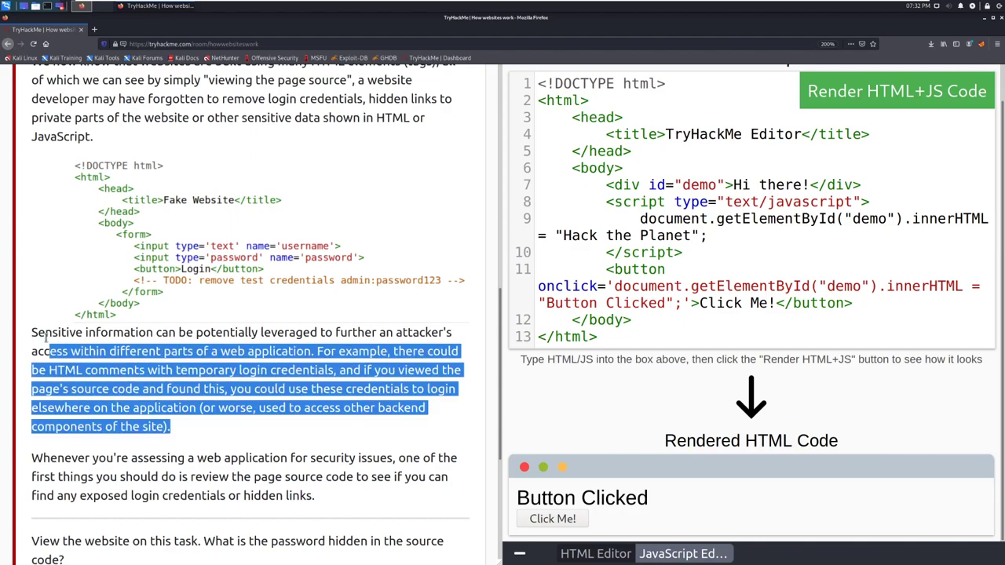
scroll("down", 3)
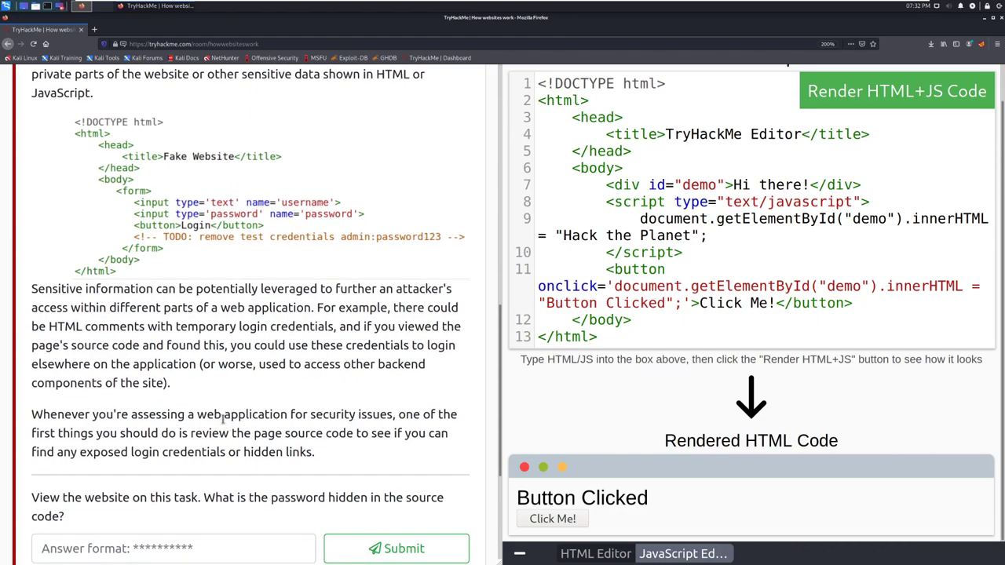
mouse_move(242, 434)
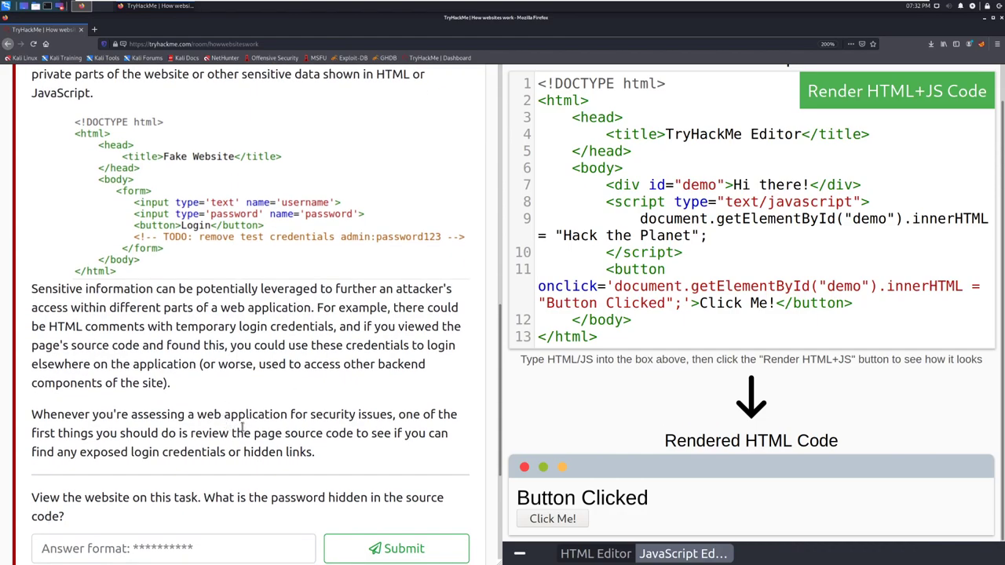
mouse_move(192, 329)
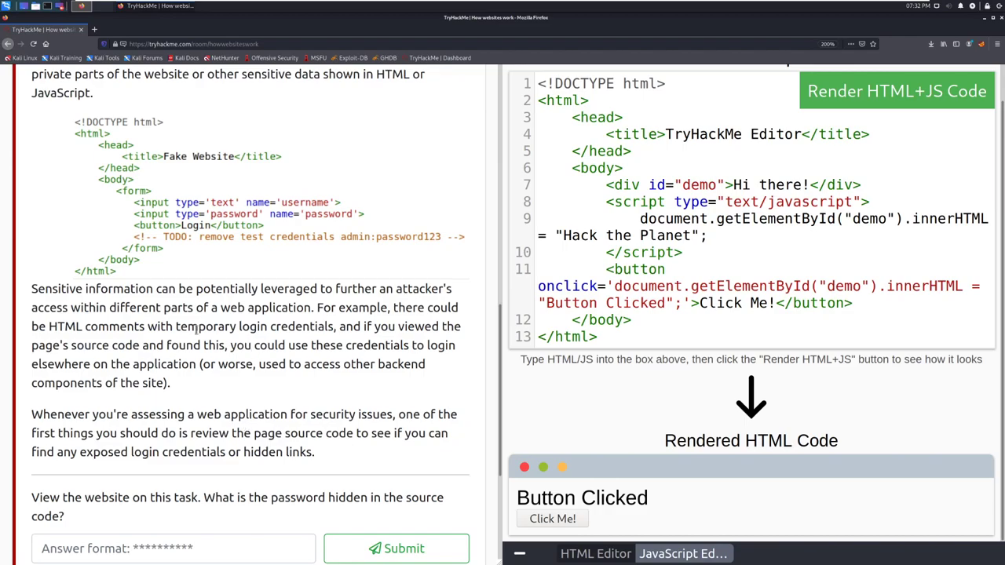
mouse_move(346, 401)
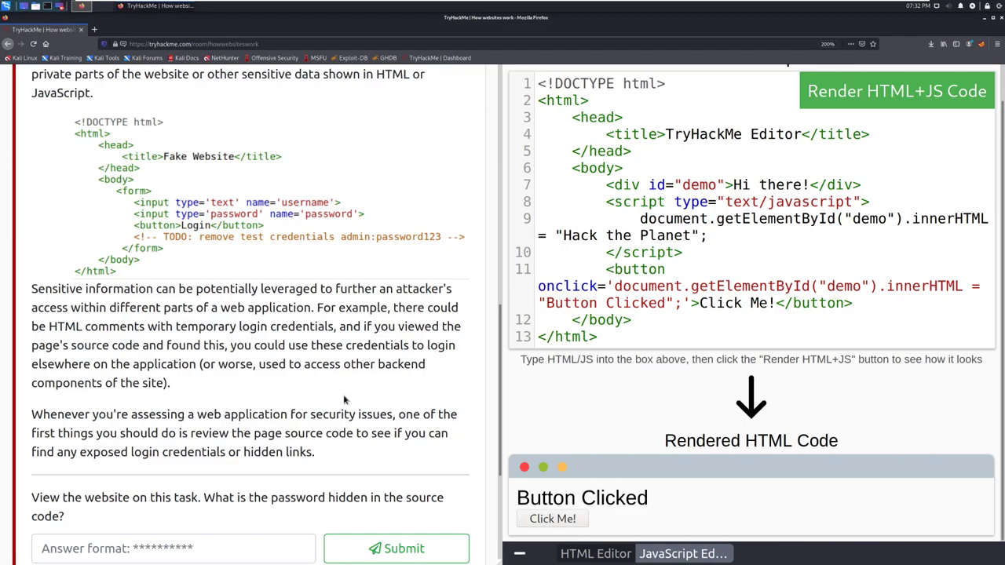
scroll("down", 3)
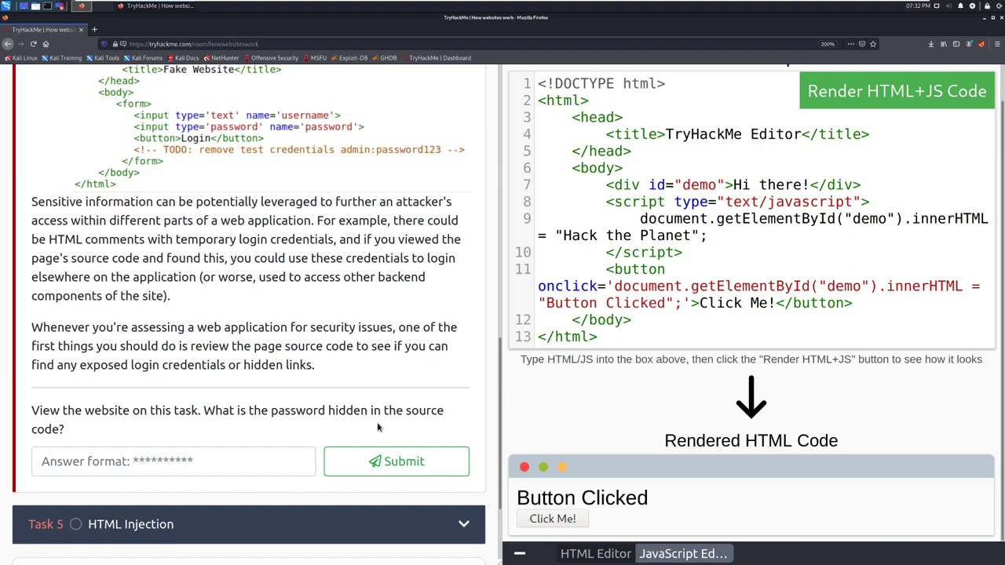
mouse_move(377, 412)
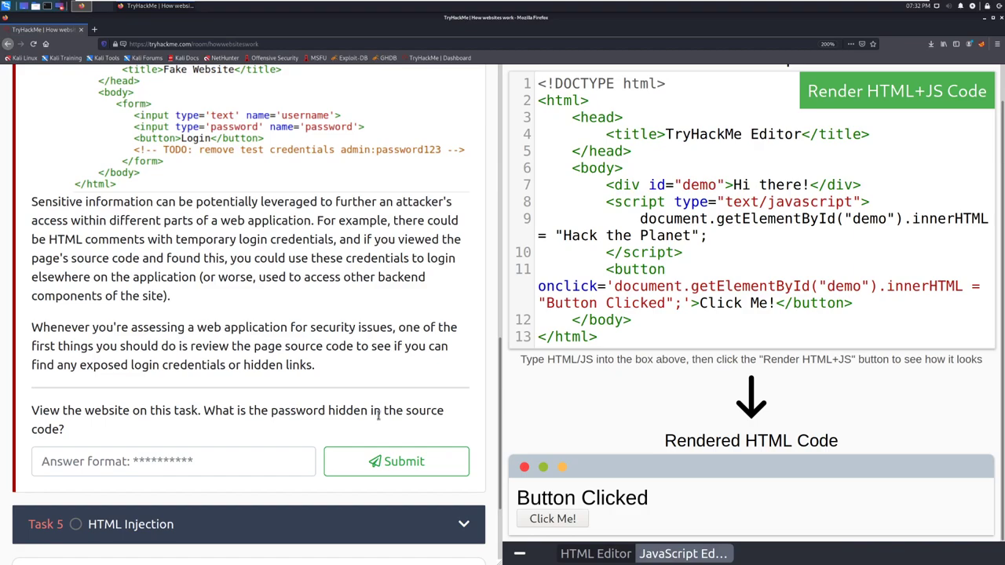
mouse_move(393, 434)
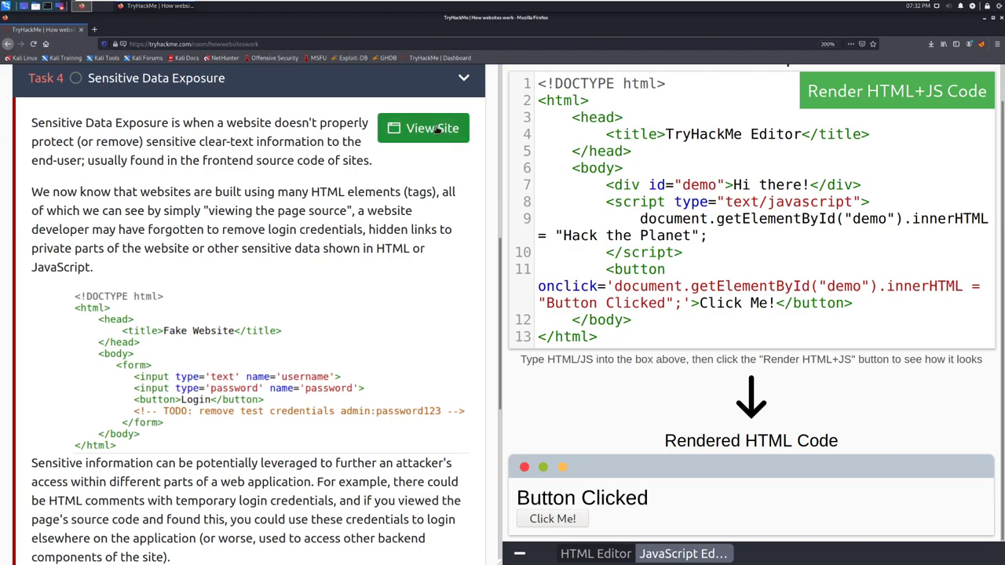
- Open the Sensitive Data Exposure vulnerable site and look through its page source
left_click(424, 129)
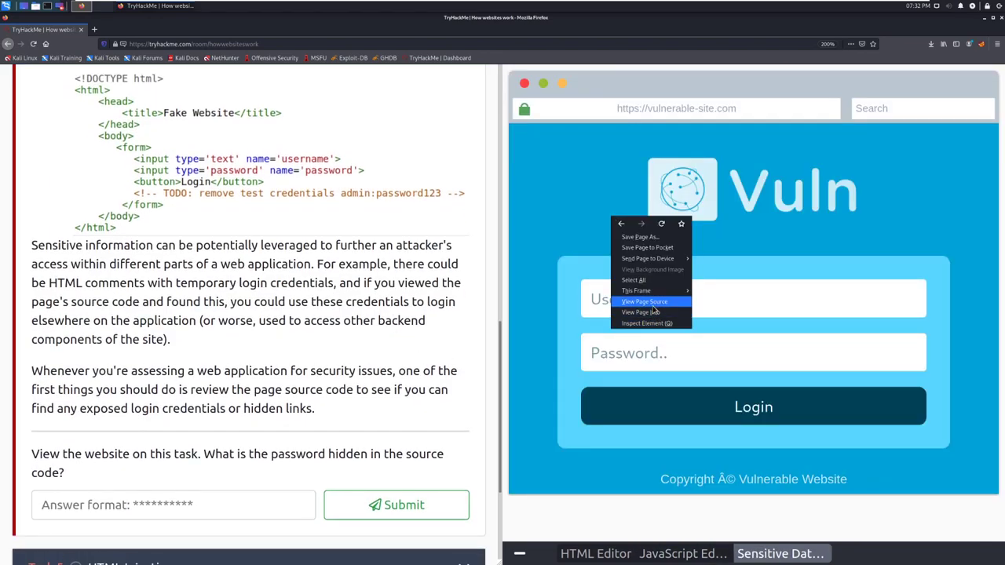
left_click(646, 302)
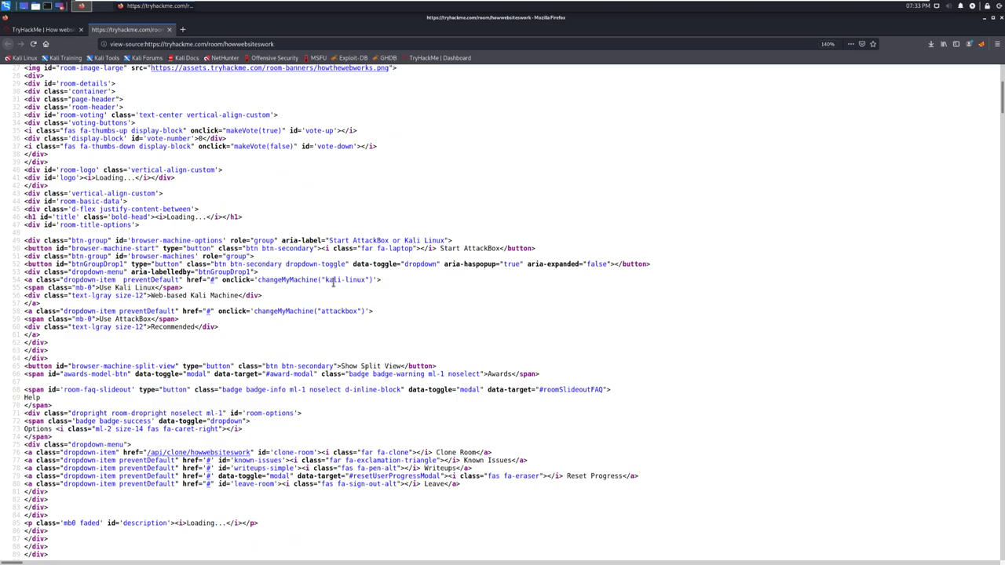
scroll("down", 3)
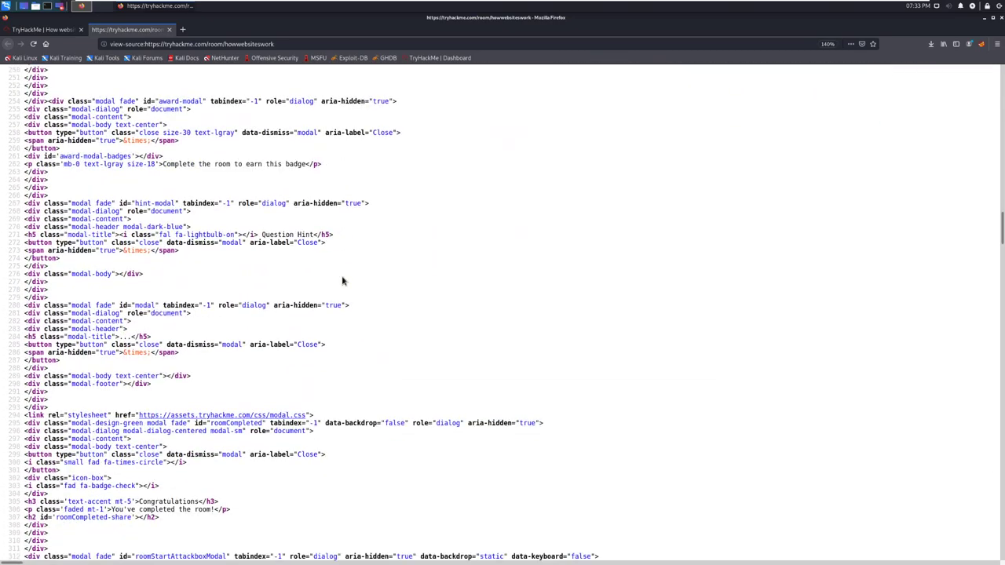
scroll("down", 3)
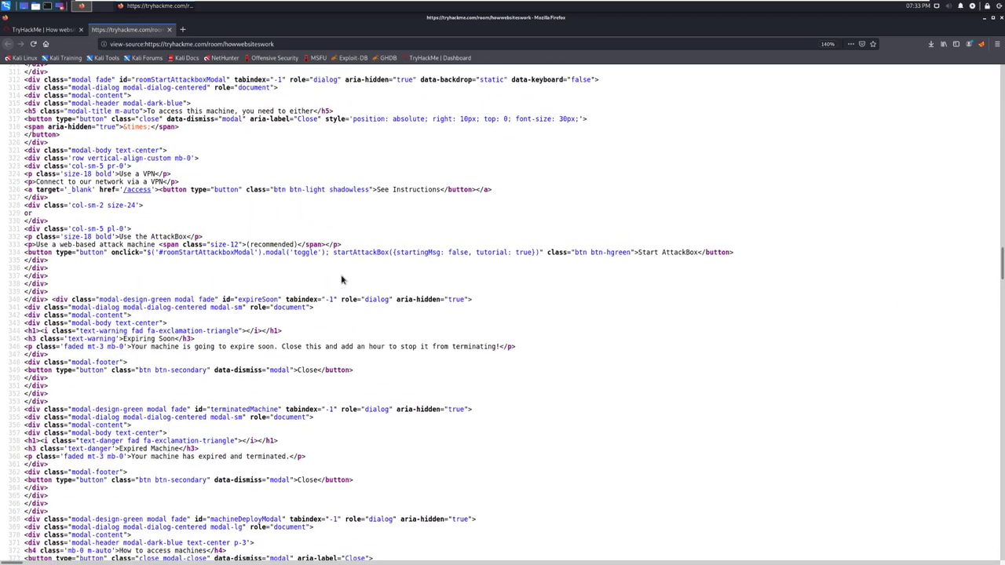
scroll("down", 3)
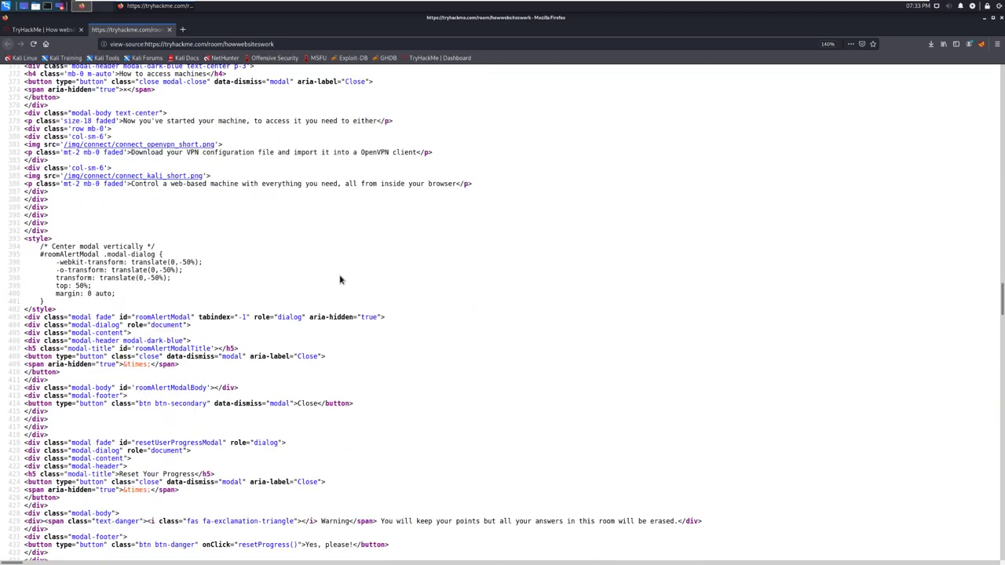
scroll("down", 3)
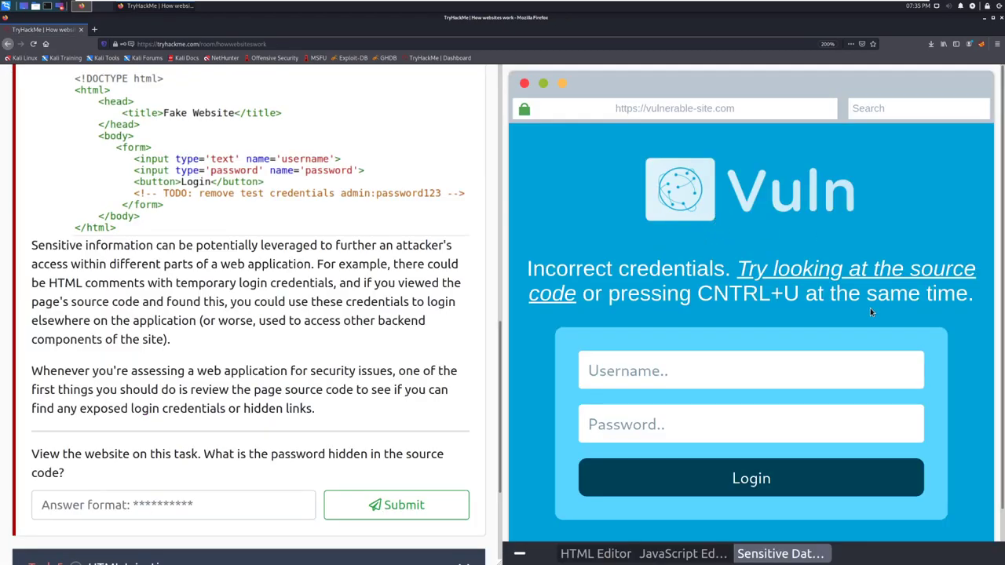
left_click(699, 371)
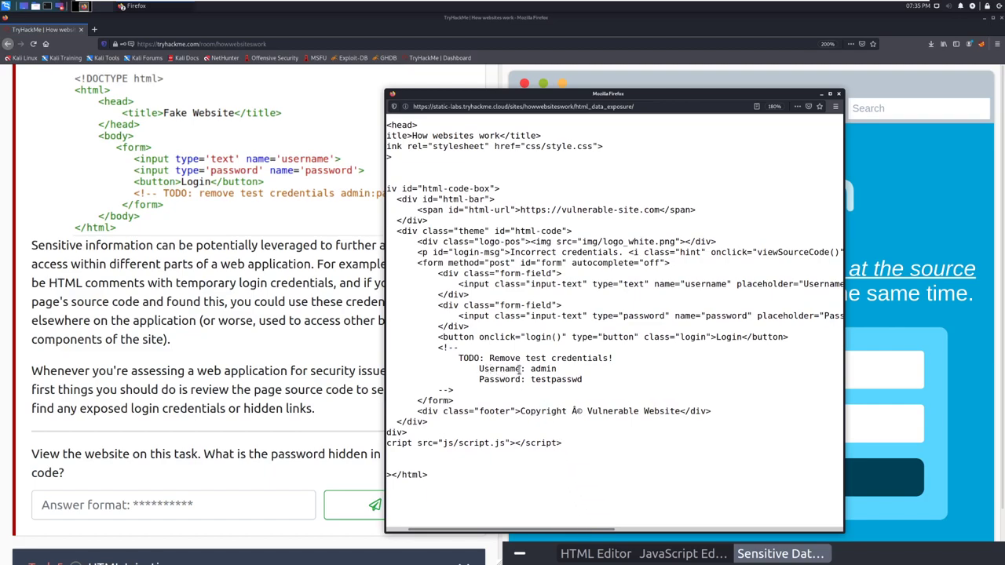
mouse_move(814, 140)
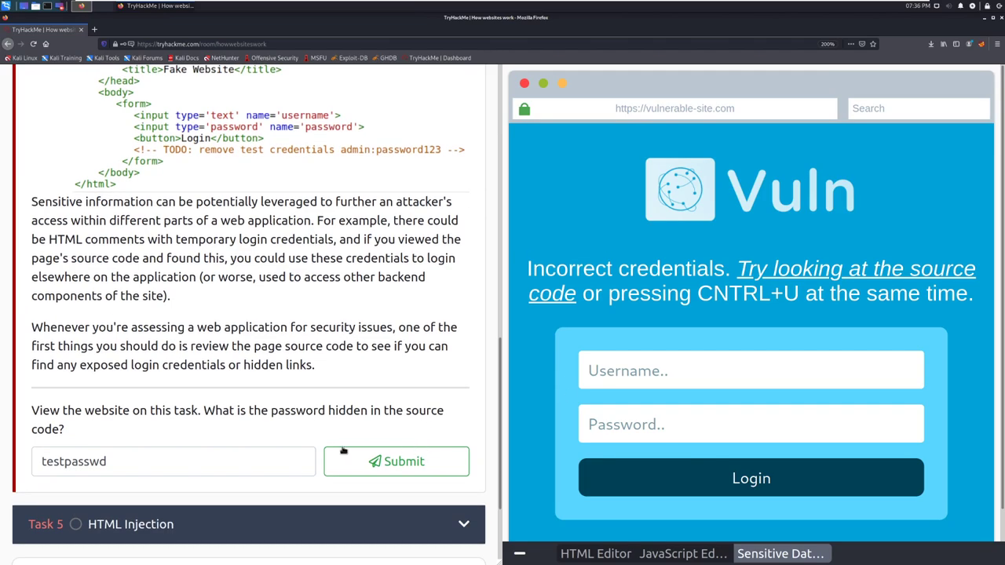
- Submit the hidden password answer, then log into the fake site as admin and dismiss the alert
left_click(396, 462)
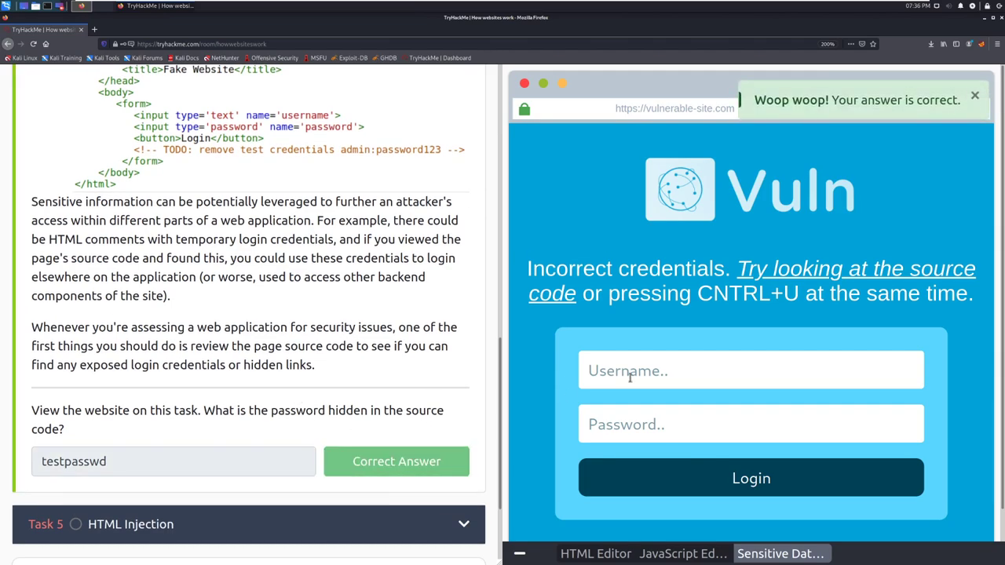
type("admin")
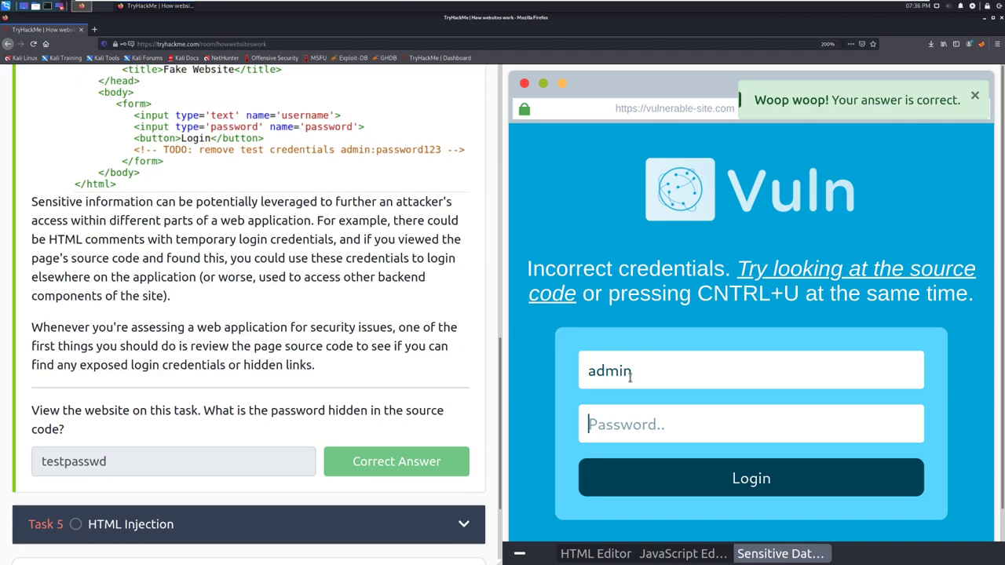
type("password123")
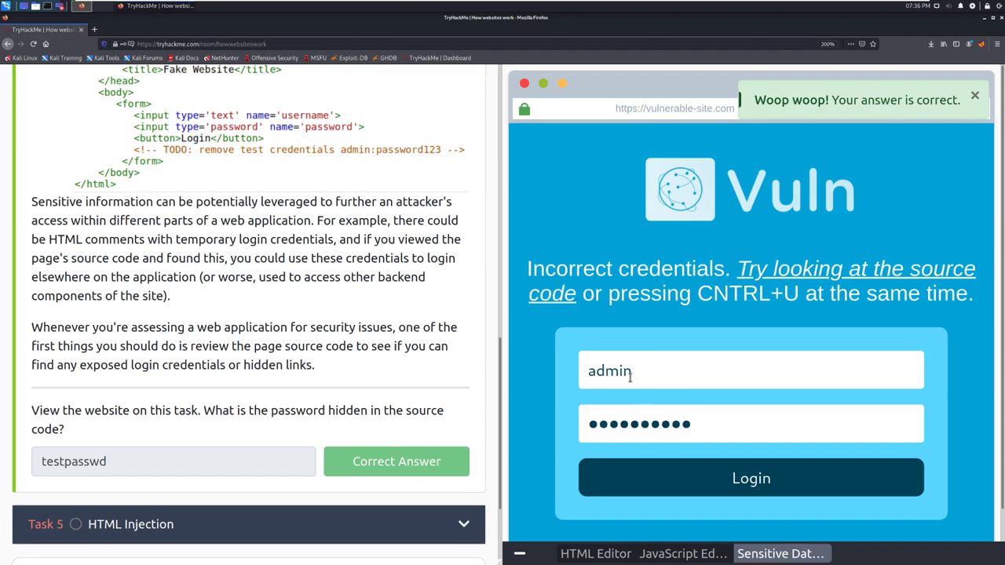
left_click(751, 477)
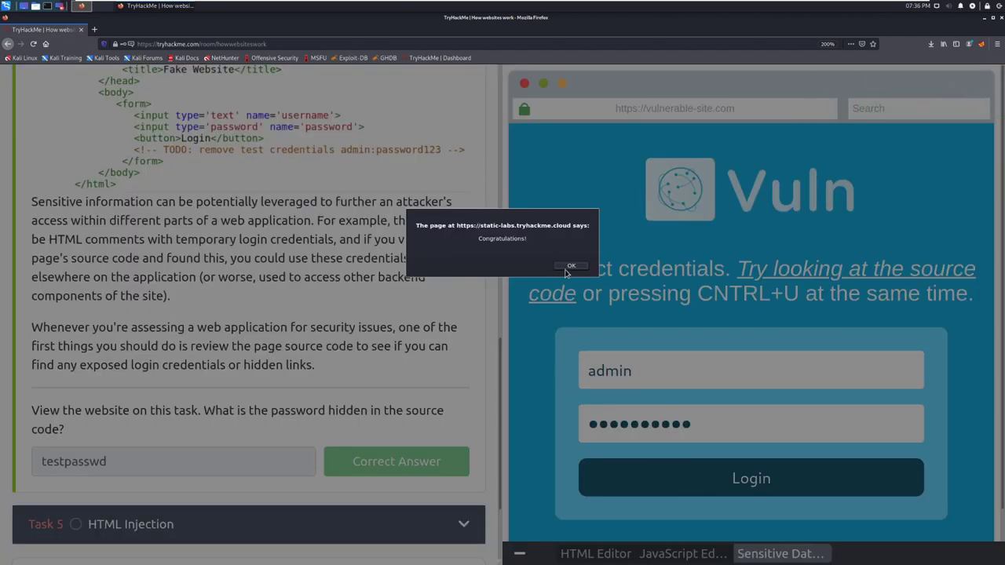
left_click(572, 266)
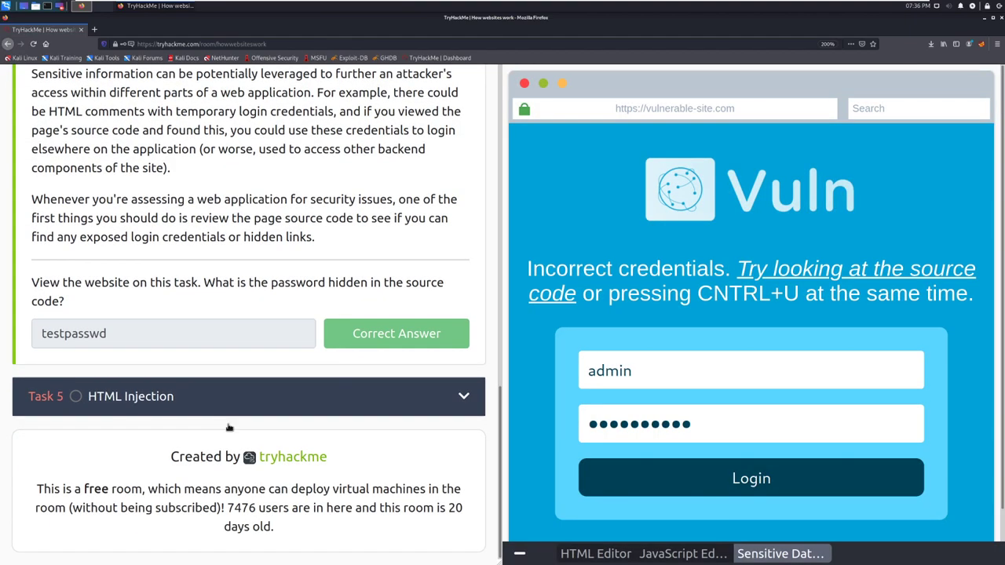
mouse_move(207, 406)
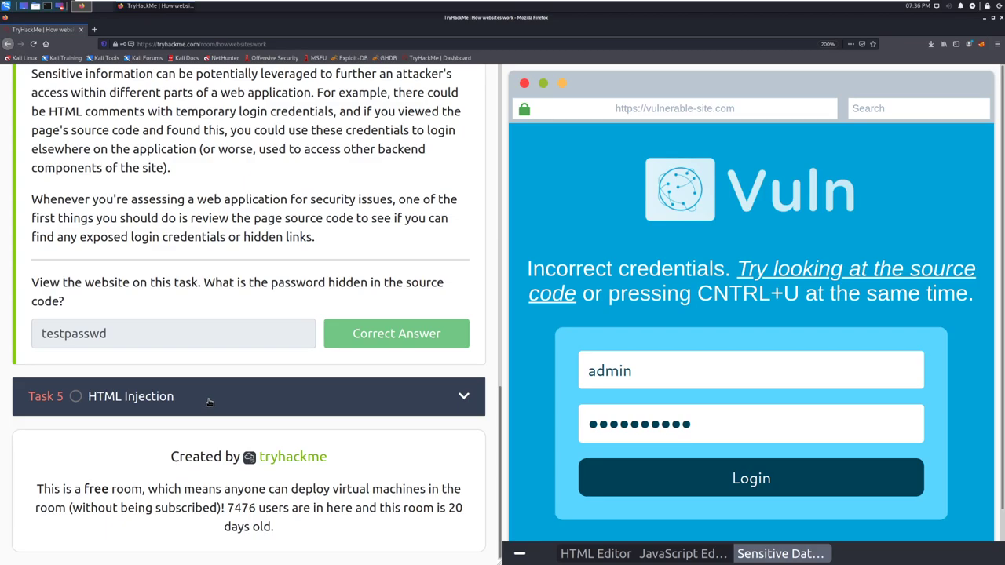
mouse_move(207, 402)
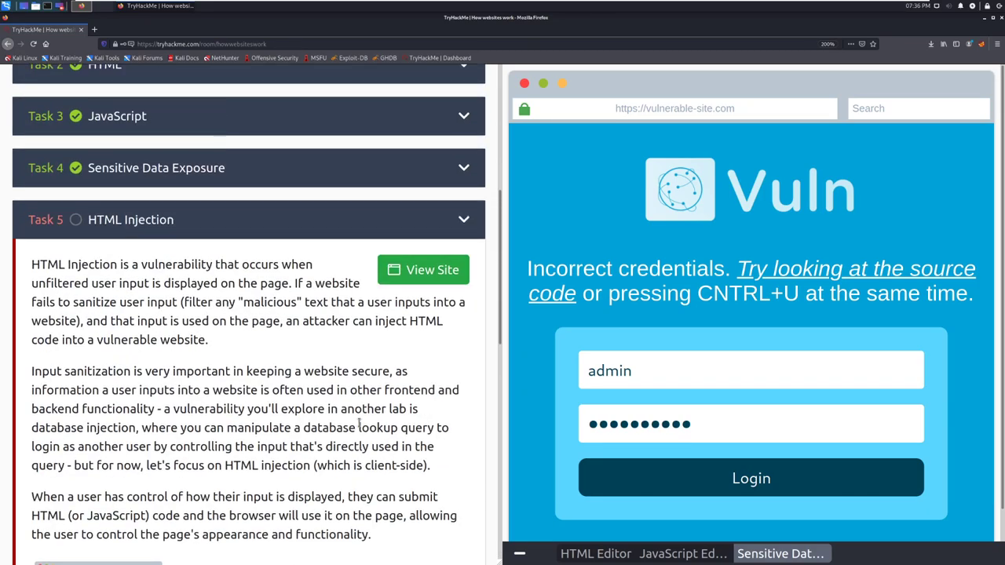
- Scroll through Task 5 HTML Injection's explanation and diagram
scroll("down", 3)
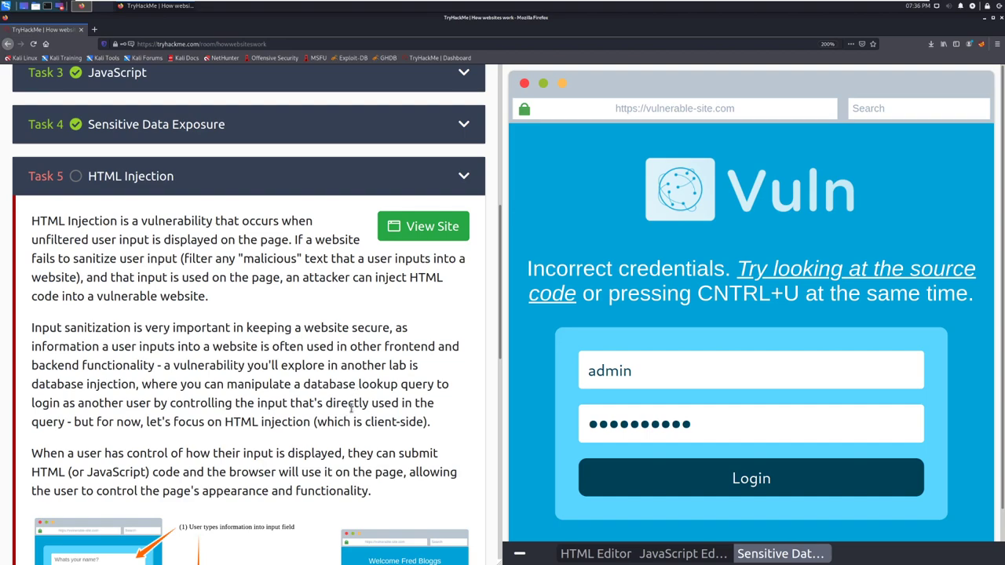
mouse_move(349, 418)
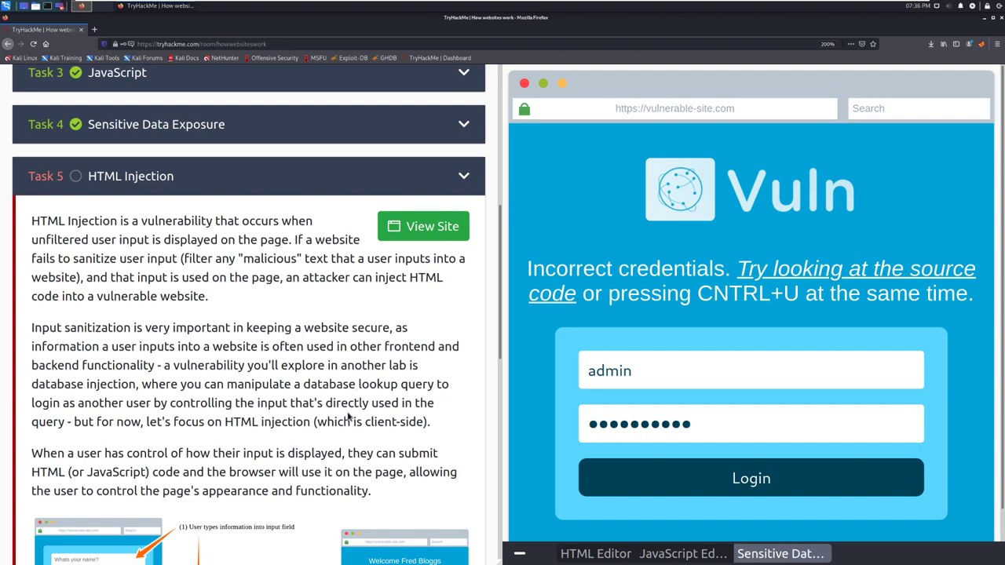
mouse_move(352, 414)
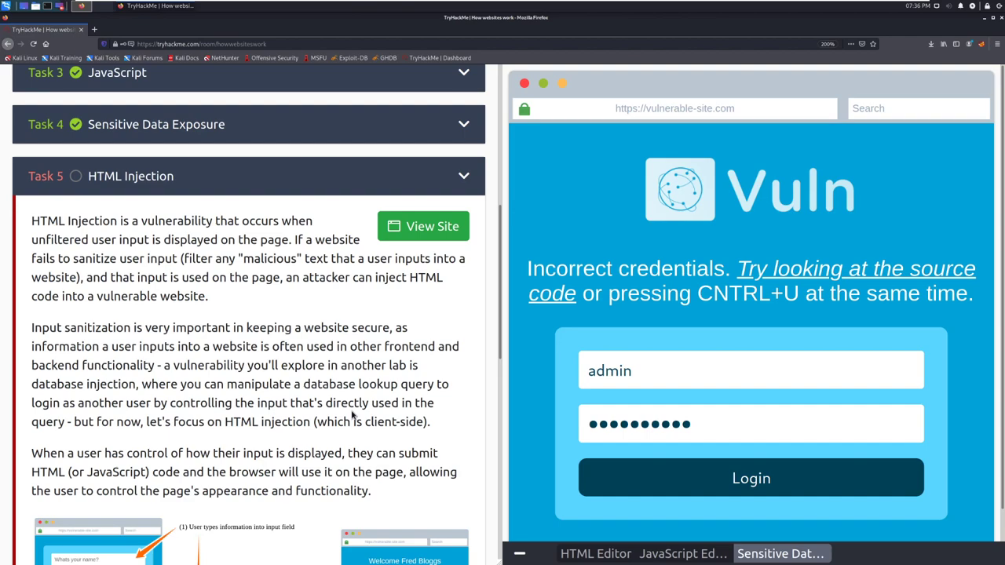
scroll("down", 3)
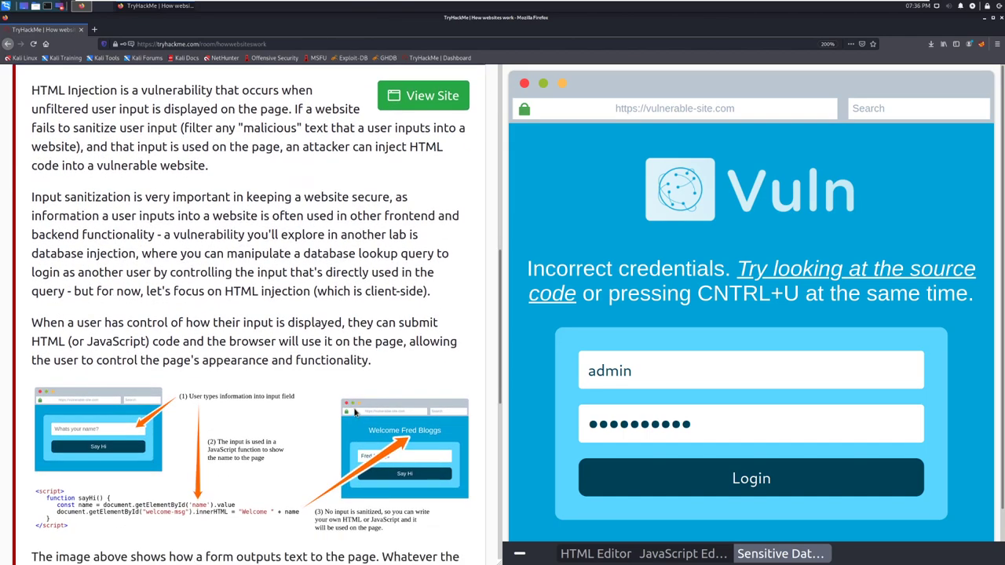
mouse_move(341, 408)
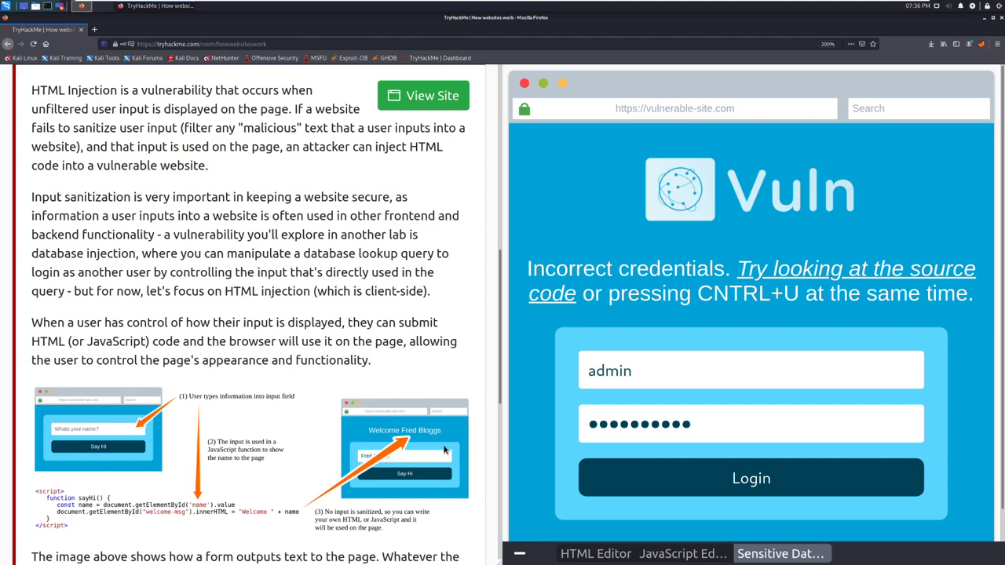
mouse_move(432, 444)
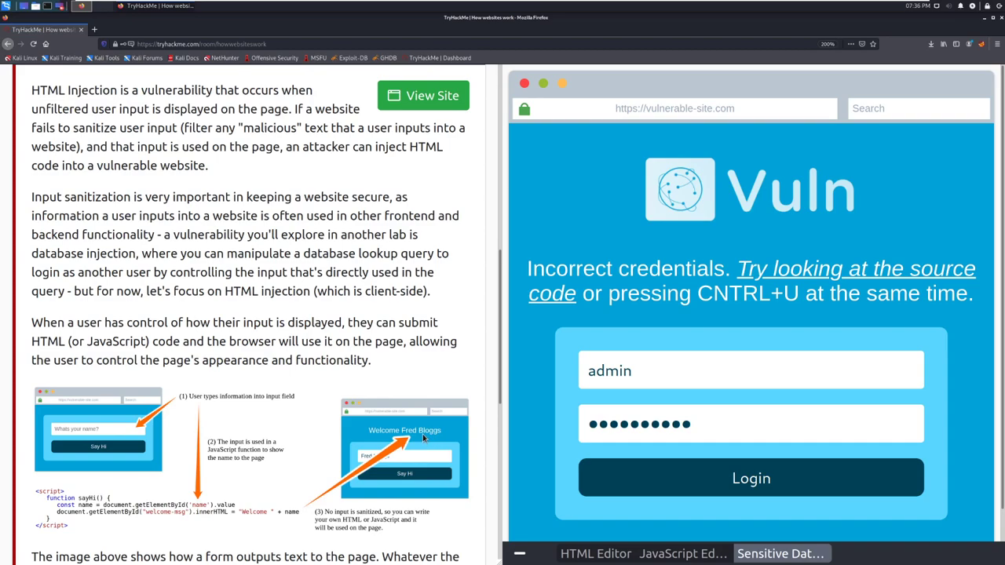
mouse_move(421, 438)
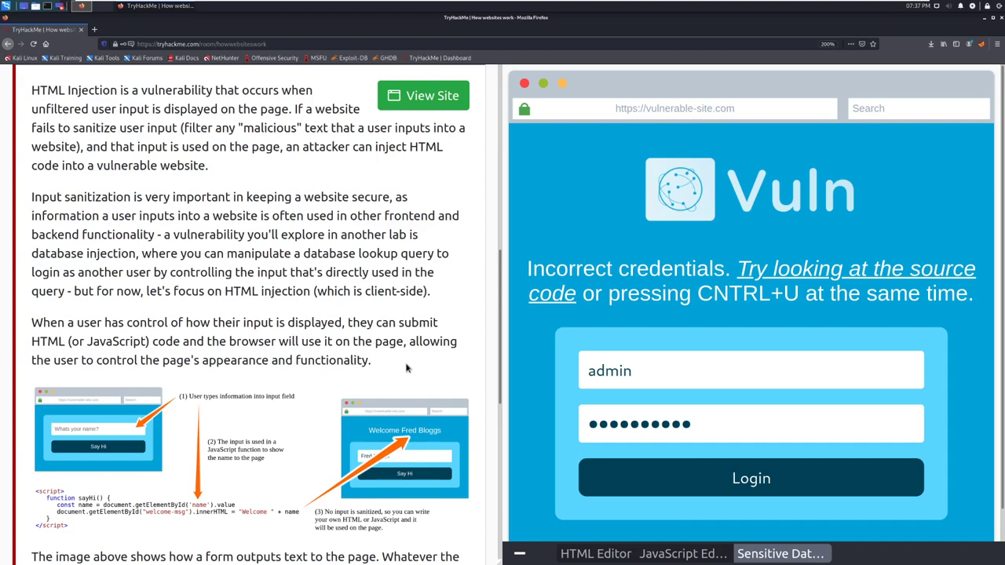
scroll("down", 3)
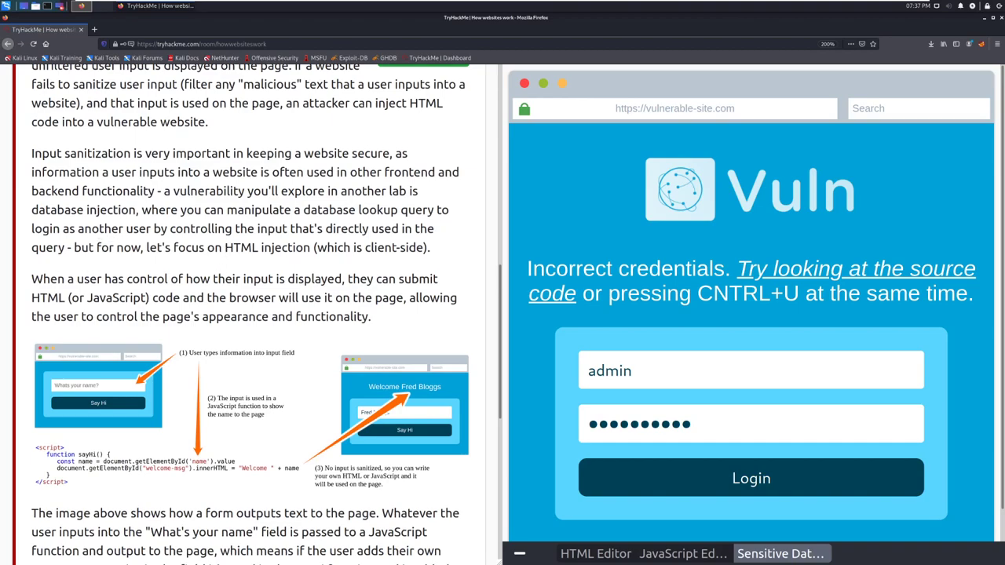
mouse_move(297, 273)
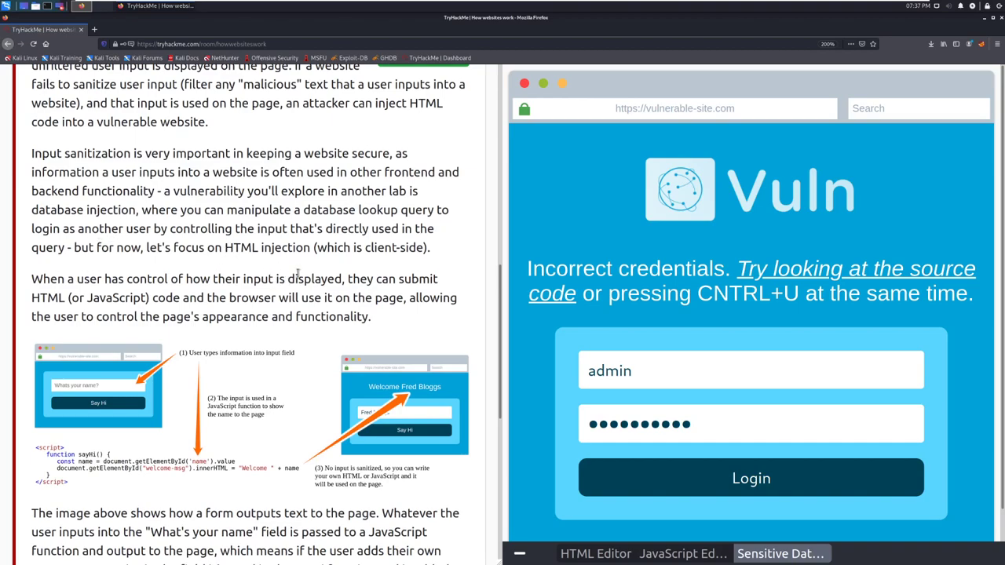
scroll("down", 3)
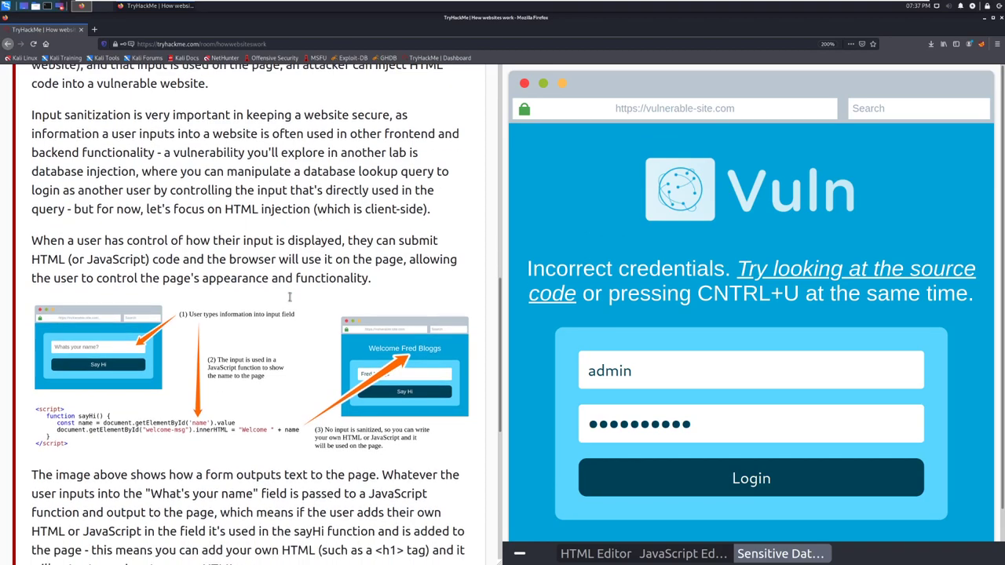
scroll("down", 3)
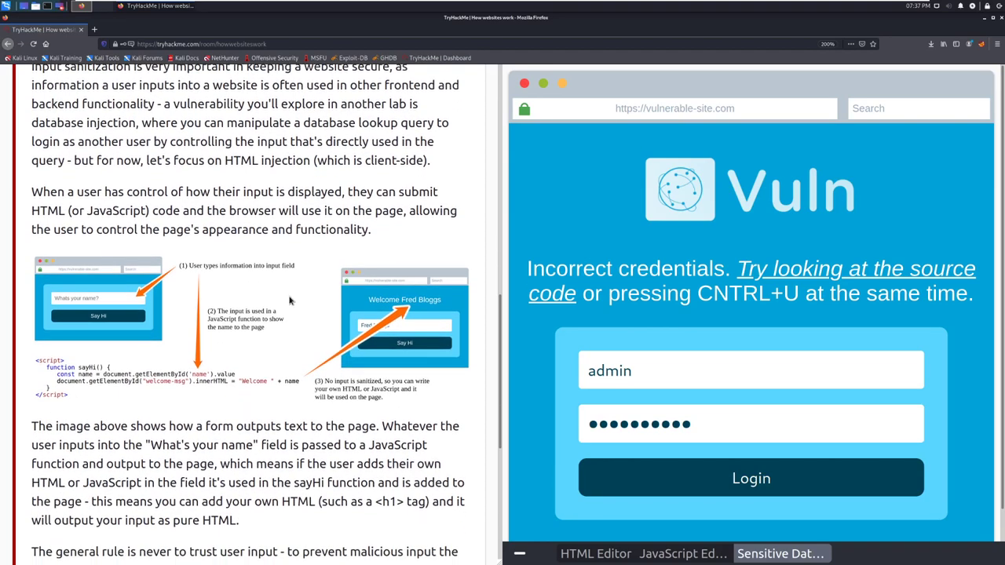
mouse_move(279, 283)
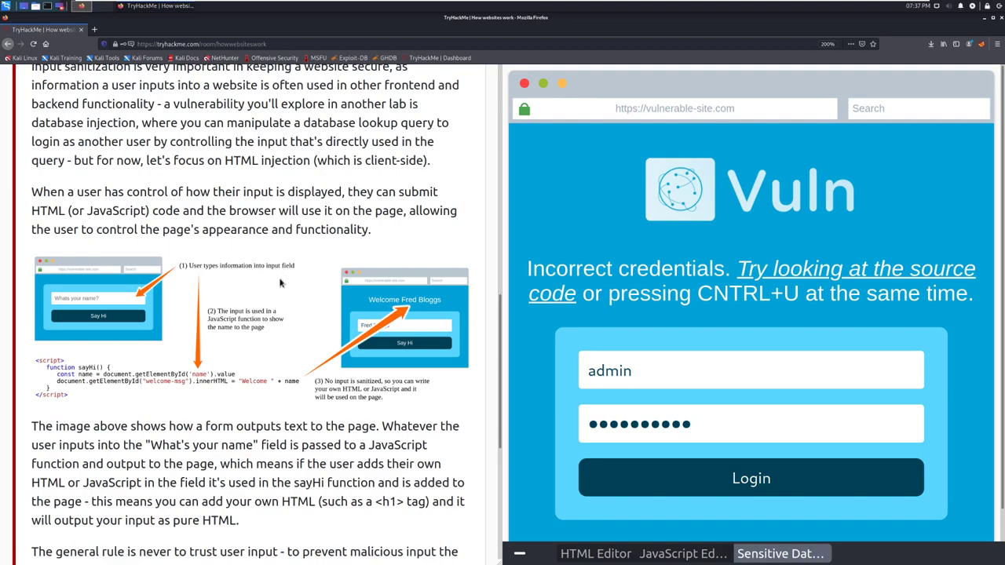
mouse_move(277, 280)
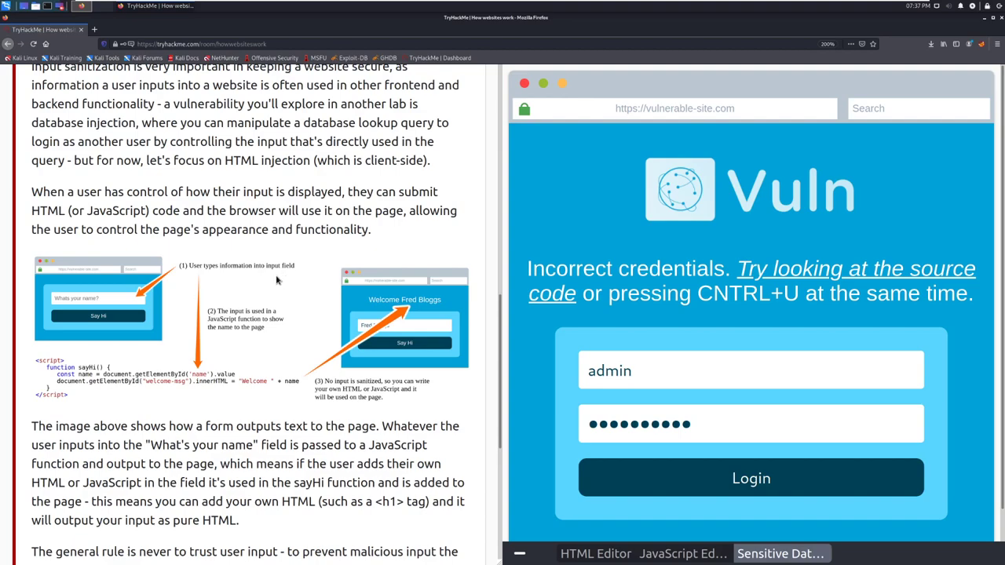
mouse_move(273, 279)
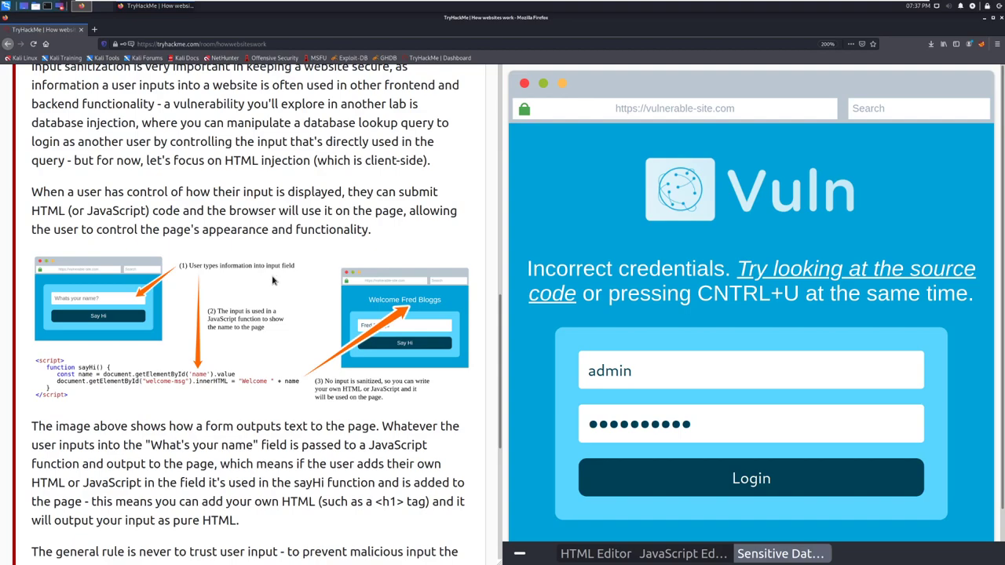
scroll("down", 3)
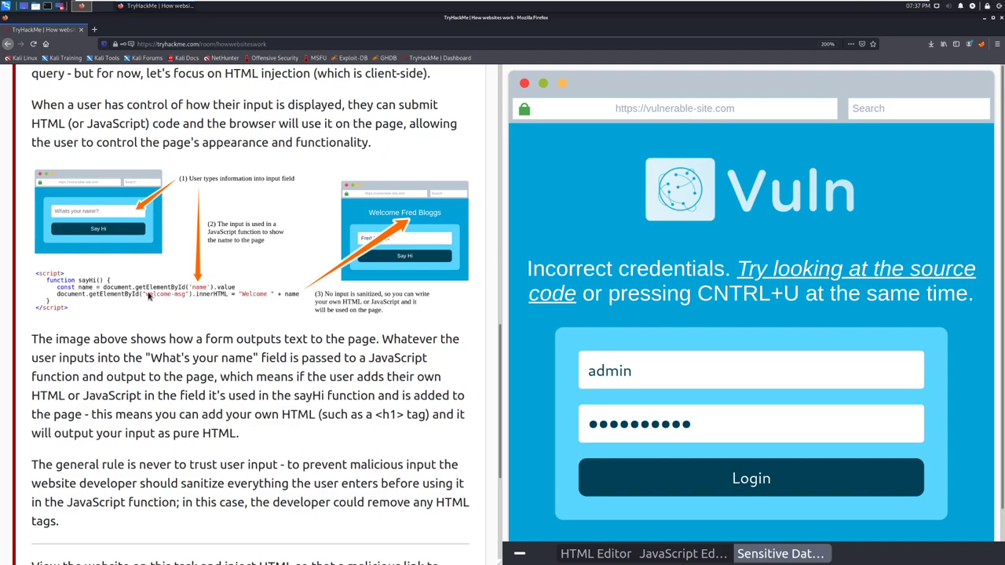
mouse_move(248, 299)
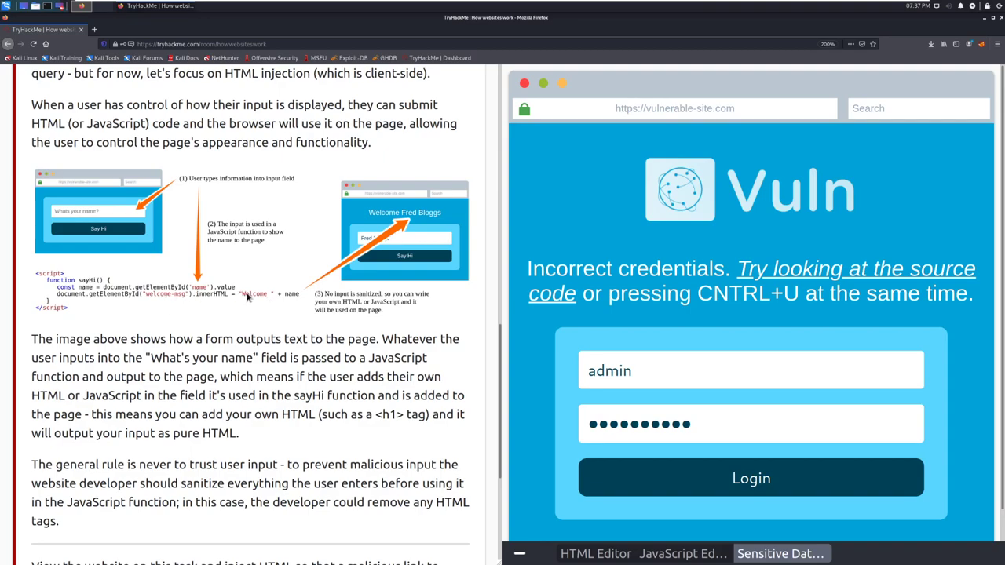
mouse_move(408, 256)
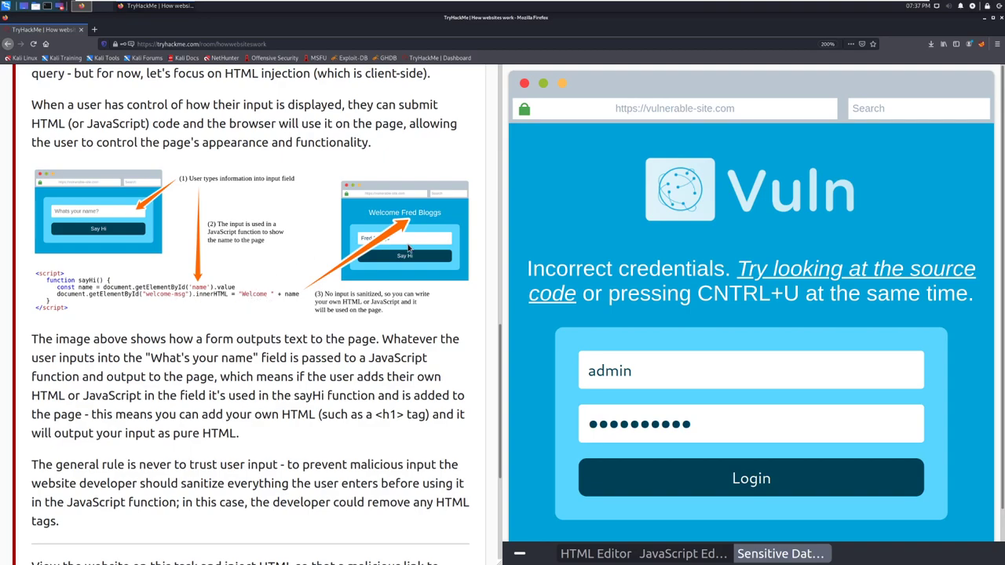
mouse_move(277, 305)
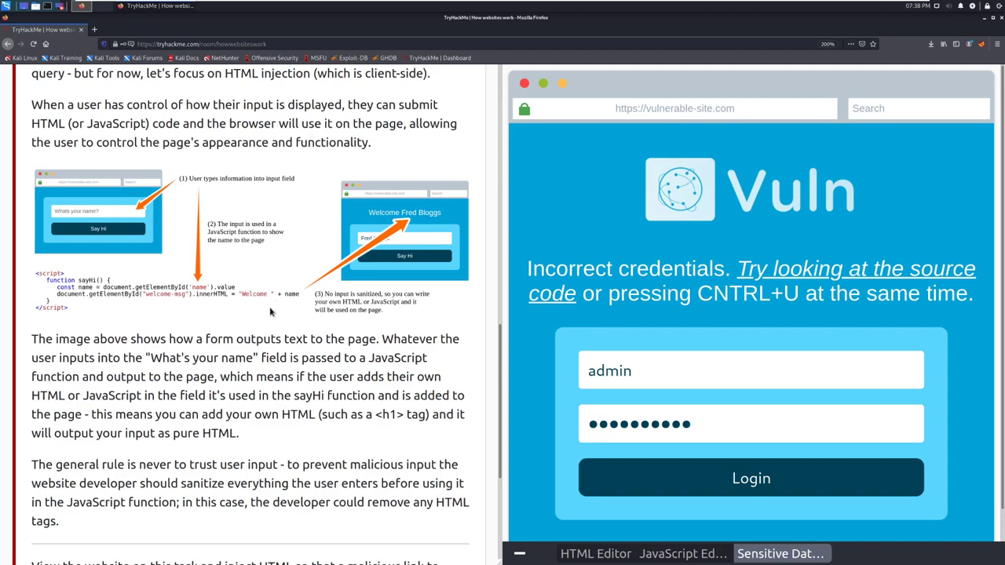
scroll("down", 3)
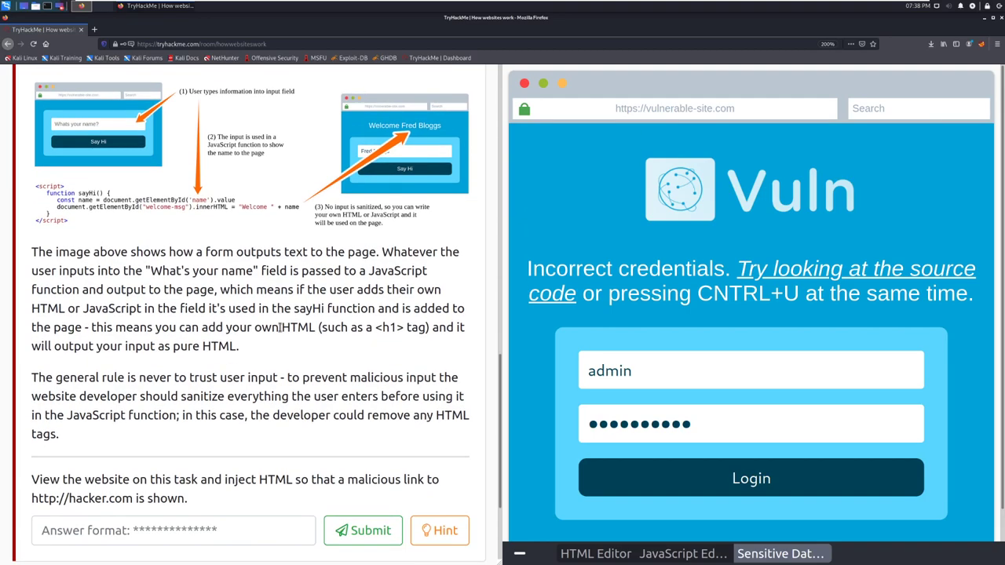
scroll("down", 3)
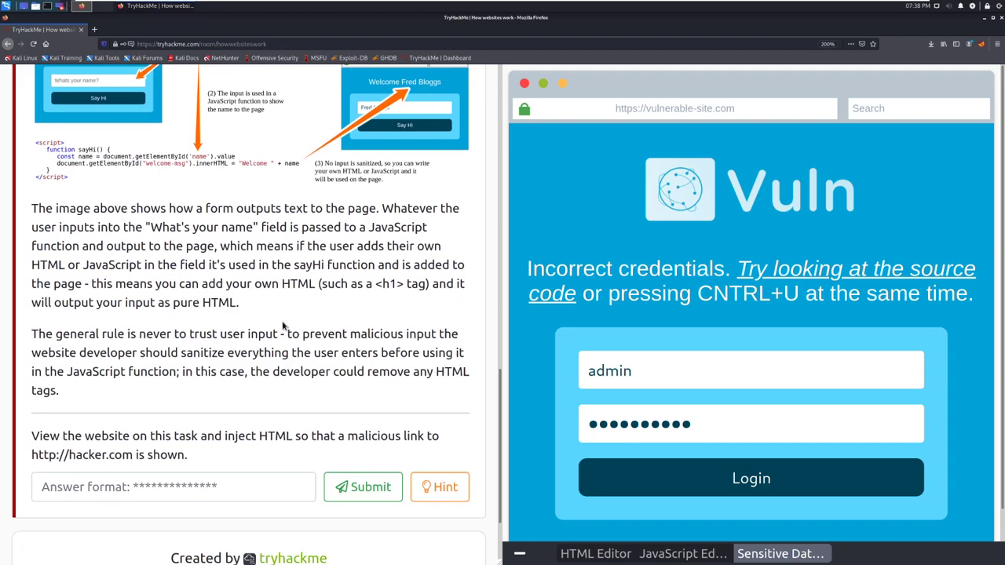
mouse_move(279, 321)
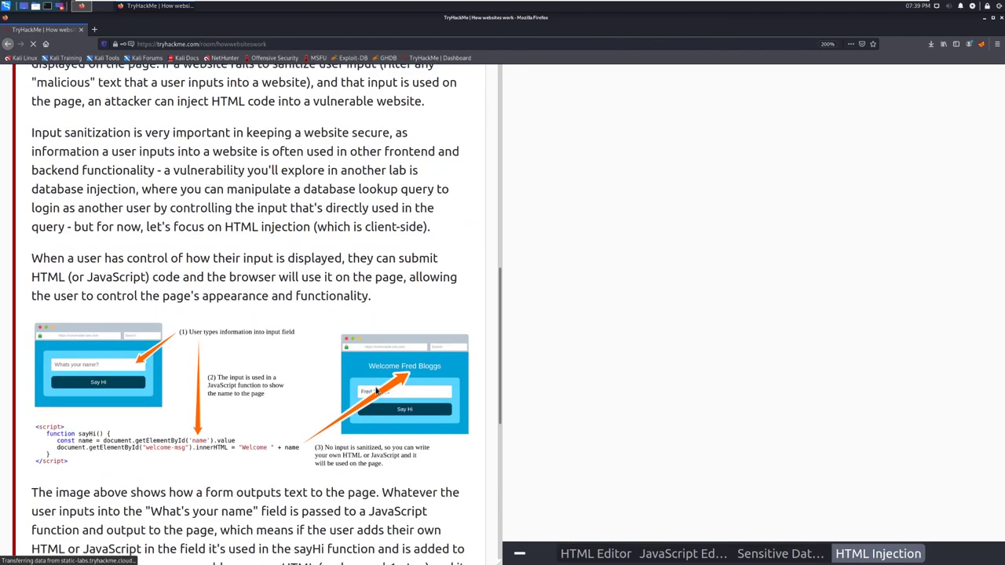
scroll("down", 3)
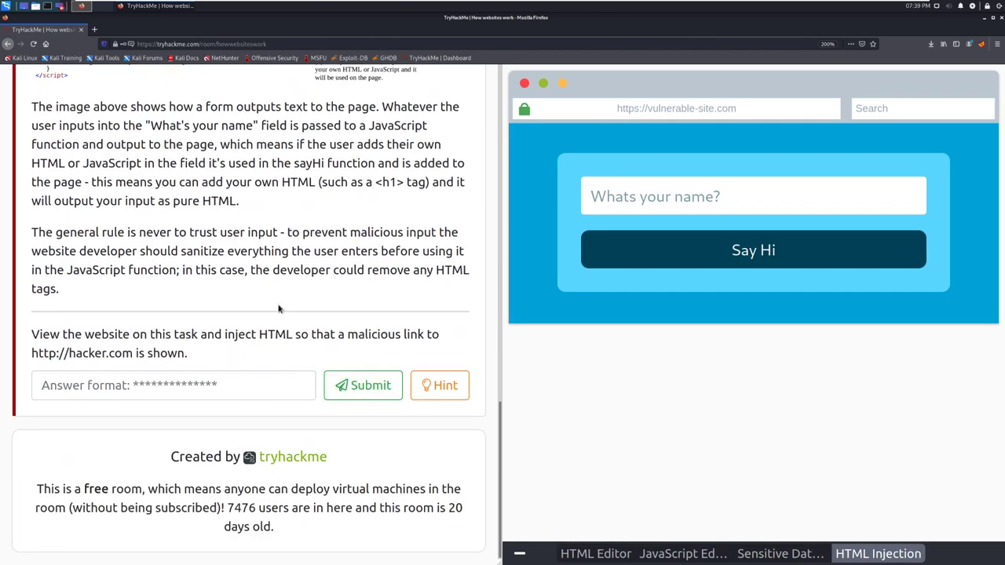
mouse_move(298, 298)
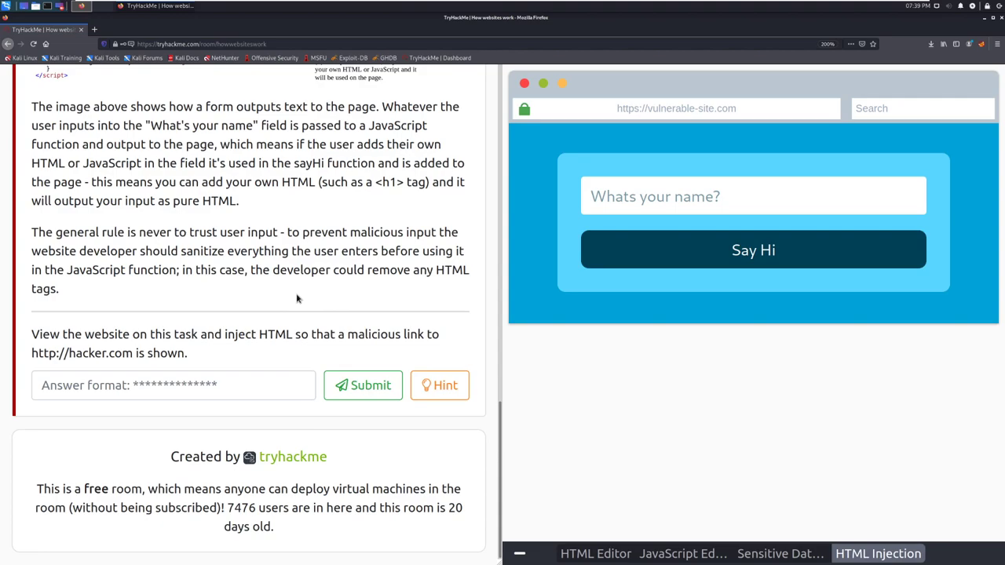
mouse_move(295, 297)
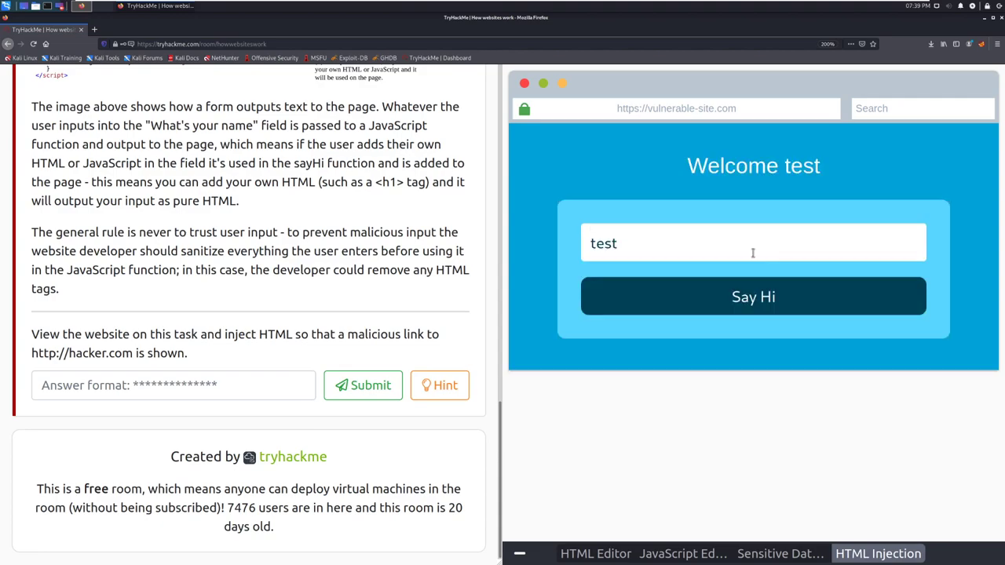
double_click(603, 242)
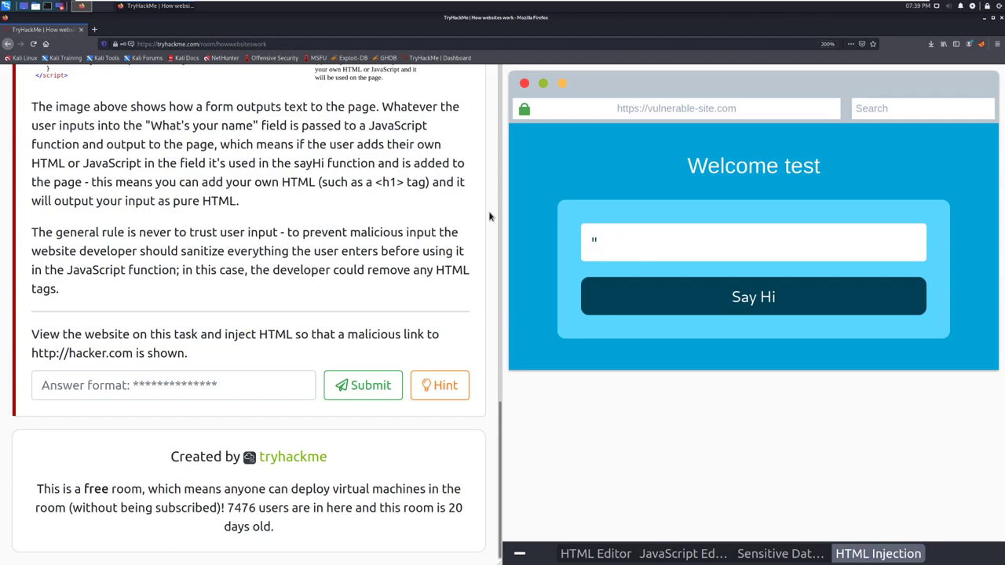
type("http://h")
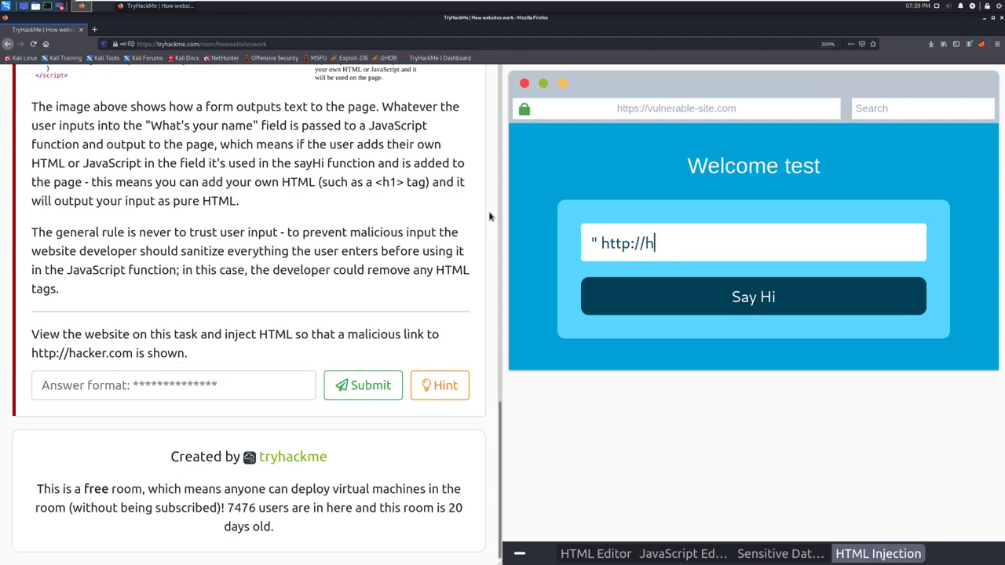
type("acker.com")
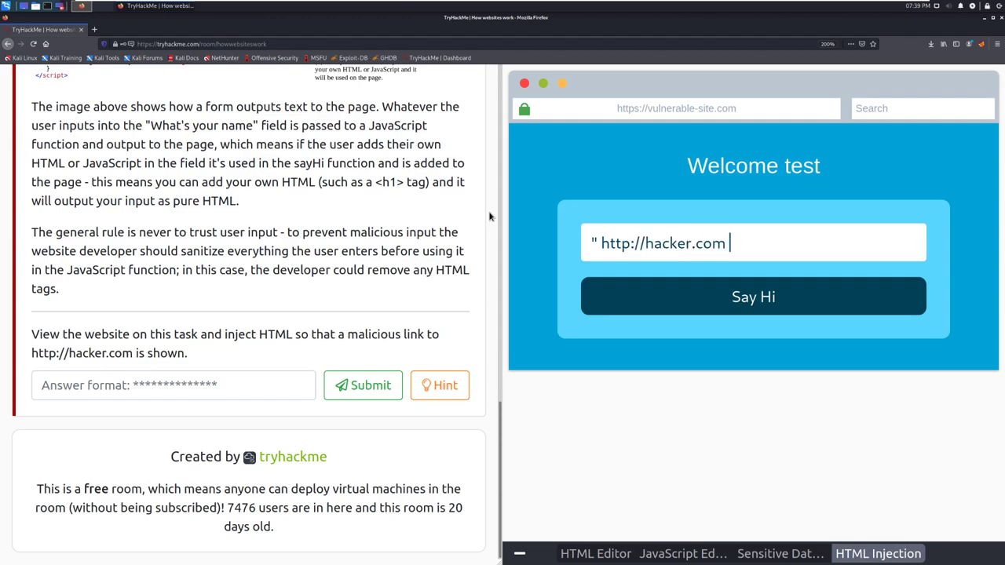
left_click(754, 295)
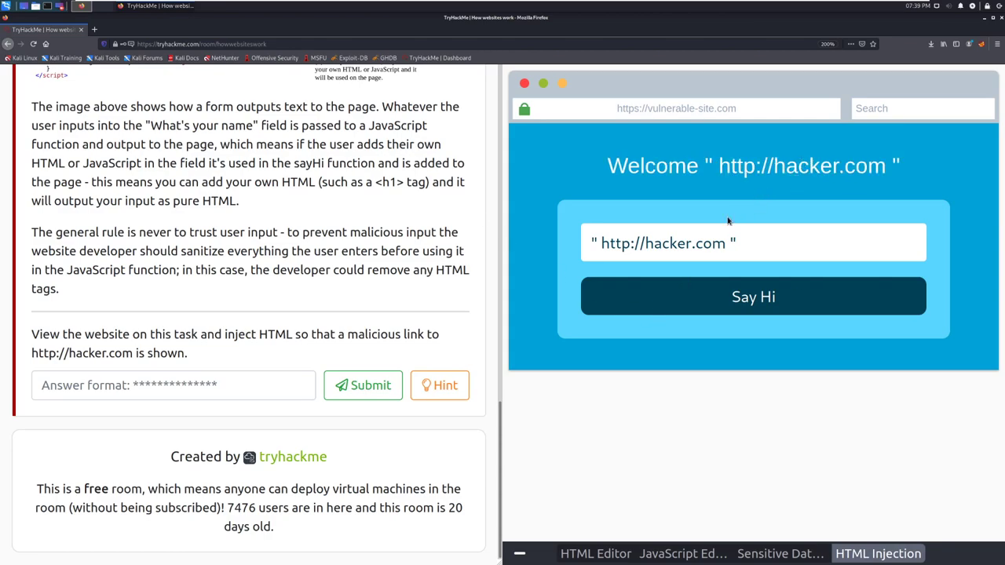
left_click(440, 387)
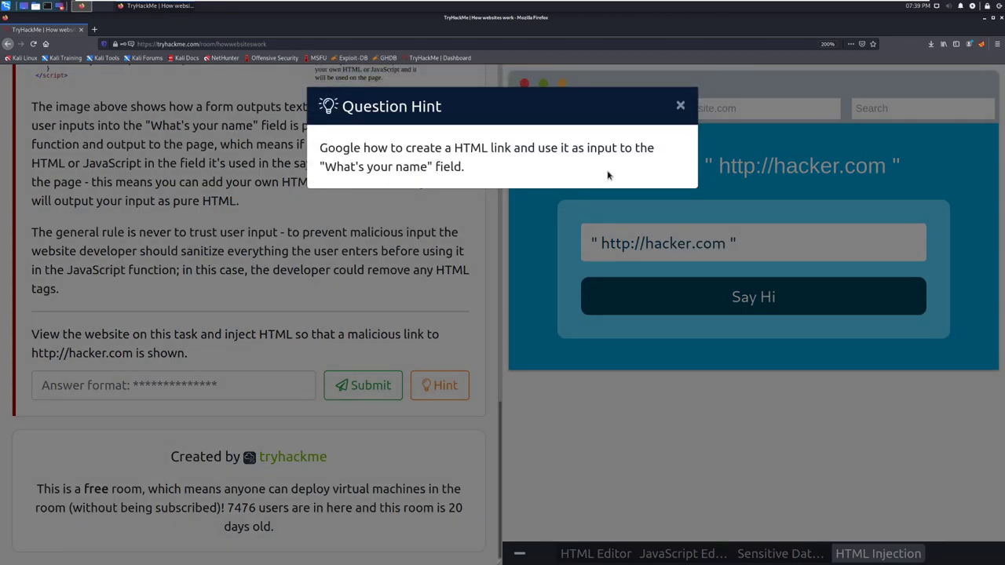
mouse_move(676, 107)
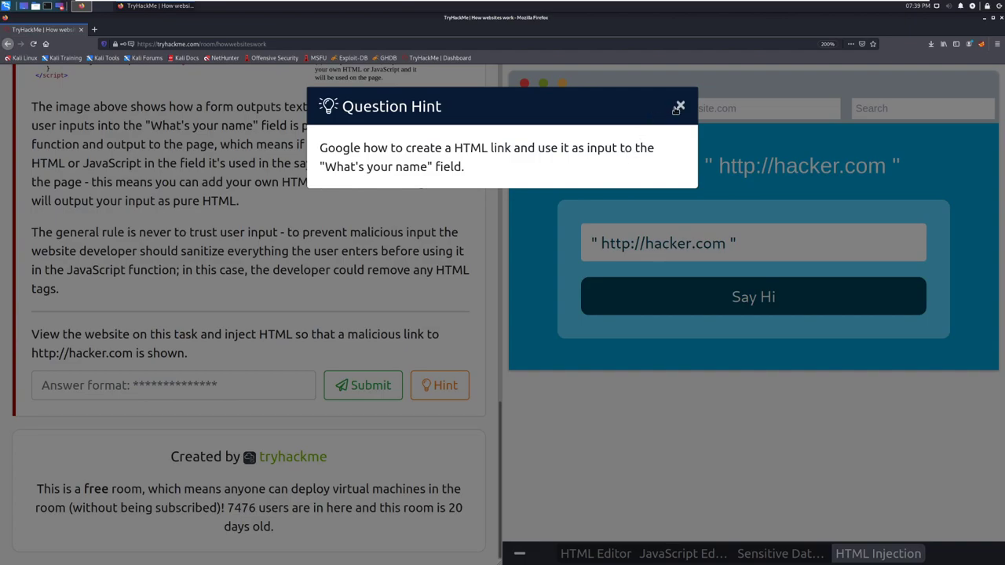
left_click(676, 107)
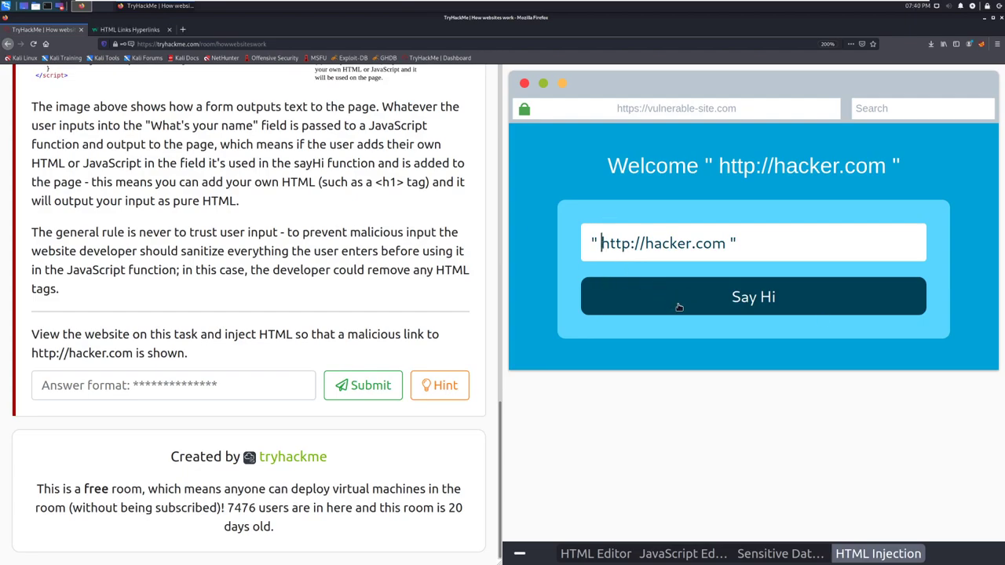
type("<a href=\"url\">link text</a> \"")
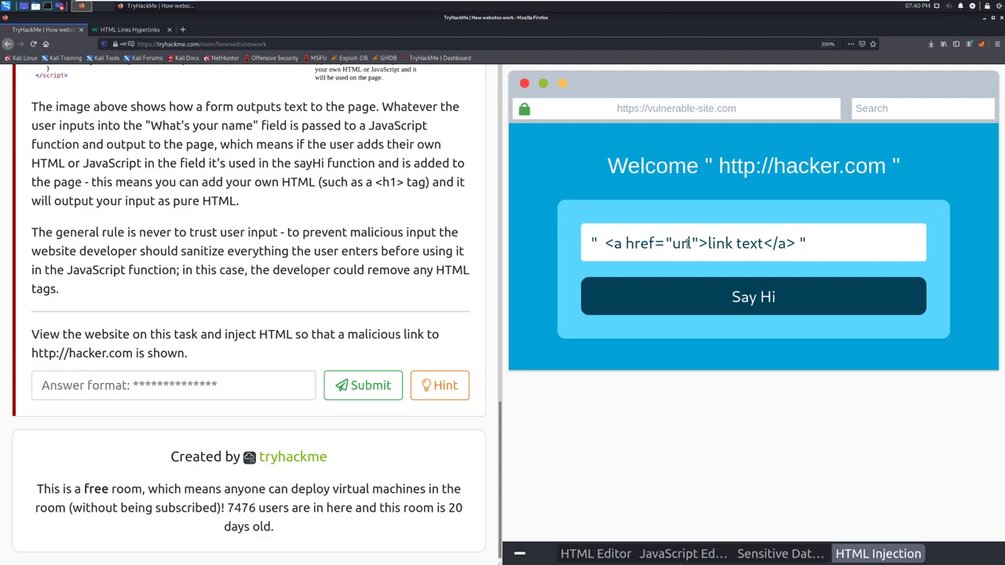
double_click(685, 242)
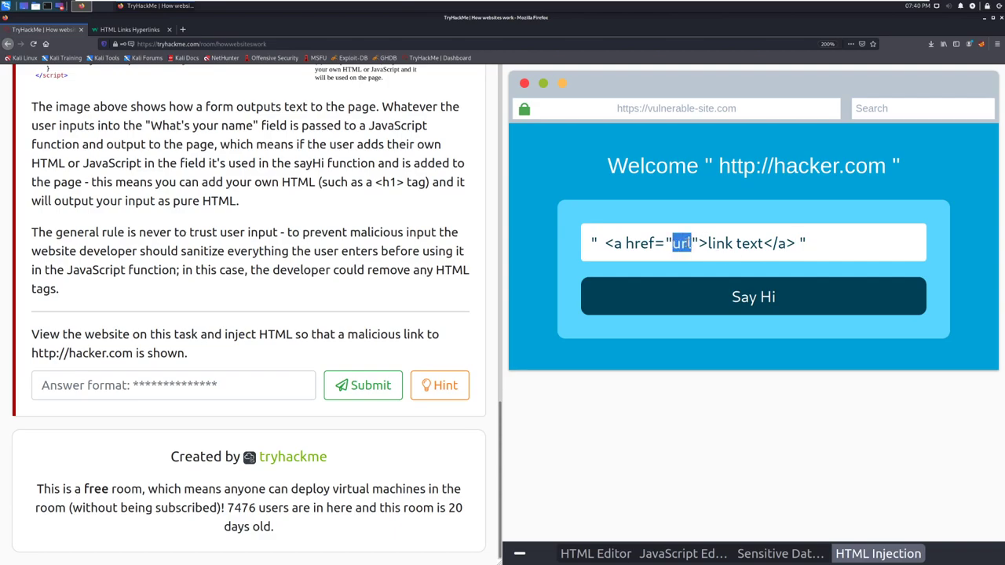
type("http://hacker.com")
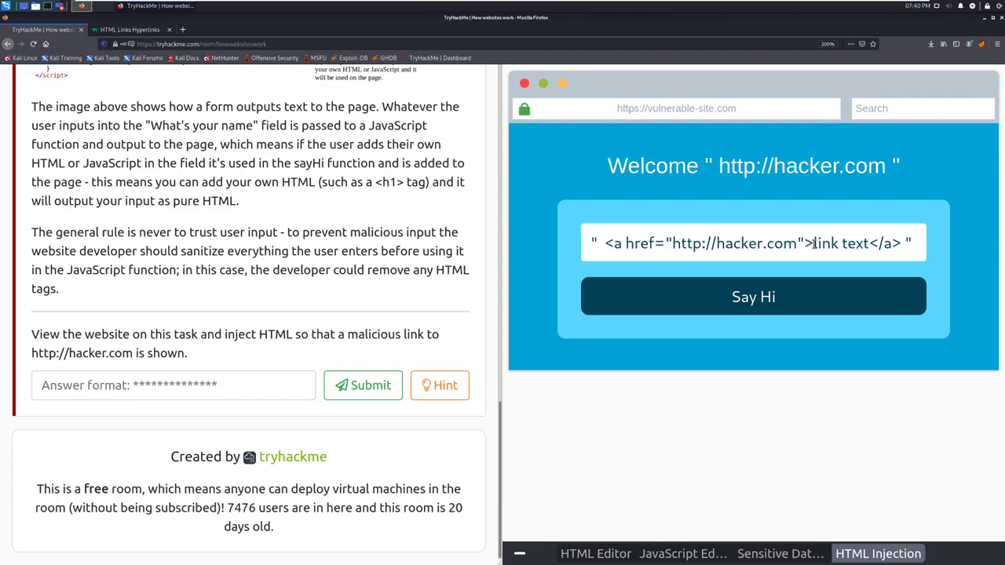
double_click(841, 242)
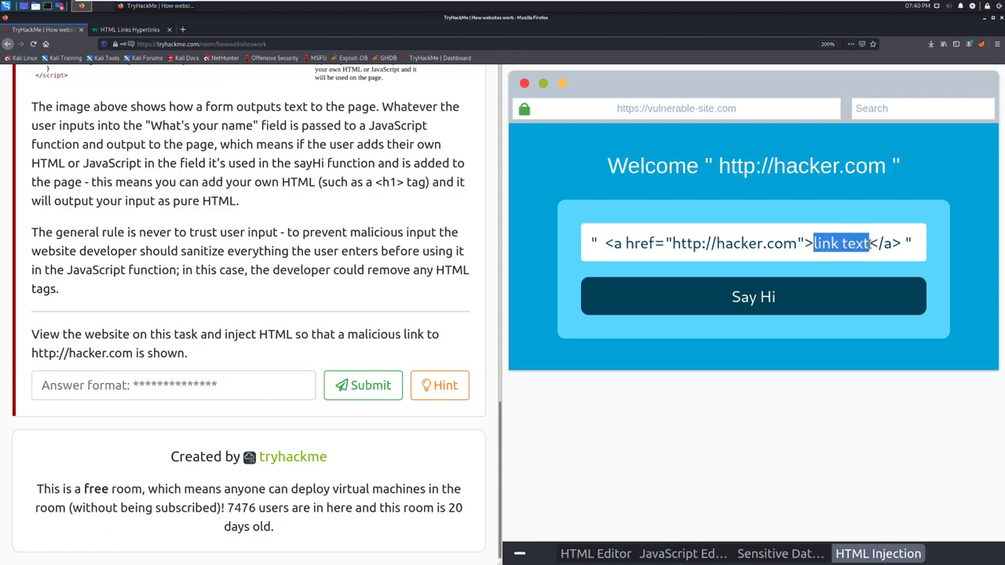
type("HACKED")
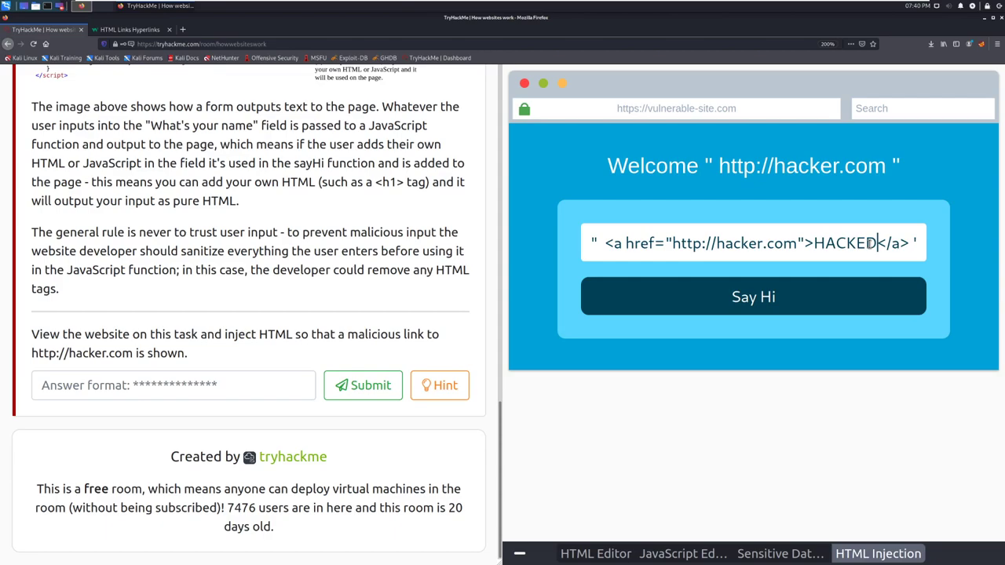
left_click(754, 295)
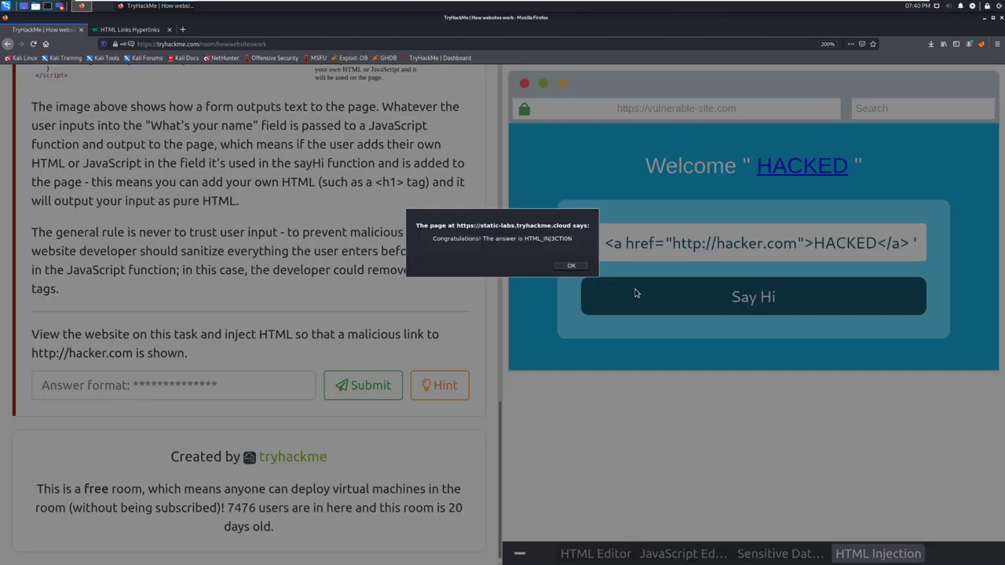
mouse_move(644, 293)
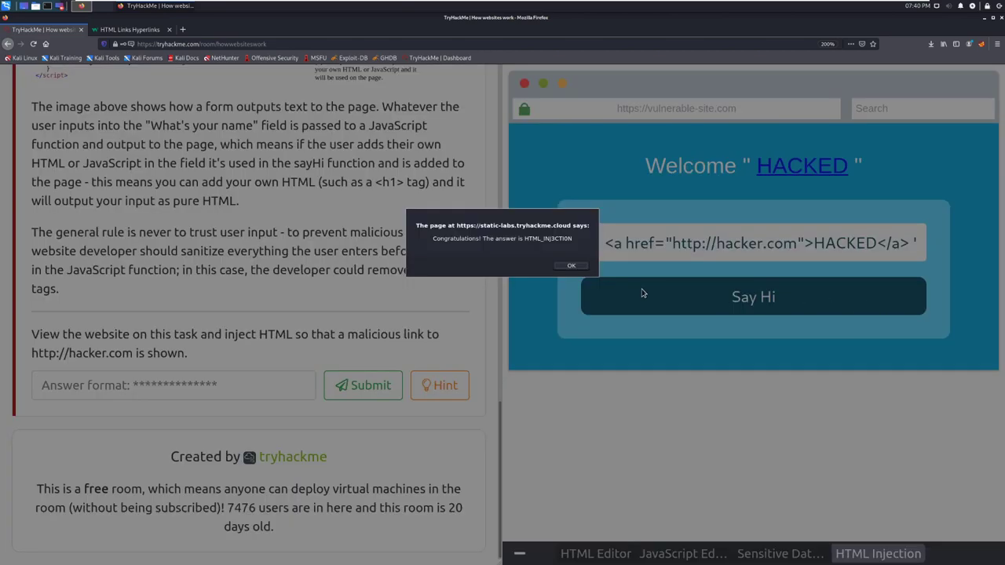
- Select the revealed answer in the congratulations message
left_click(129, 29)
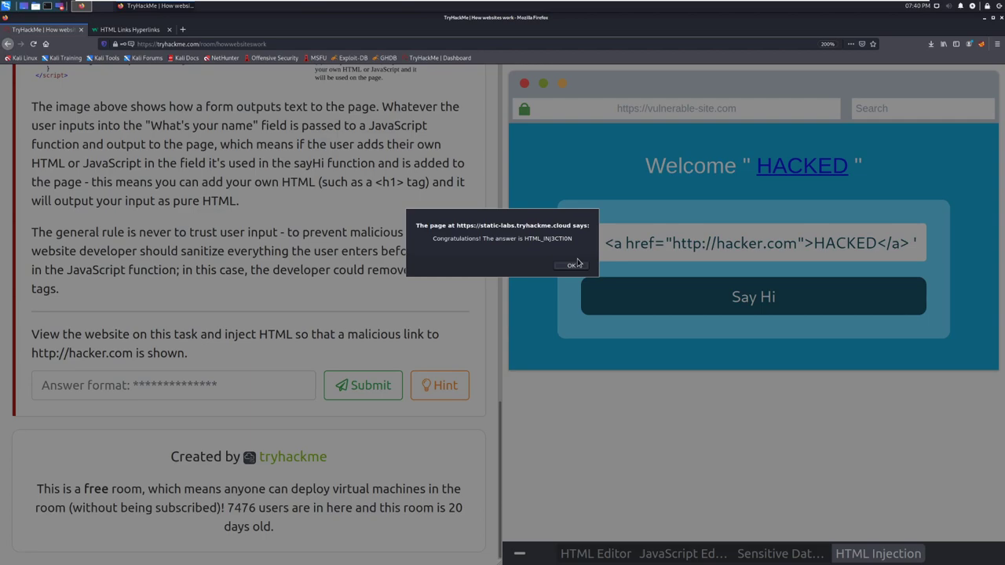
mouse_move(666, 253)
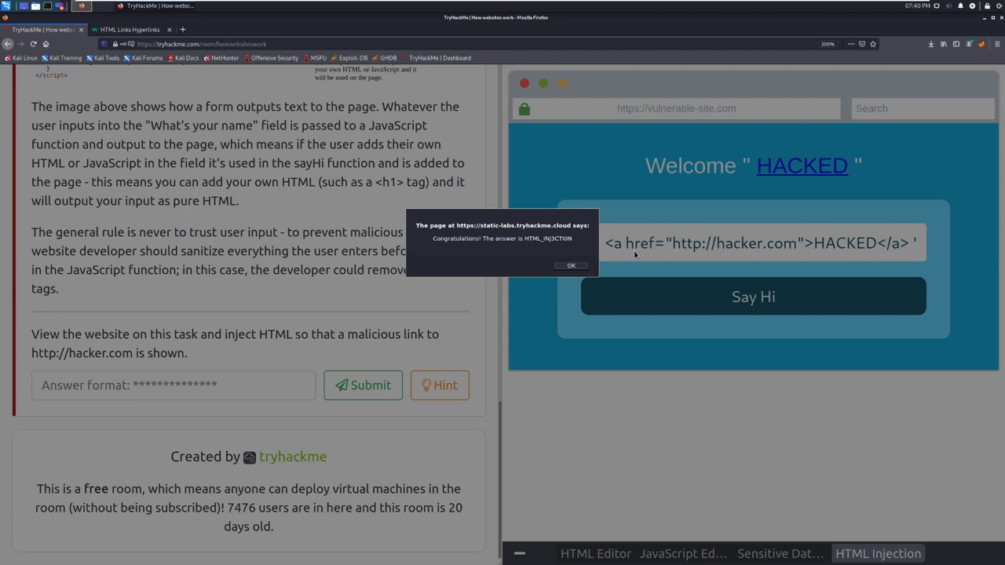
mouse_move(629, 254)
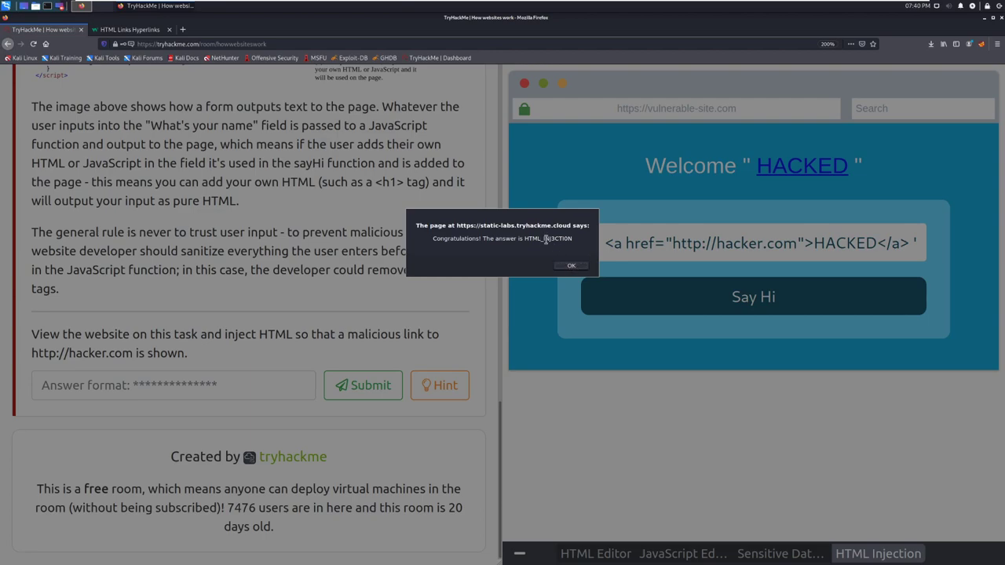
double_click(547, 239)
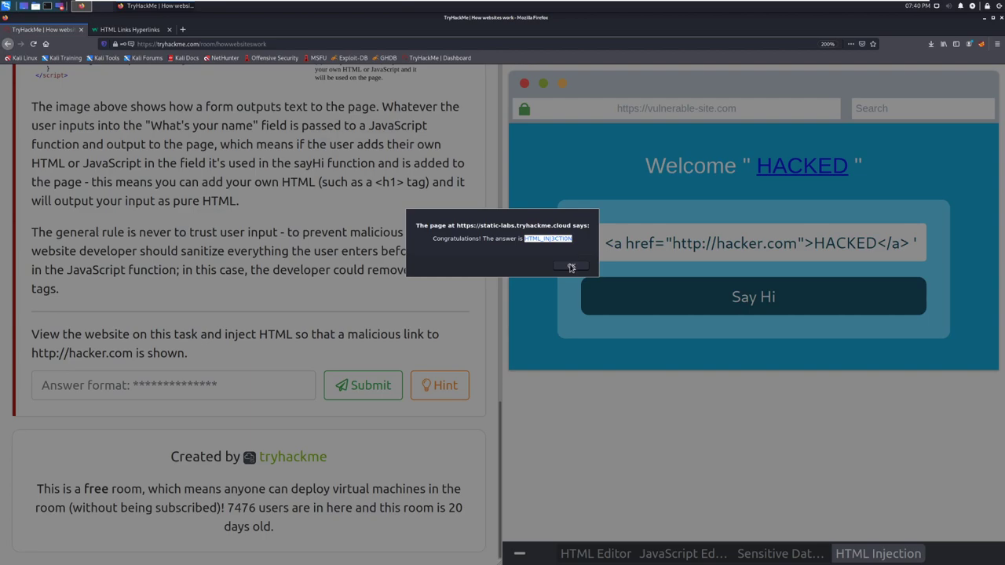
- Submit HTML_INJ3CTI0N as the room answer and close the completion popup
left_click(572, 267)
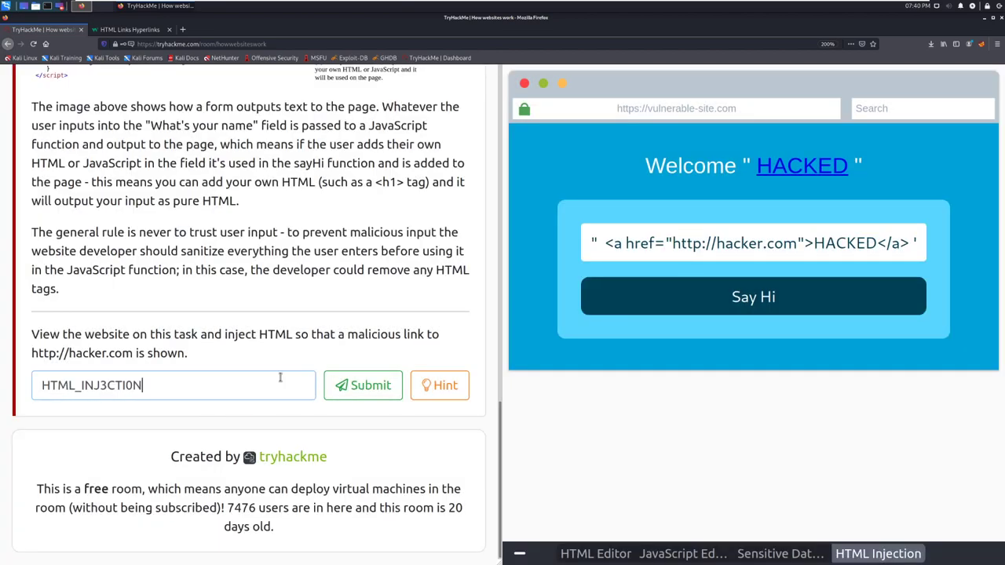
type("HT")
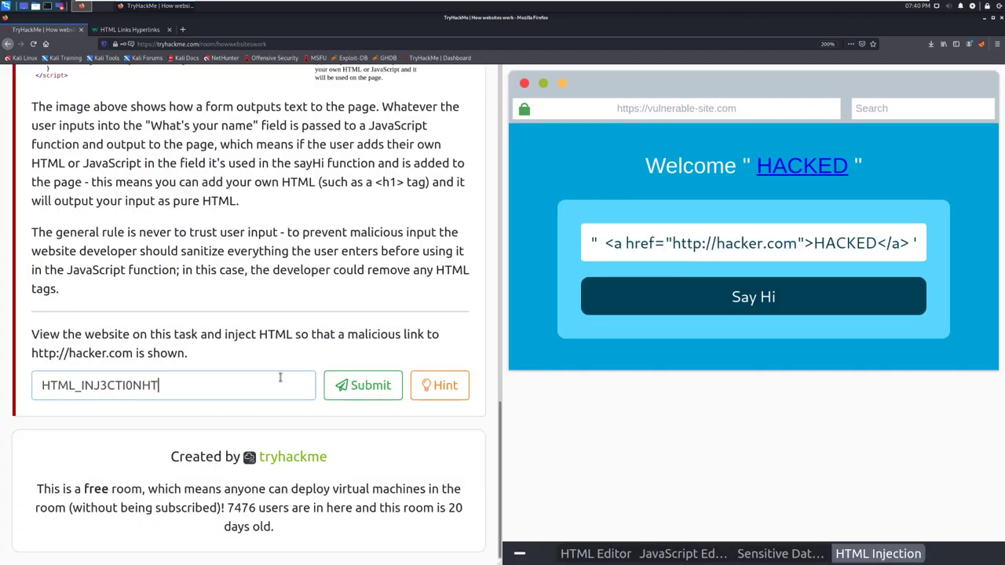
left_click(363, 387)
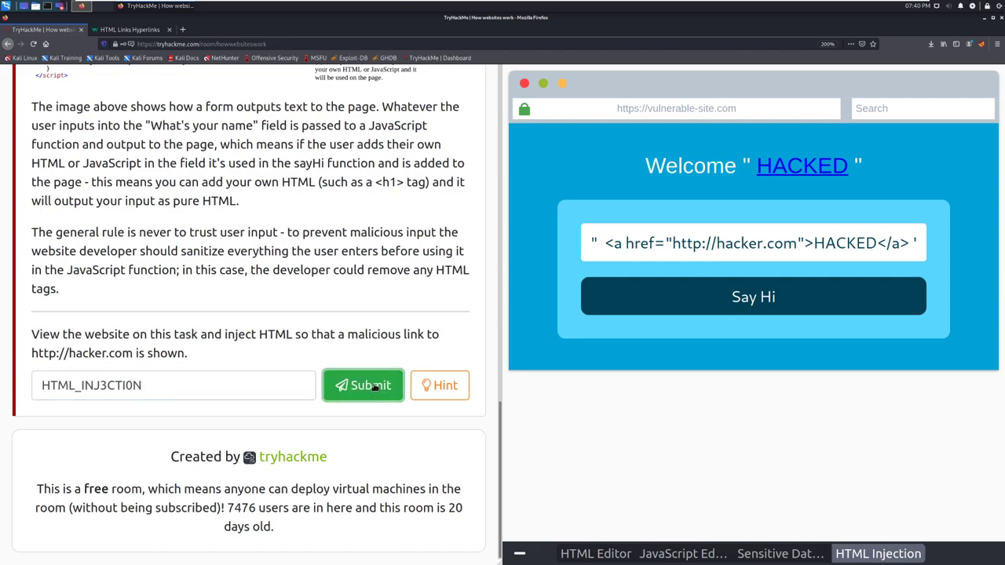
left_click(363, 386)
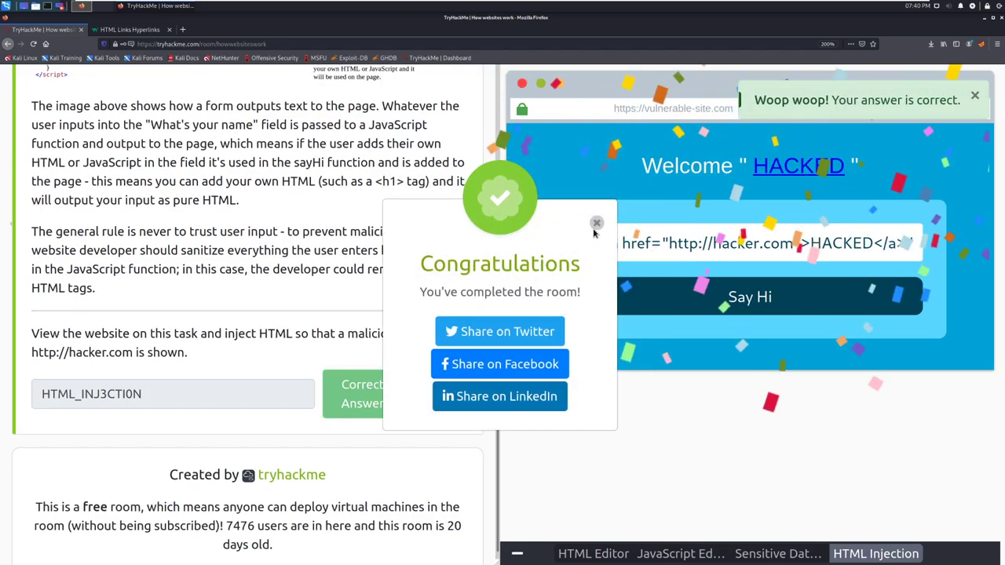
left_click(597, 223)
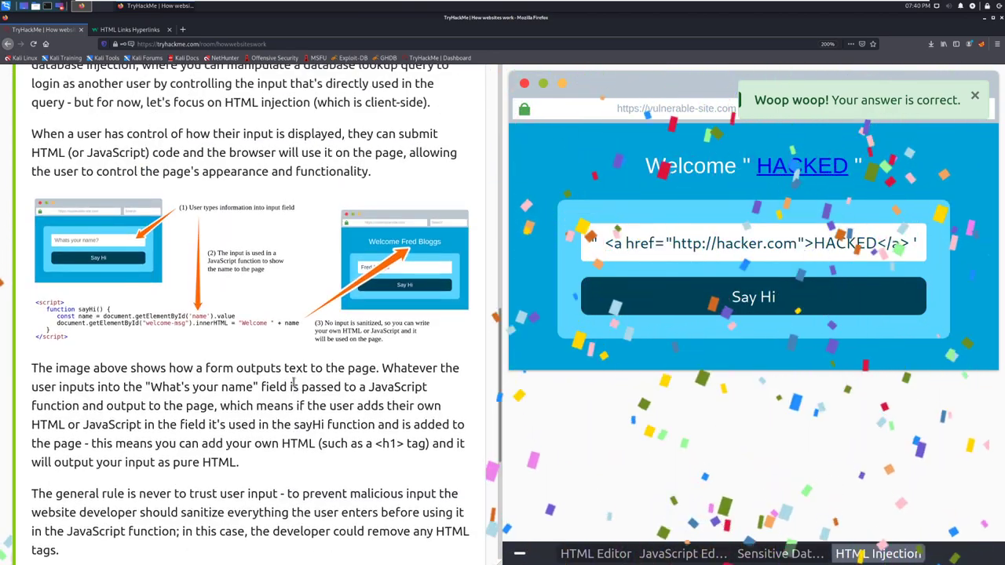